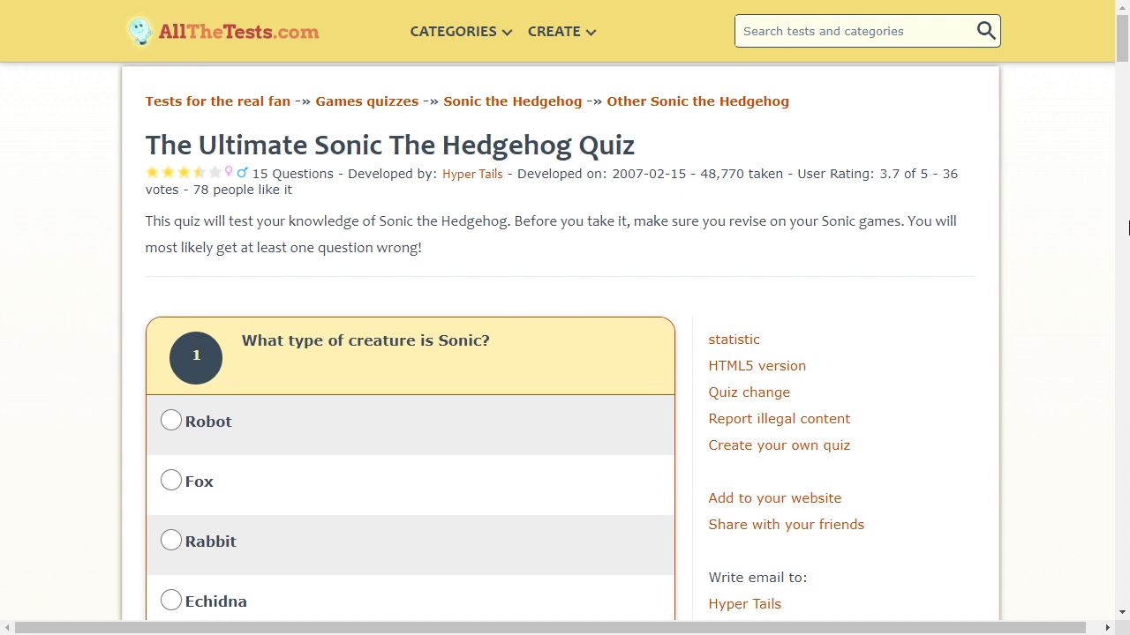
mouse_move(1124, 222)
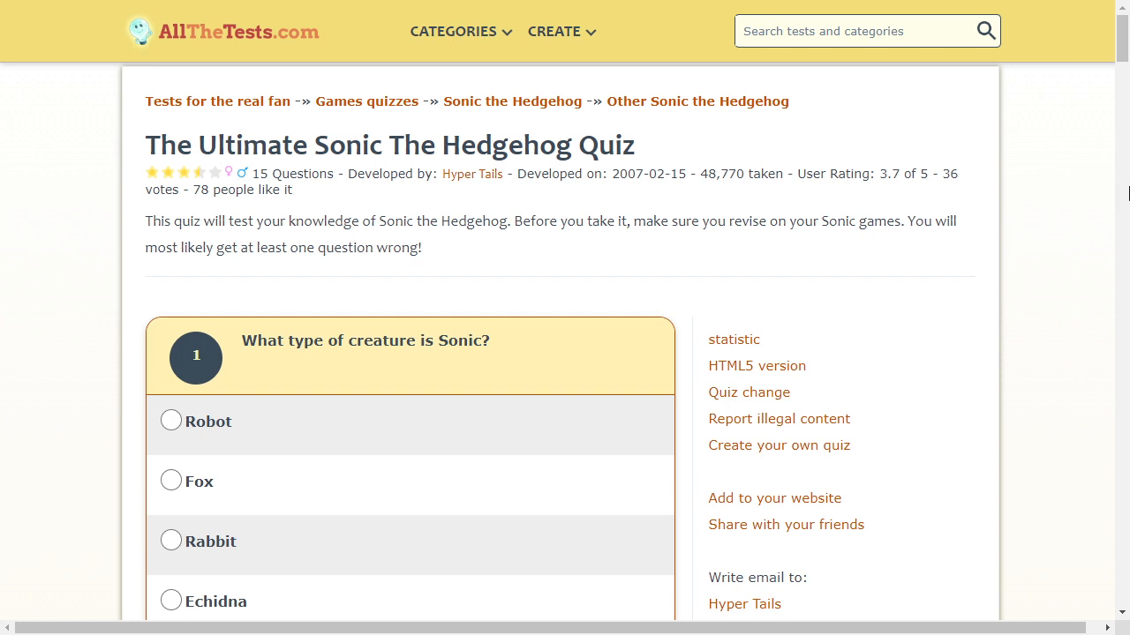
Mark Hedgehog, Fox, Echidna and Rabbit for Sonic, Tails, Knuckles and Cream in questions 1–4.
scroll(down, 3)
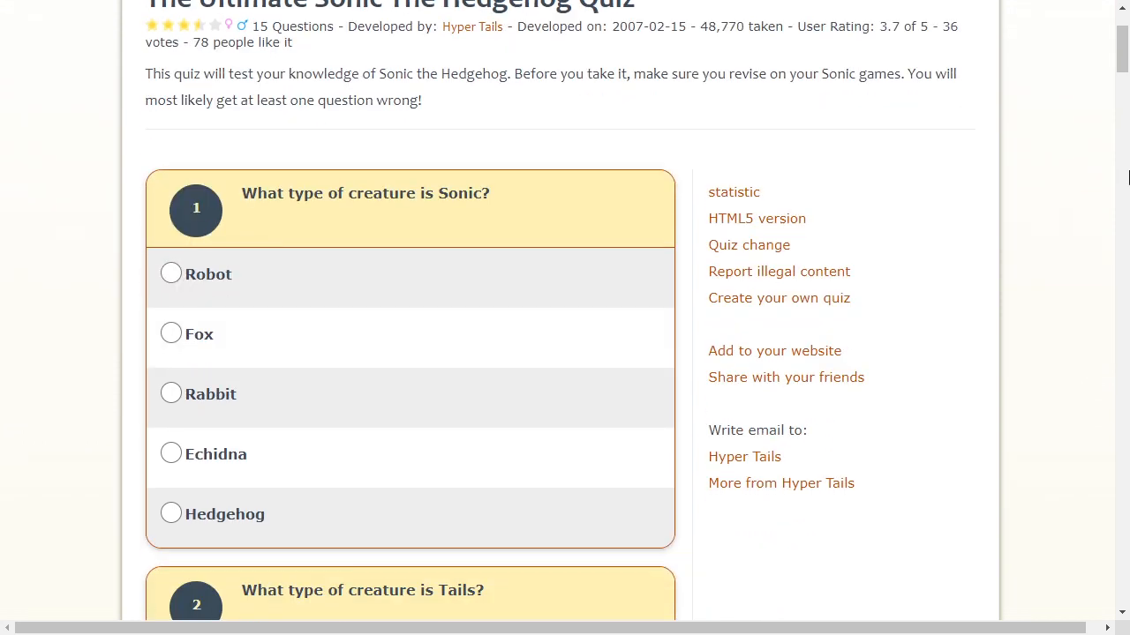
mouse_move(181, 514)
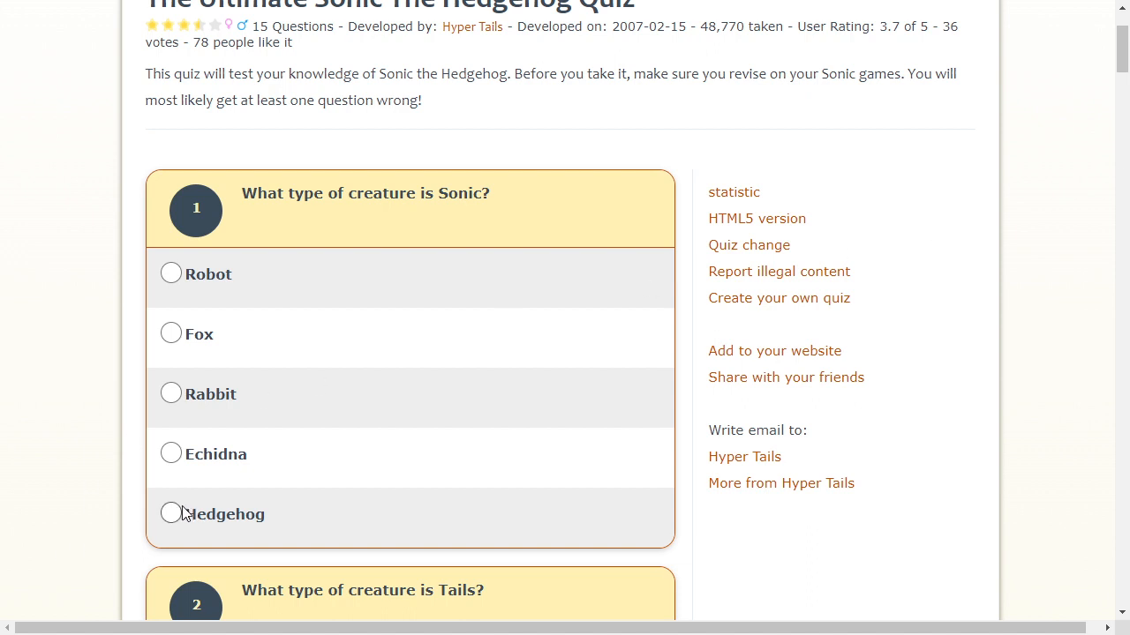
click(170, 513)
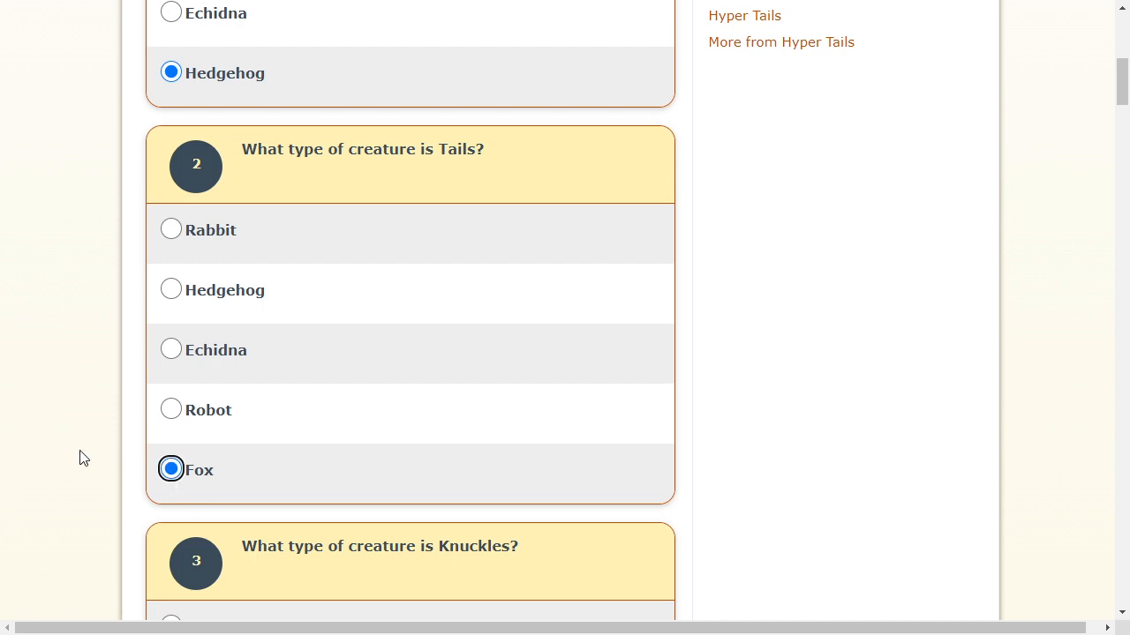
scroll(down, 3)
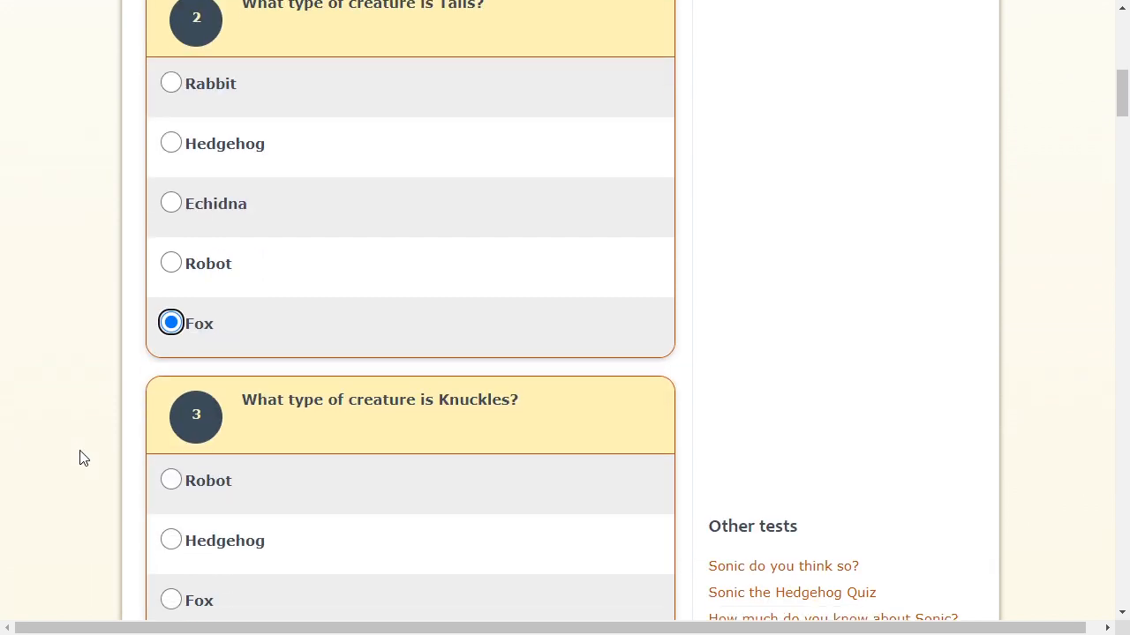
scroll(down, 3)
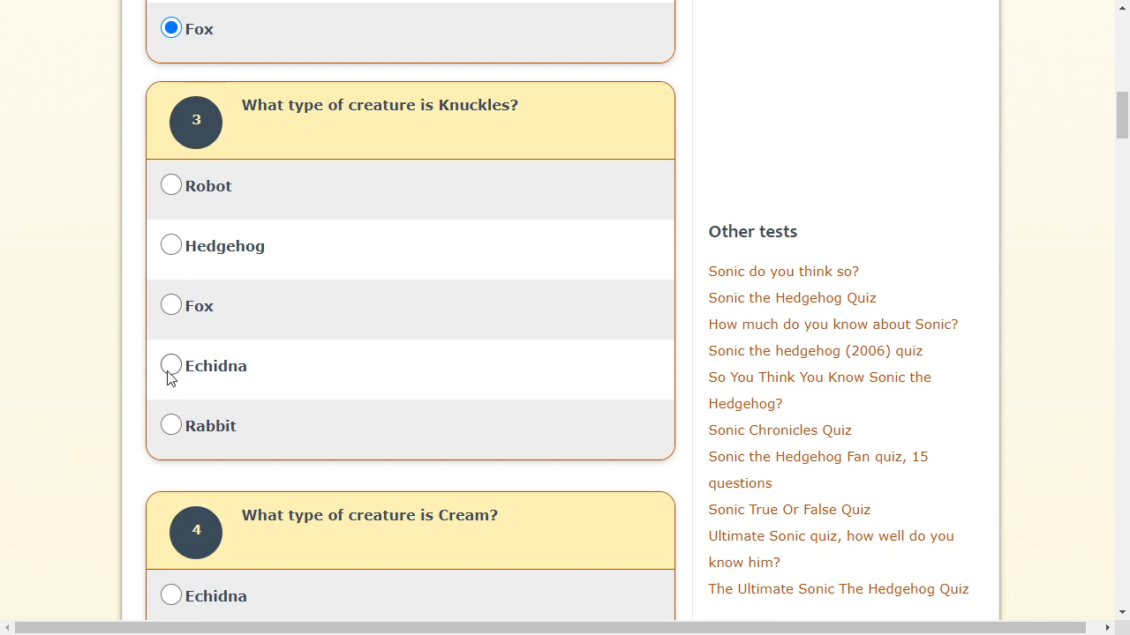
click(171, 366)
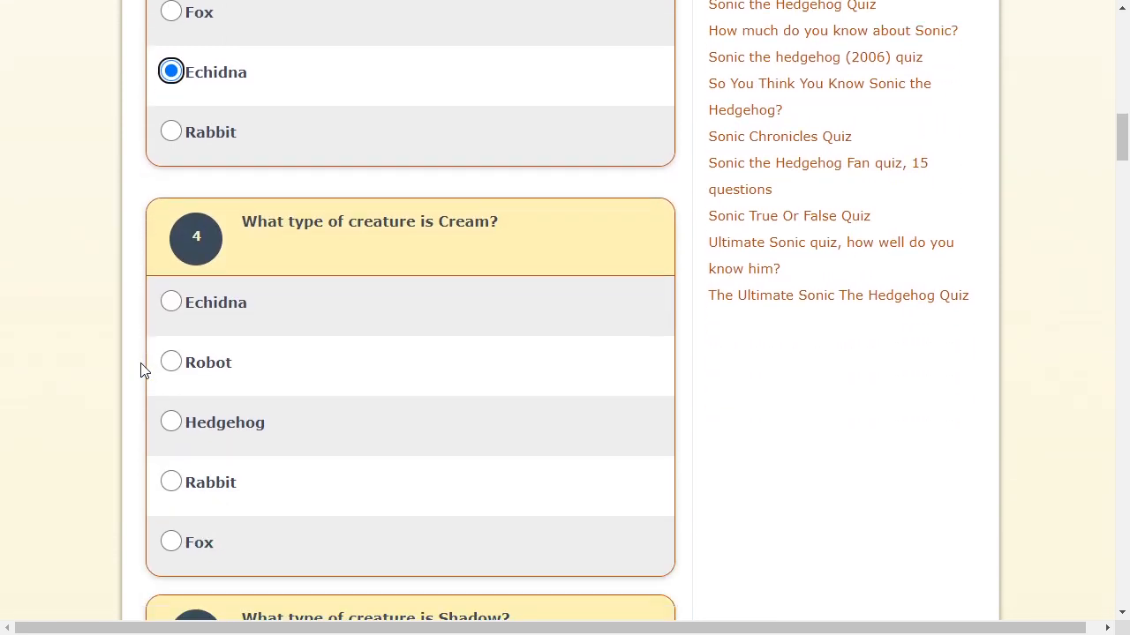
click(171, 482)
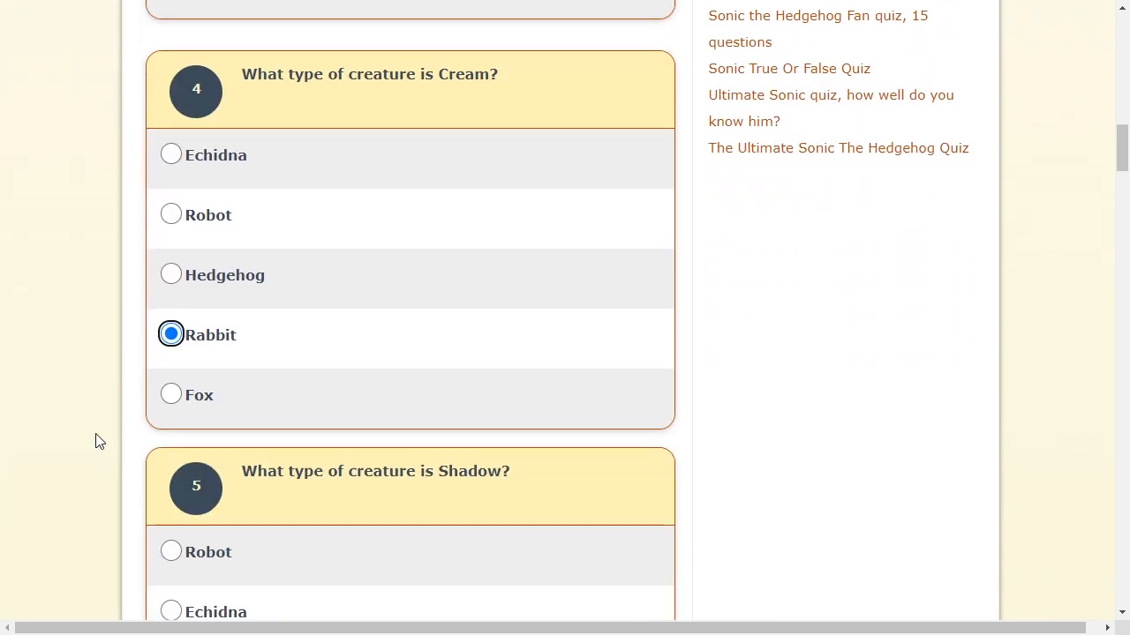
scroll(down, 3)
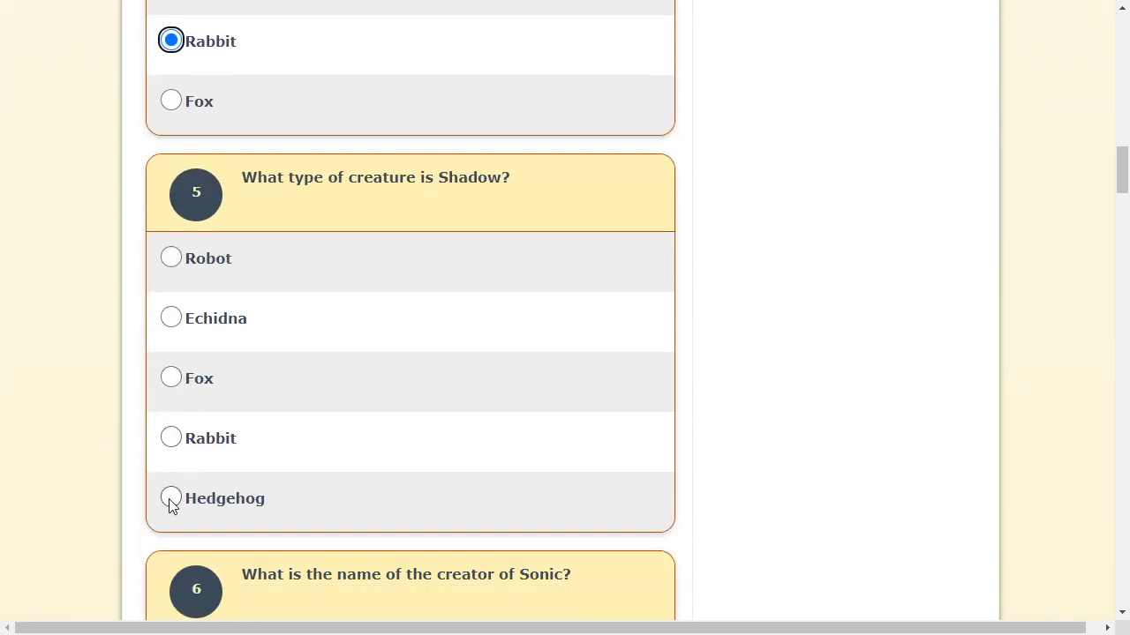
Answer Shadow a Hedgehog, Yuji Naka as creator, Sonic The Hedgehog as first non-arcade game.
click(171, 498)
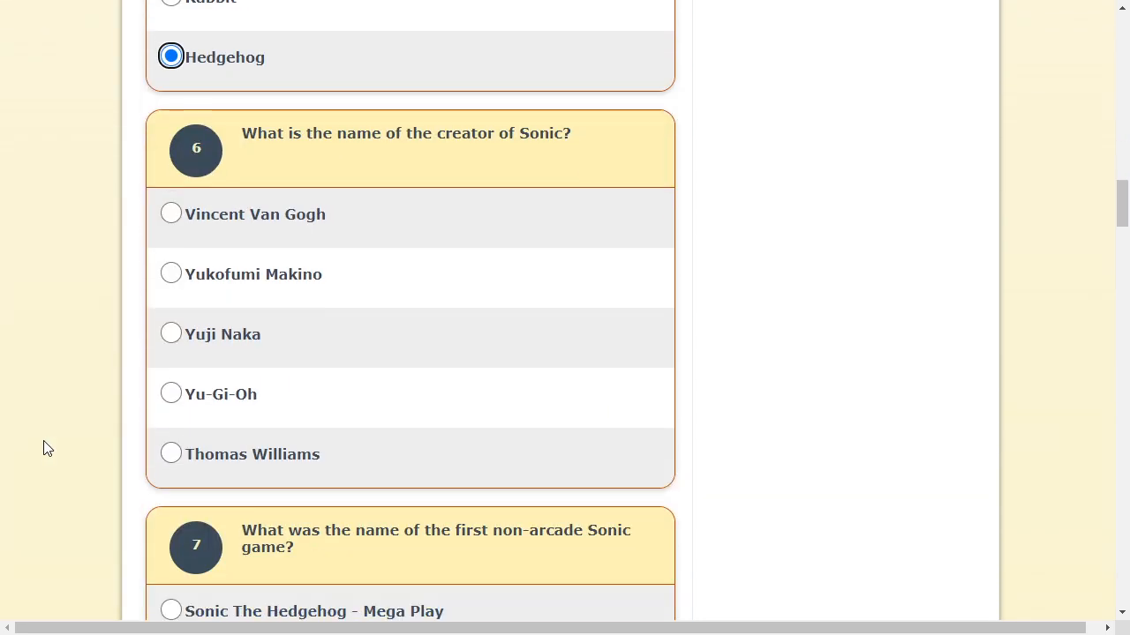
mouse_move(170, 427)
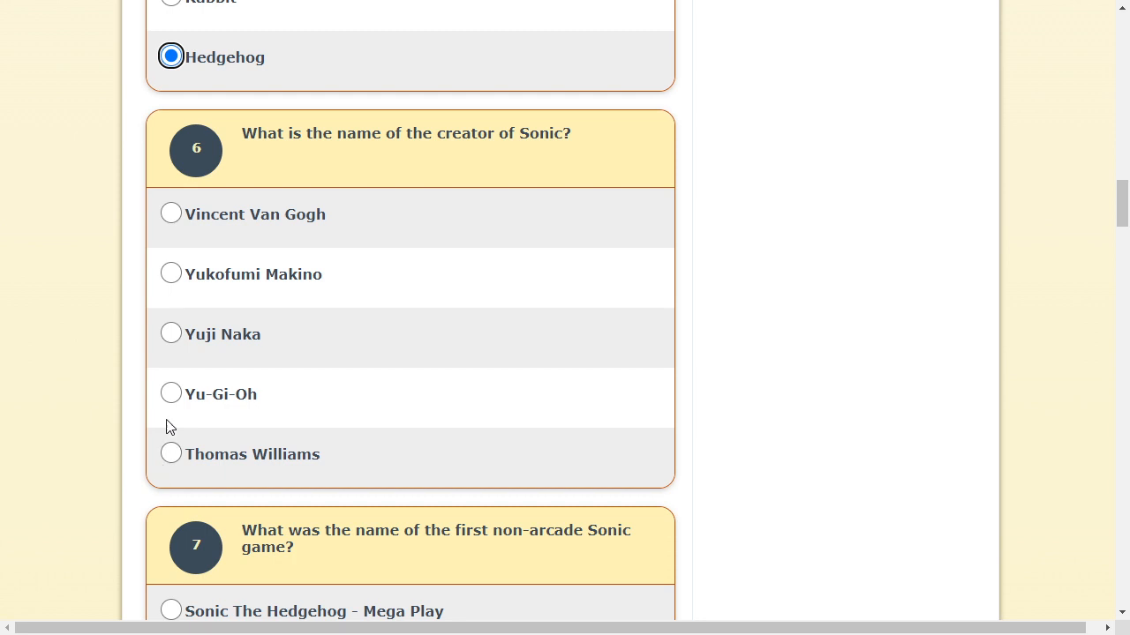
mouse_move(54, 220)
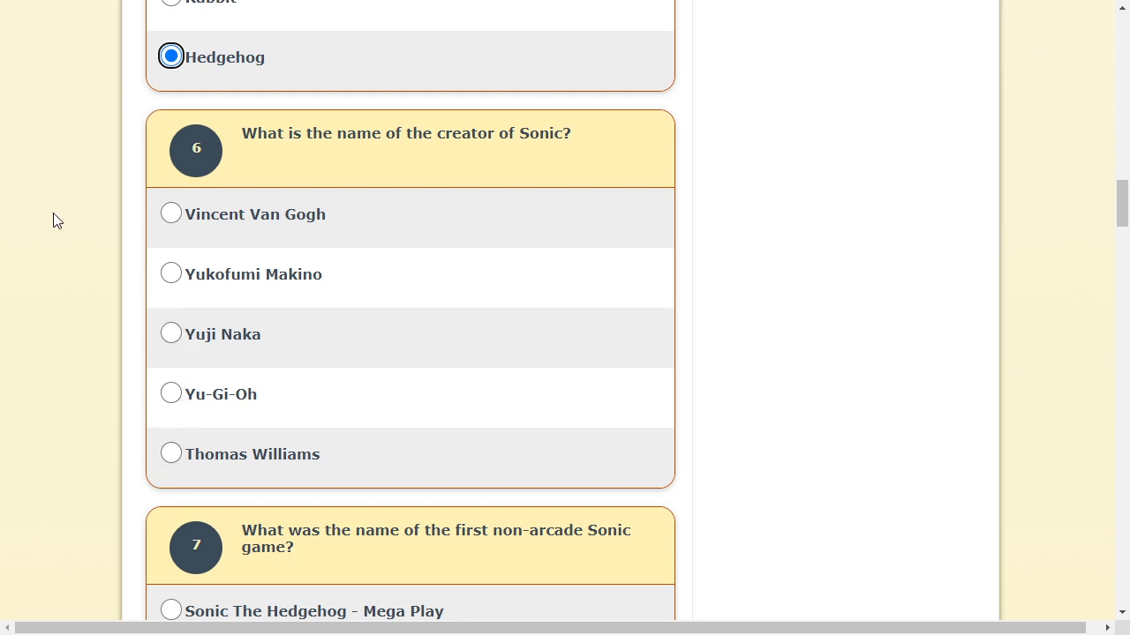
key(f11)
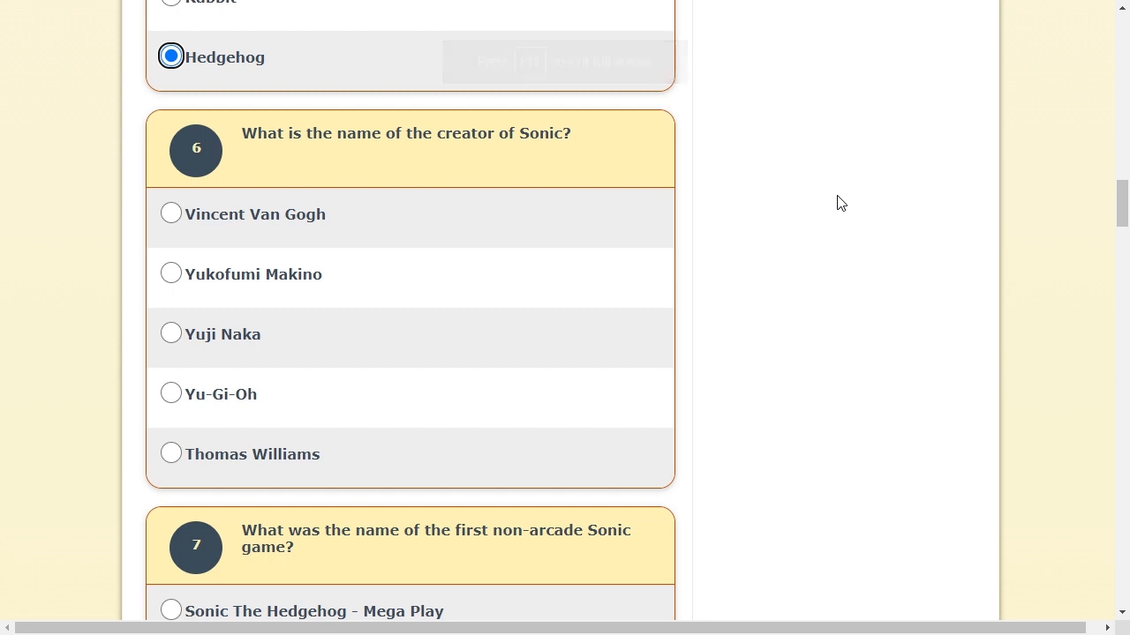
click(170, 333)
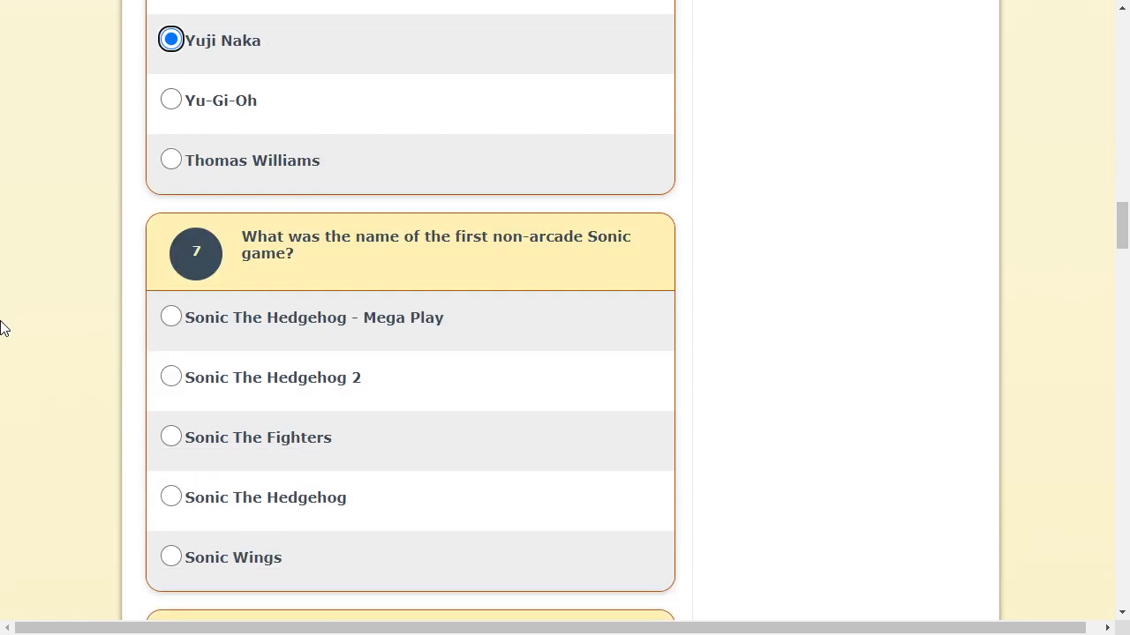
scroll(down, 3)
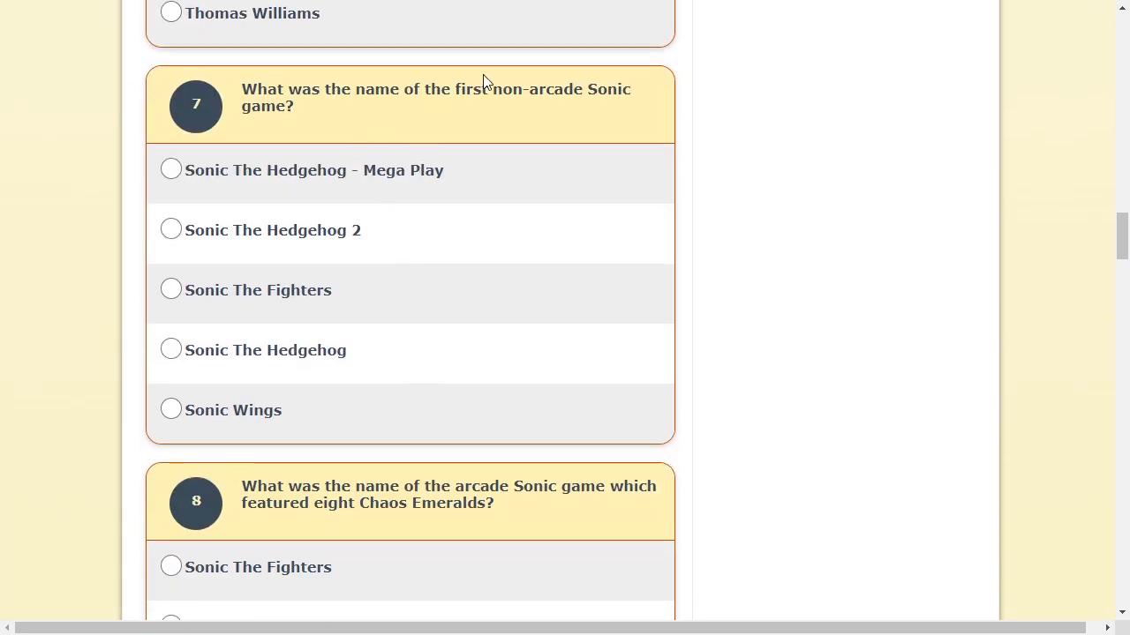
double_click(556, 89)
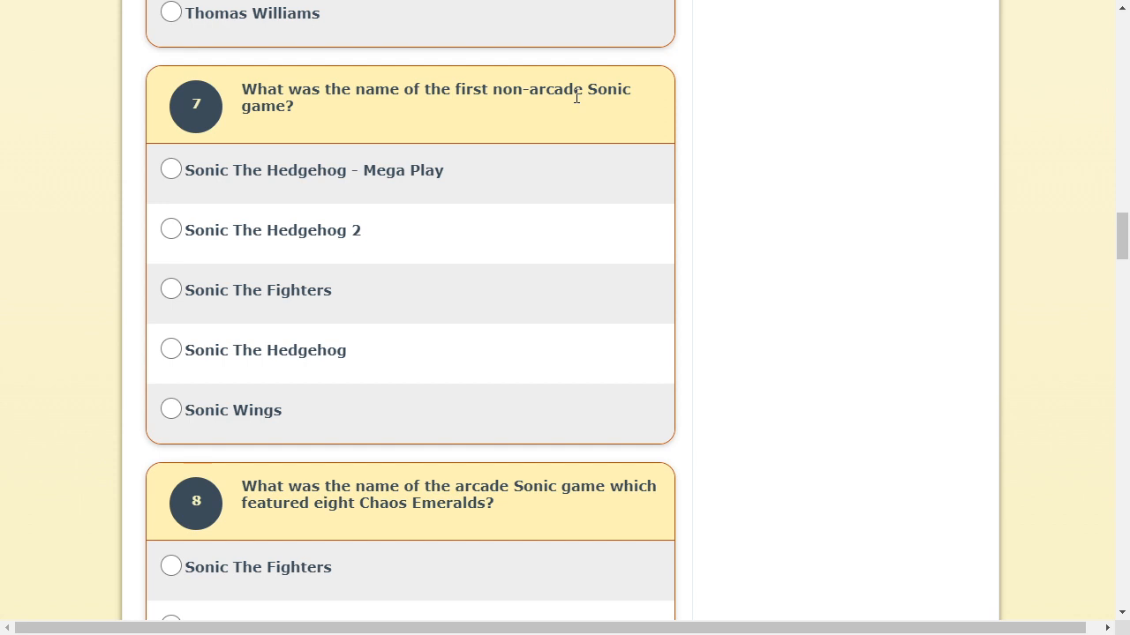
mouse_move(338, 292)
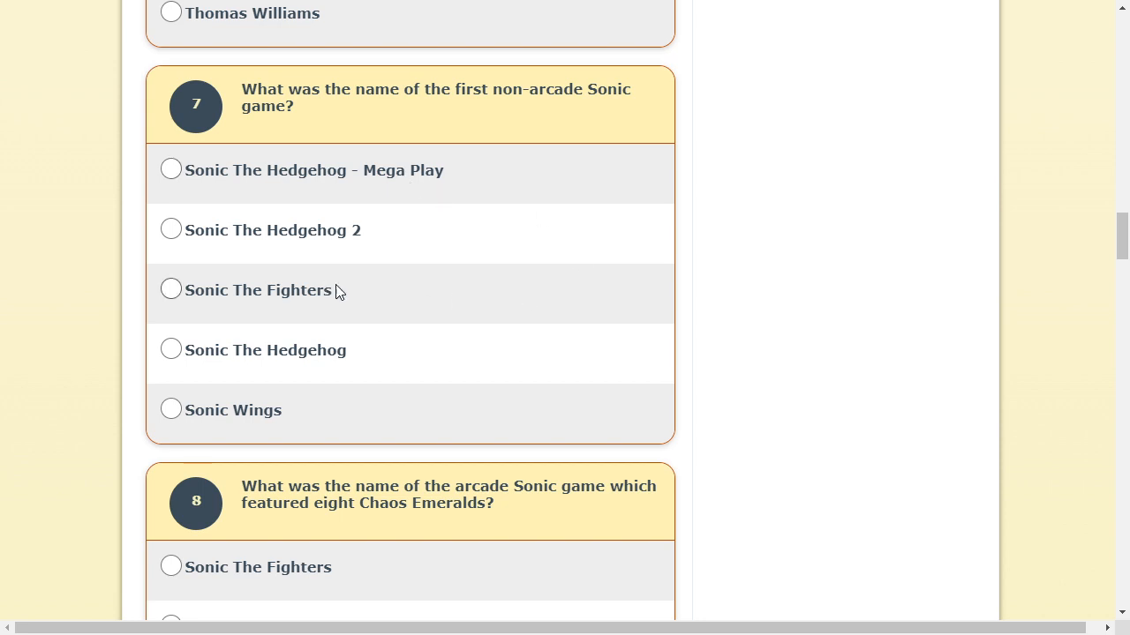
click(171, 350)
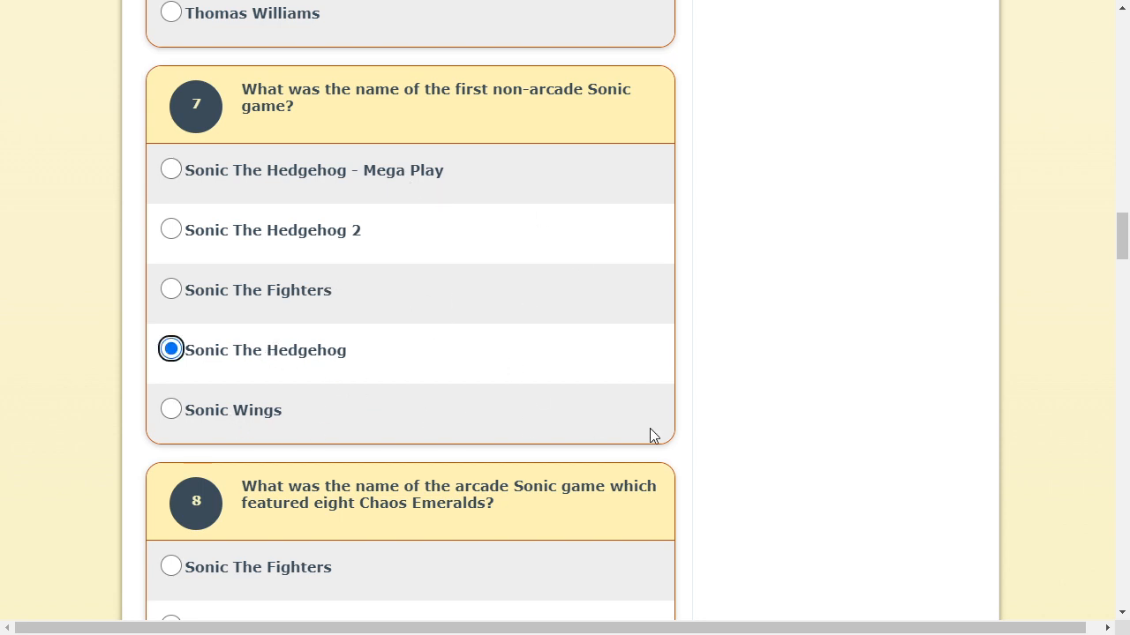
scroll(down, 3)
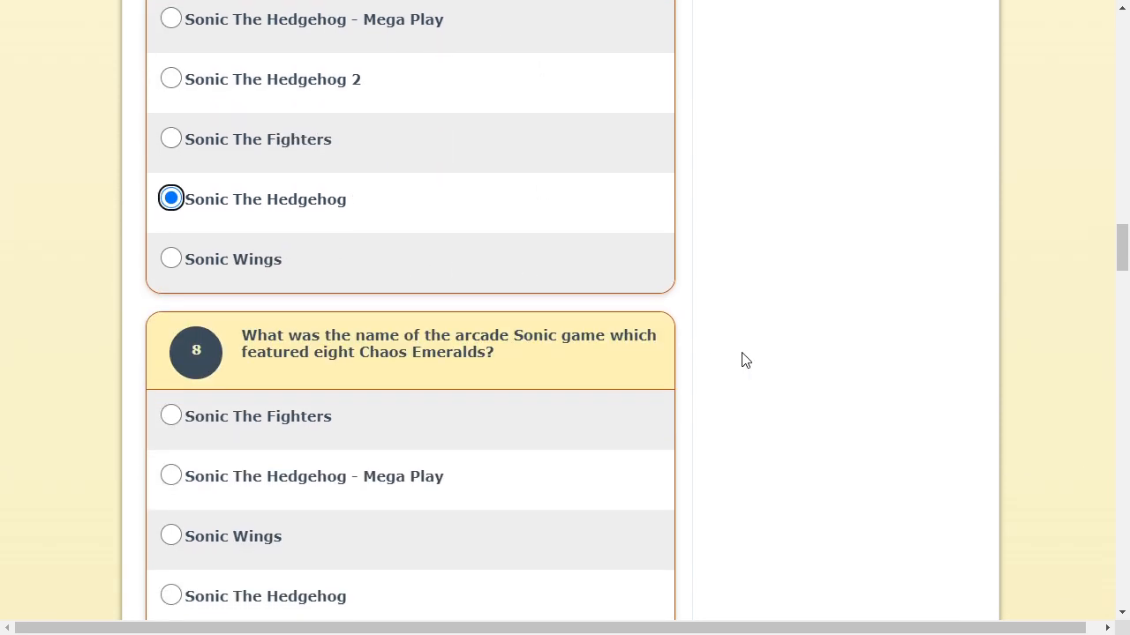
scroll(down, 3)
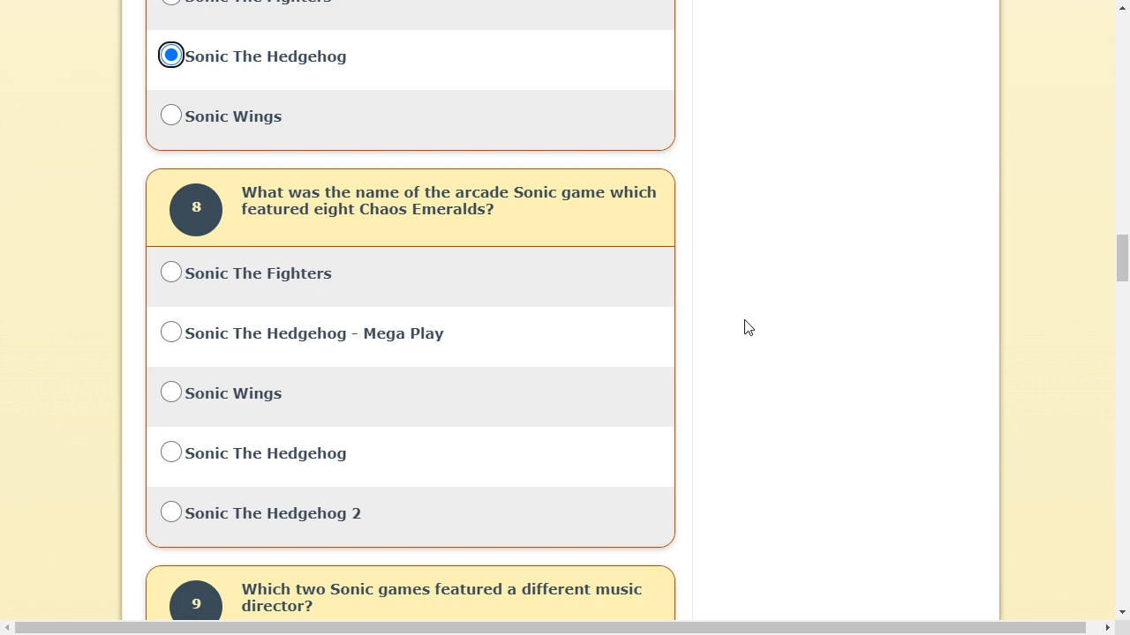
mouse_move(741, 307)
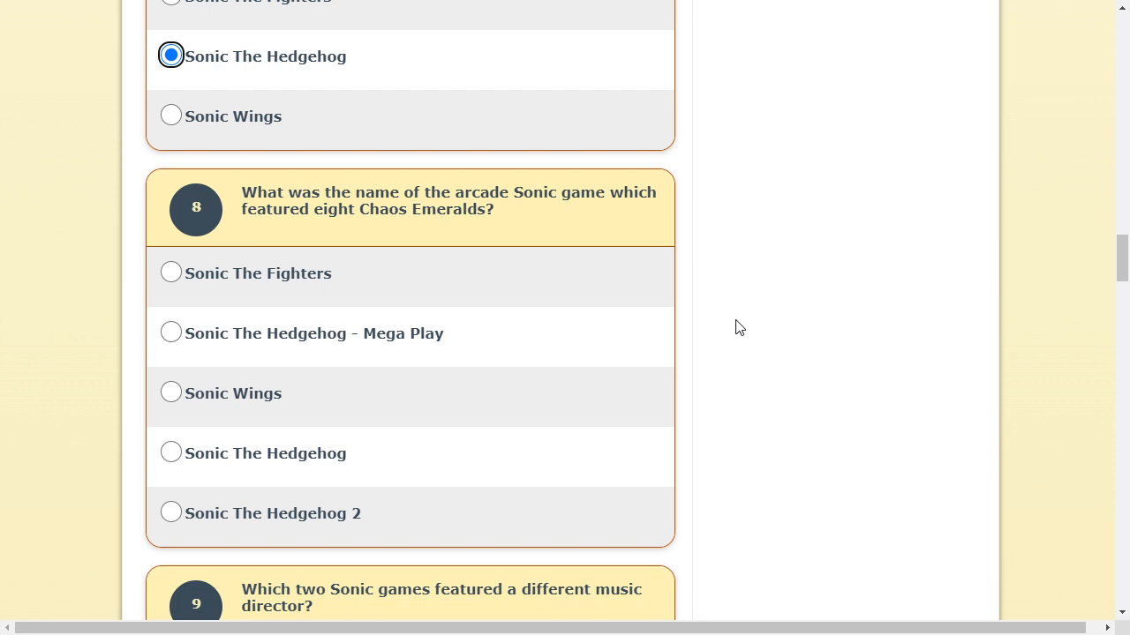
mouse_move(366, 351)
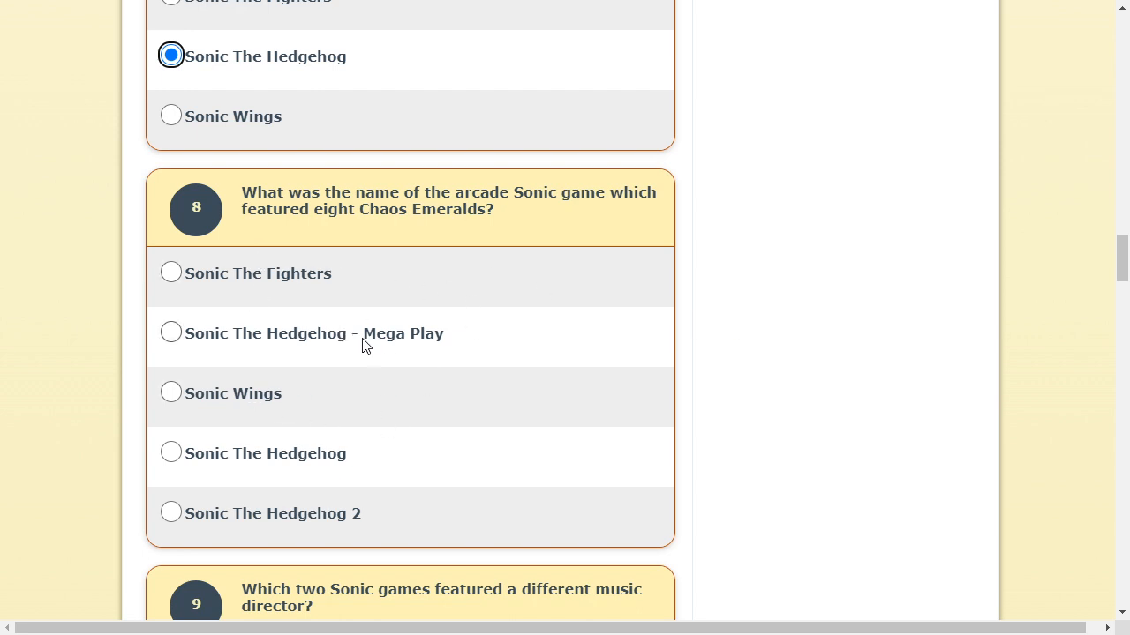
Answer the music director question 9 with 'Sonic Adventure, Sonic Adventure 2'.
scroll(down, 3)
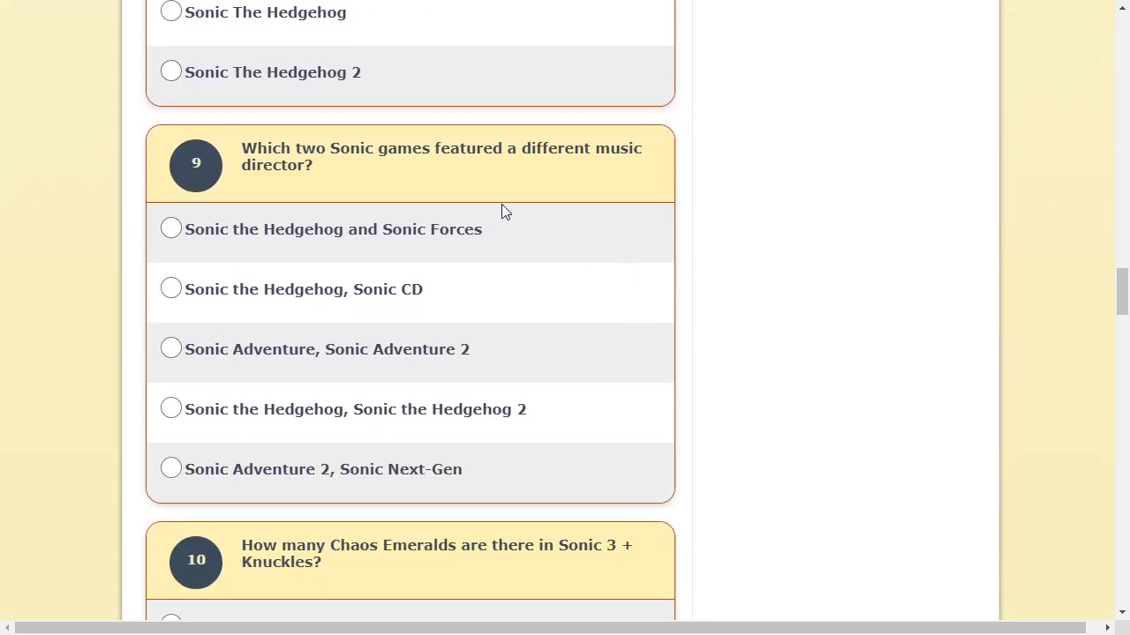
mouse_move(428, 166)
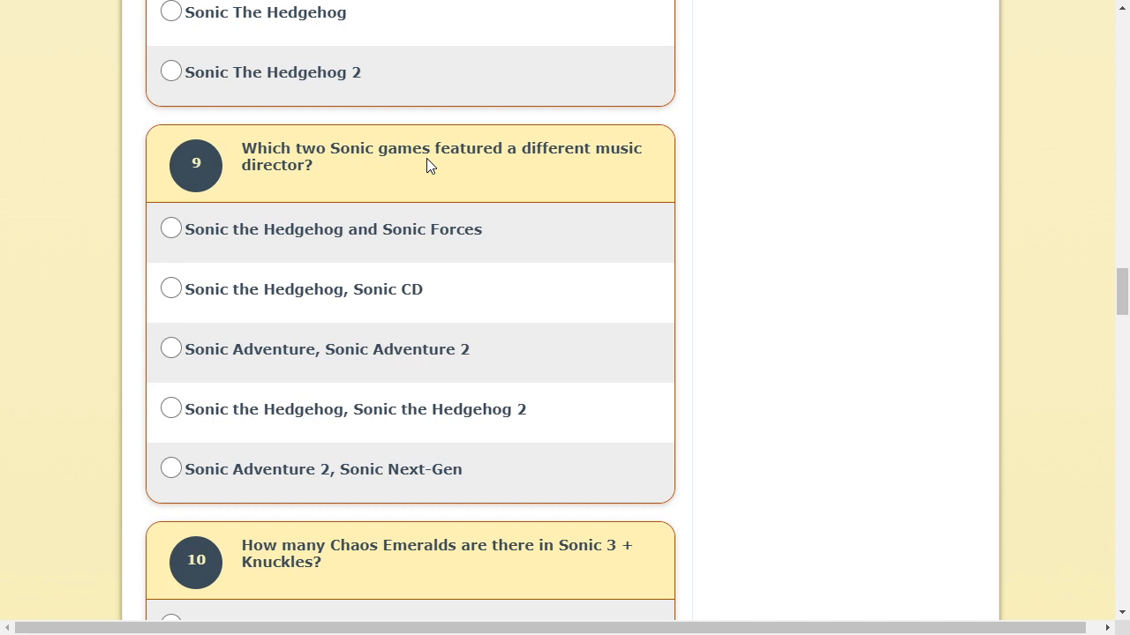
mouse_move(543, 208)
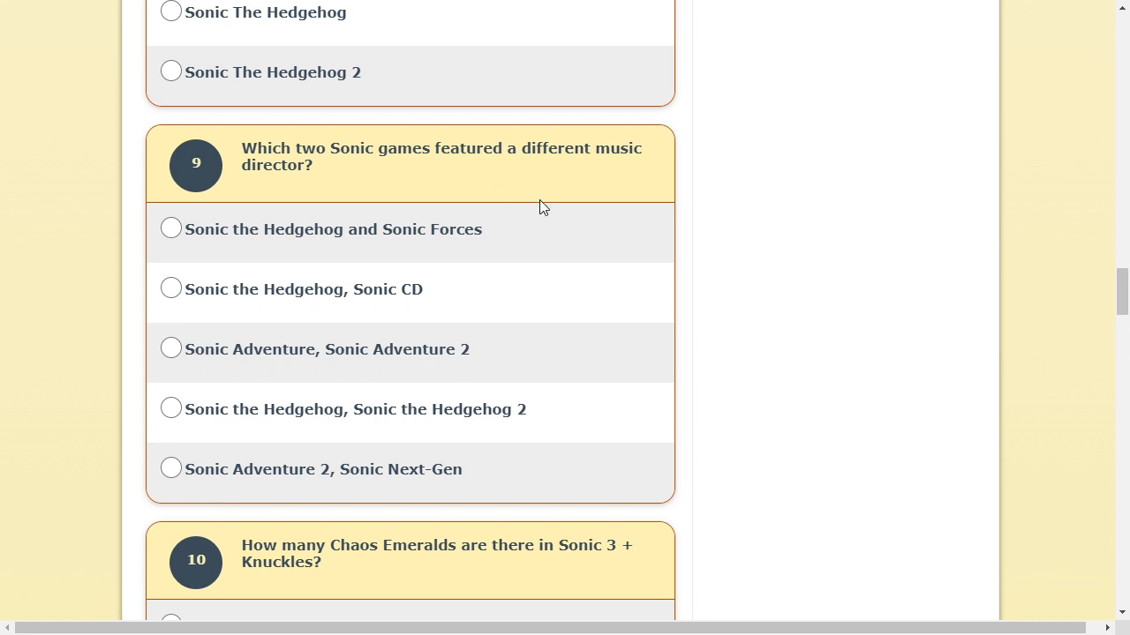
mouse_move(359, 301)
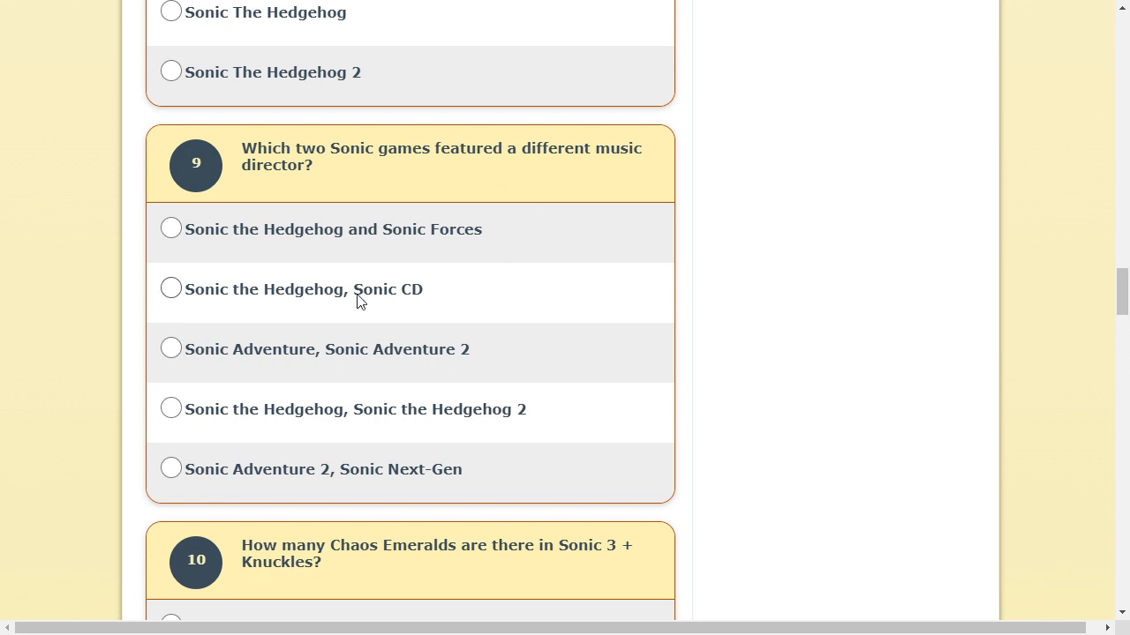
mouse_move(367, 279)
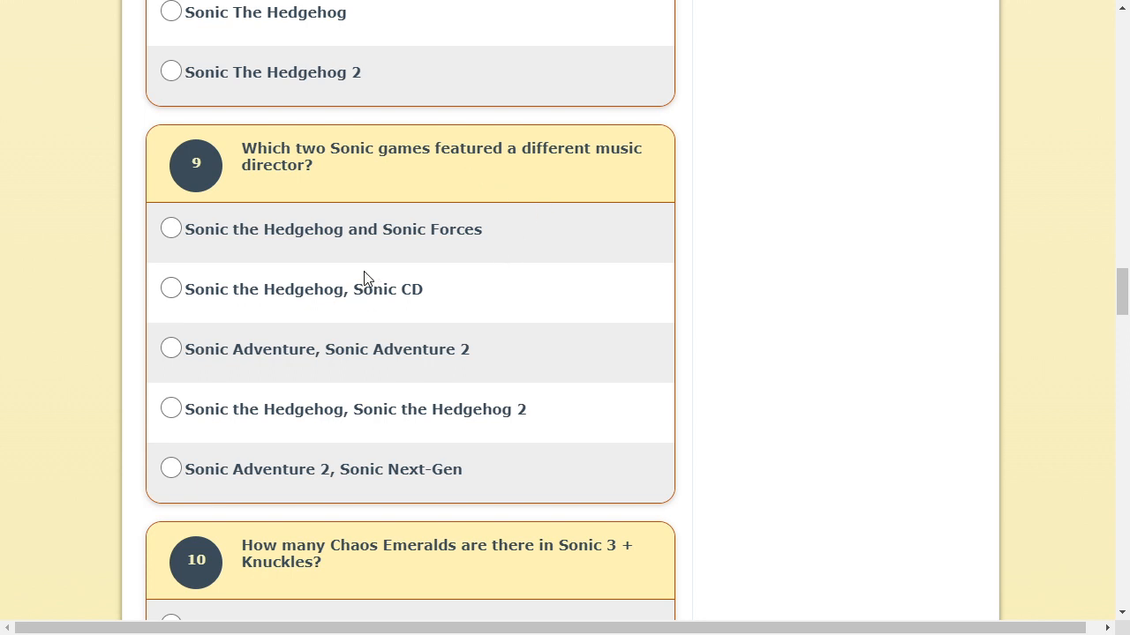
mouse_move(413, 300)
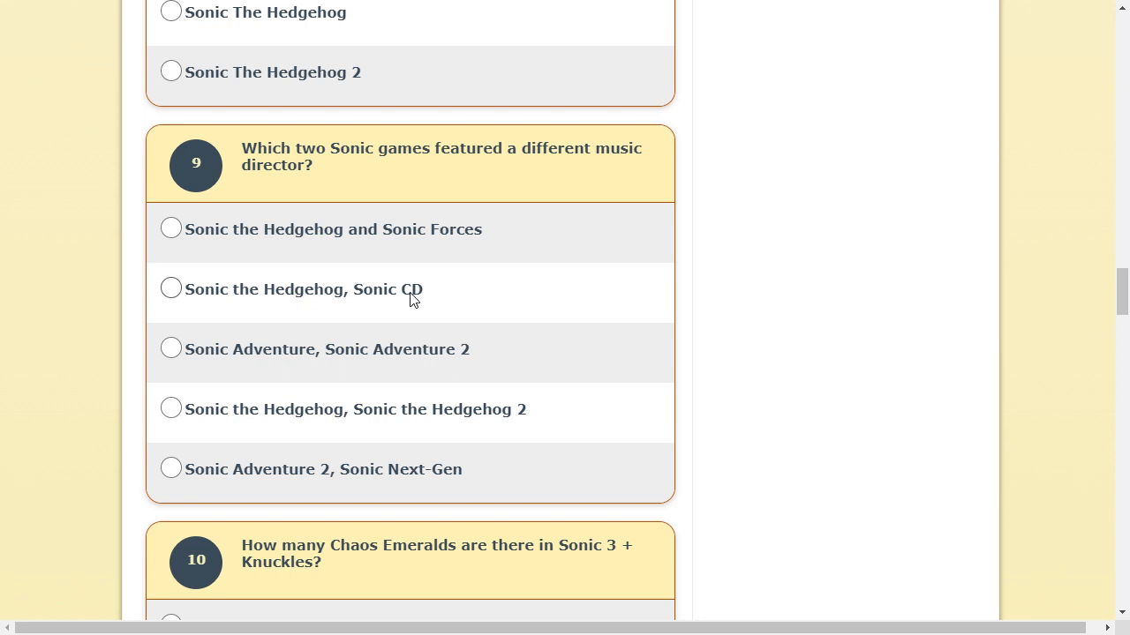
mouse_move(443, 349)
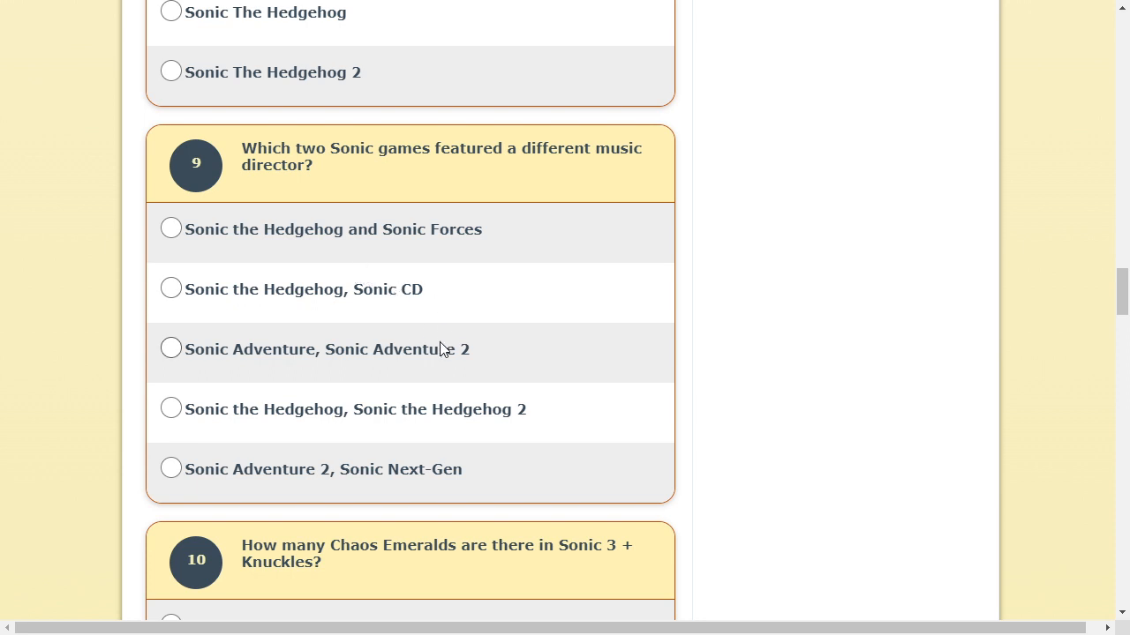
click(171, 348)
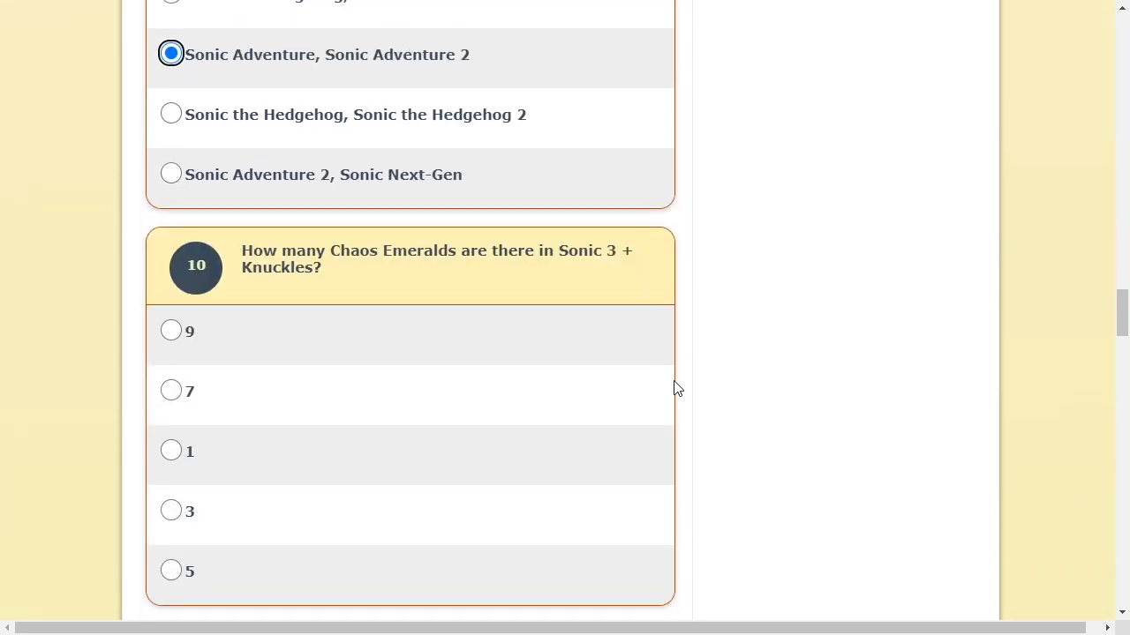
scroll(down, 3)
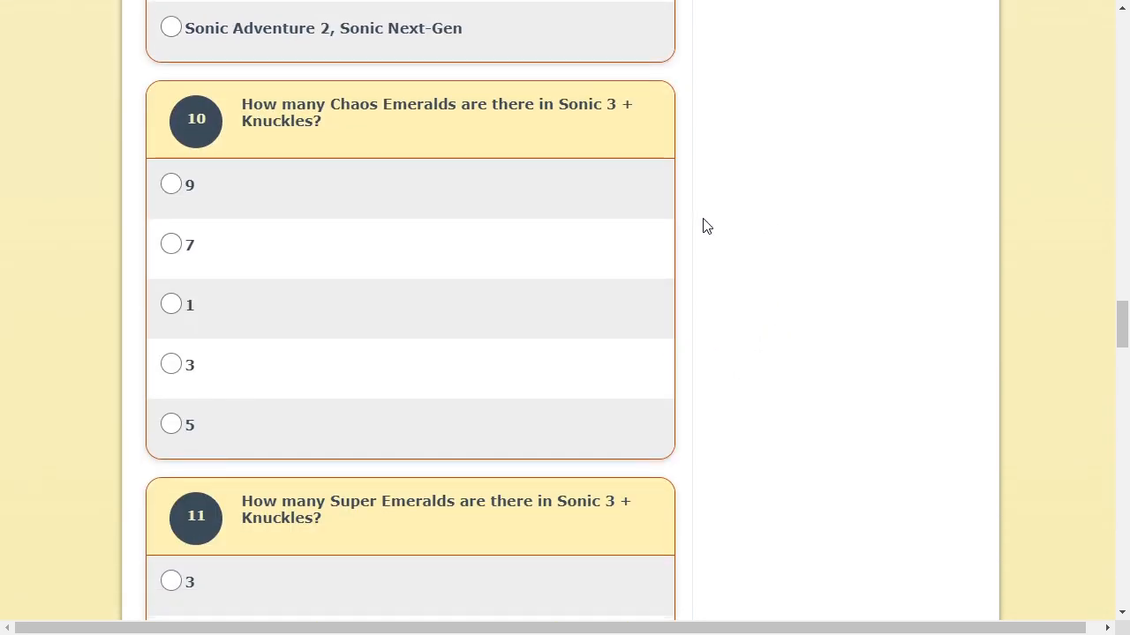
mouse_move(281, 245)
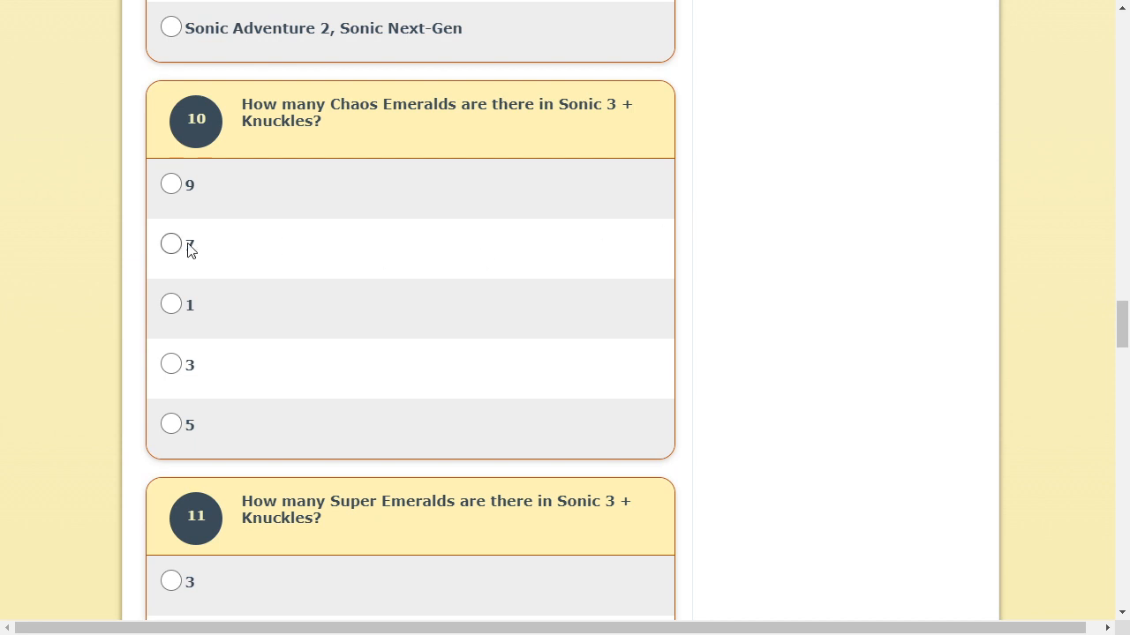
mouse_move(493, 327)
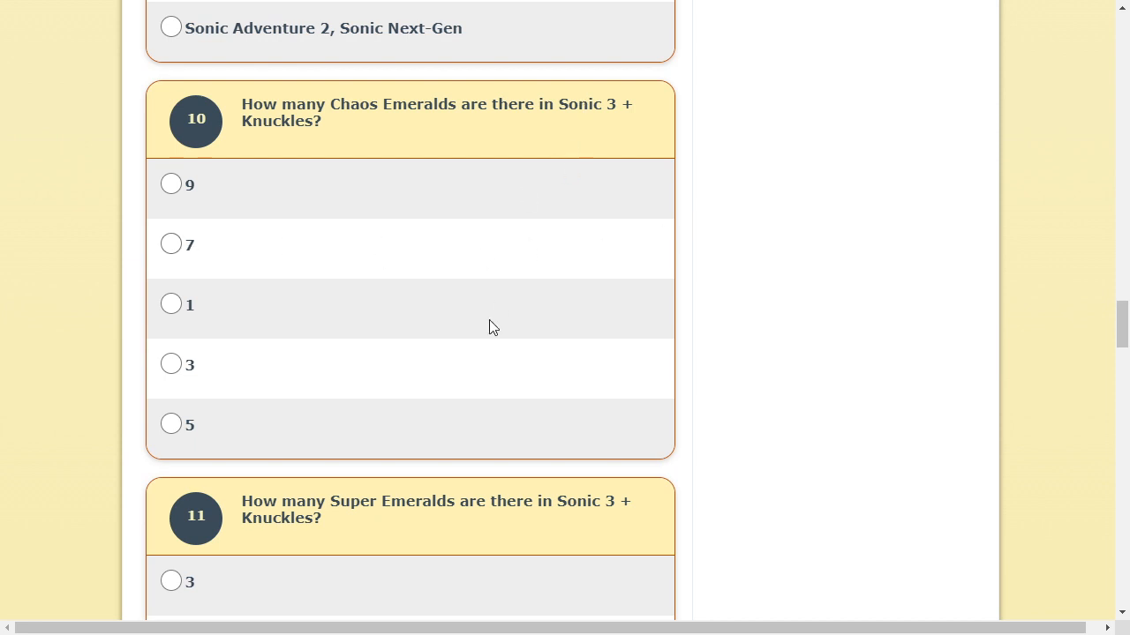
mouse_move(483, 330)
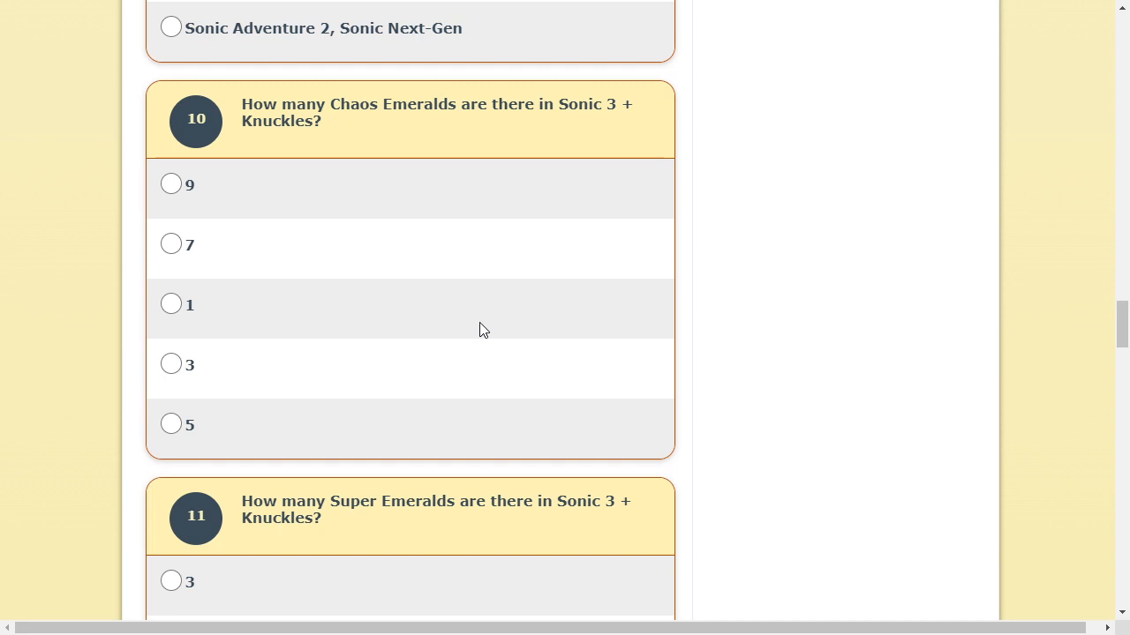
mouse_move(224, 327)
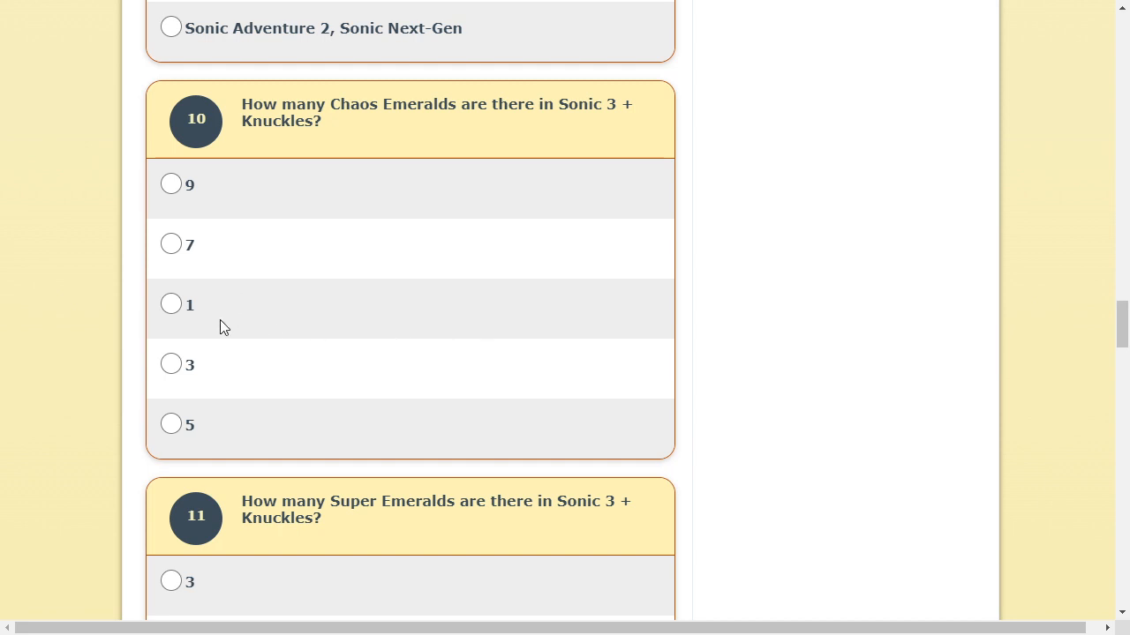
Answer 7 Chaos Emeralds, 7 Super Emeralds, 1 Master Emerald, 10 zones and 12 zones.
click(171, 244)
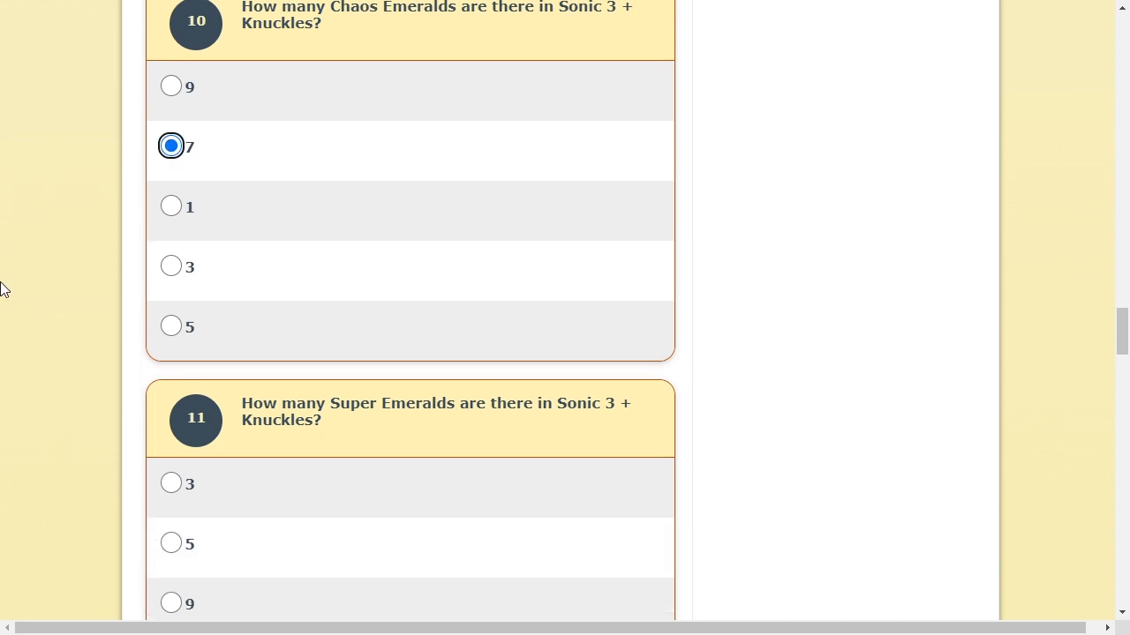
scroll(down, 3)
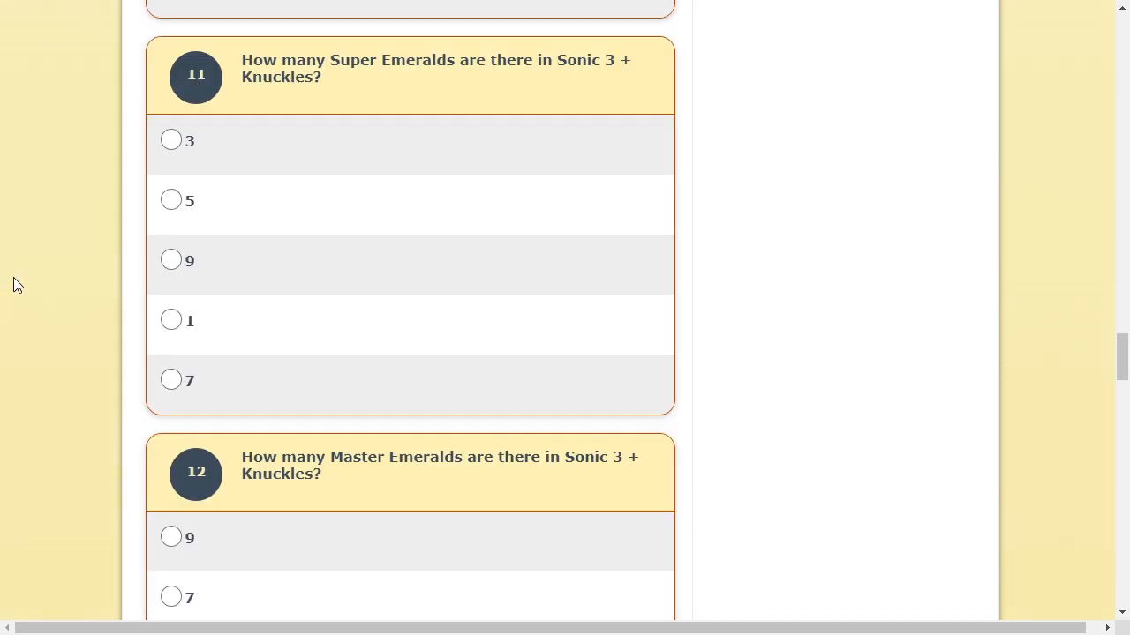
click(172, 379)
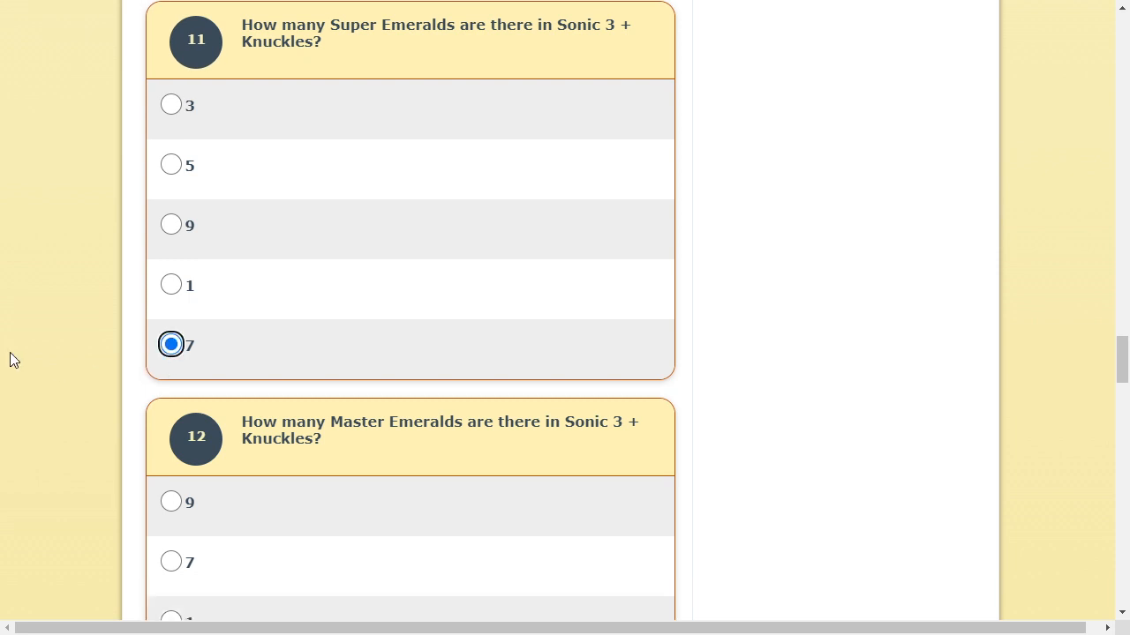
scroll(down, 3)
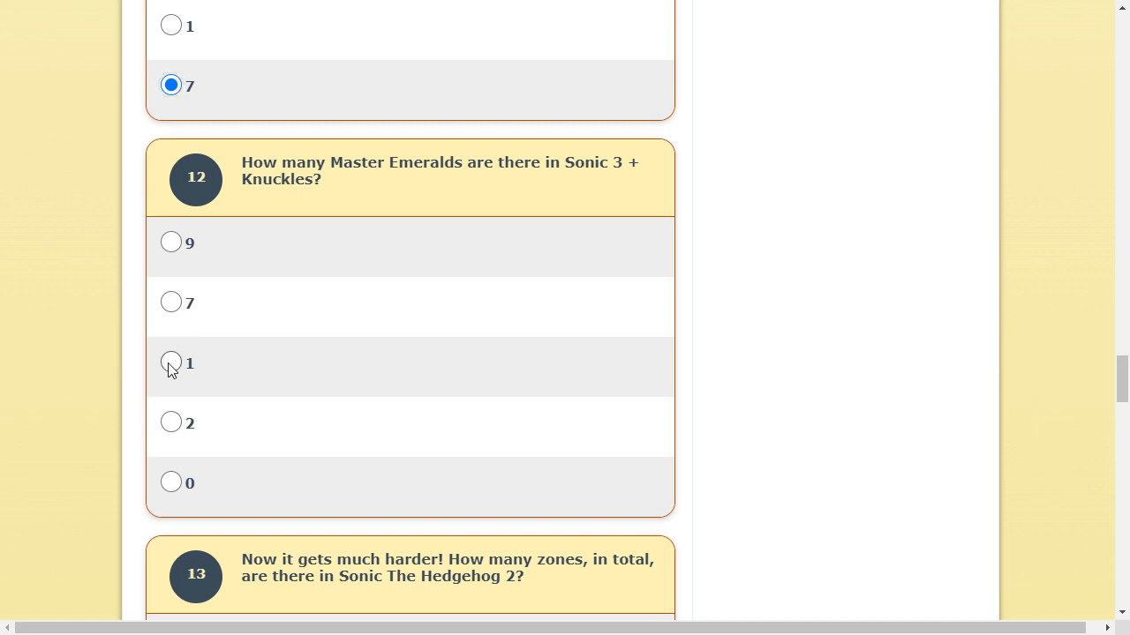
click(171, 363)
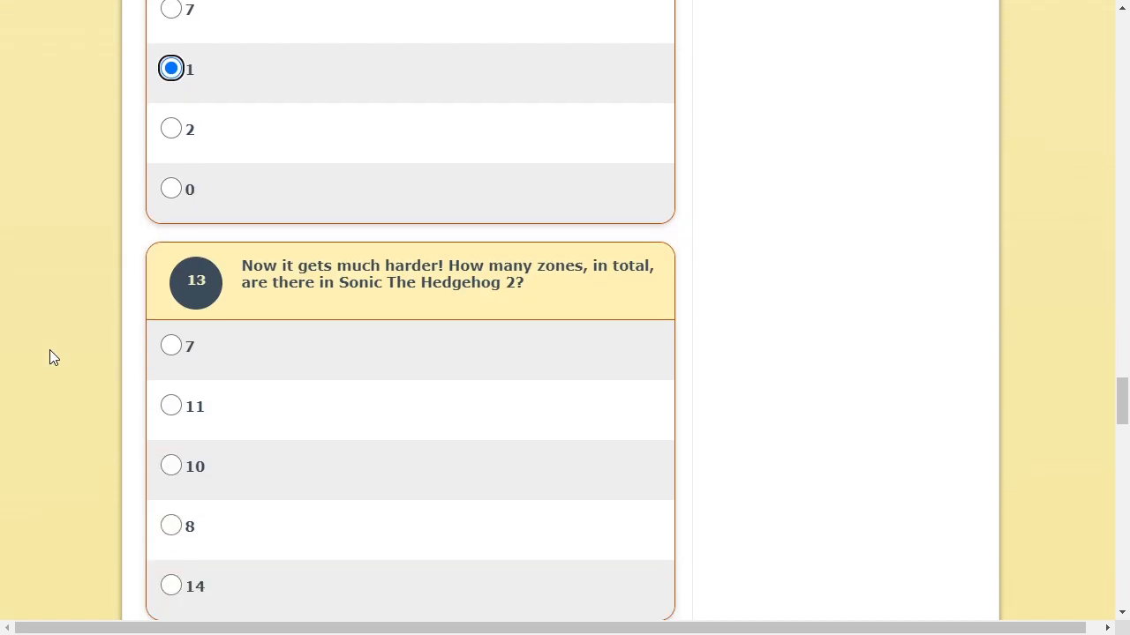
scroll(down, 3)
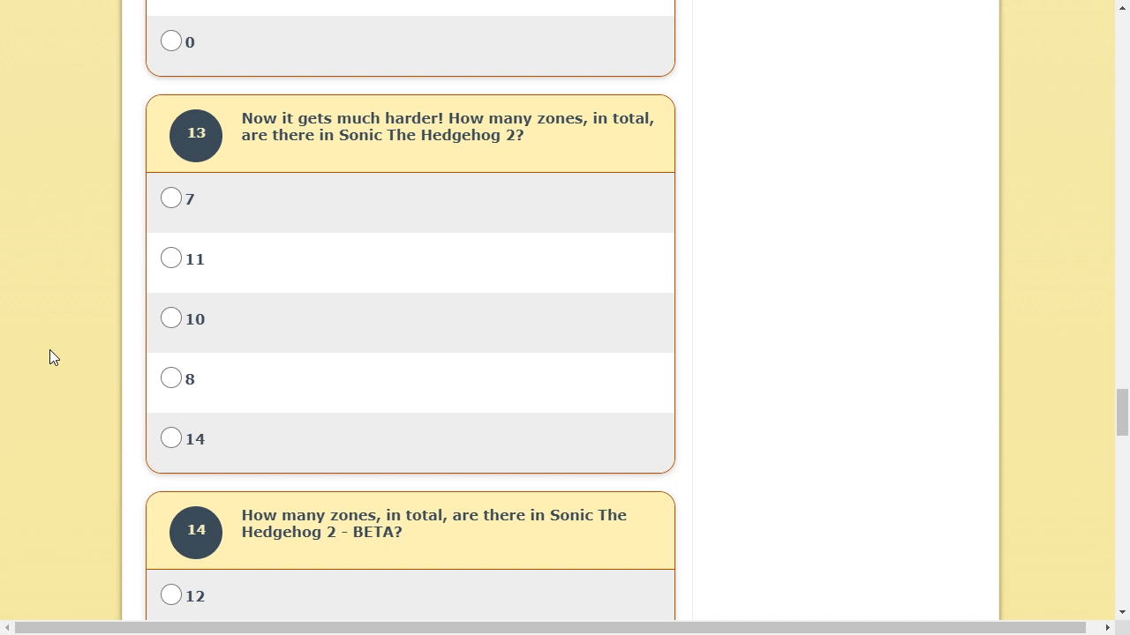
click(171, 319)
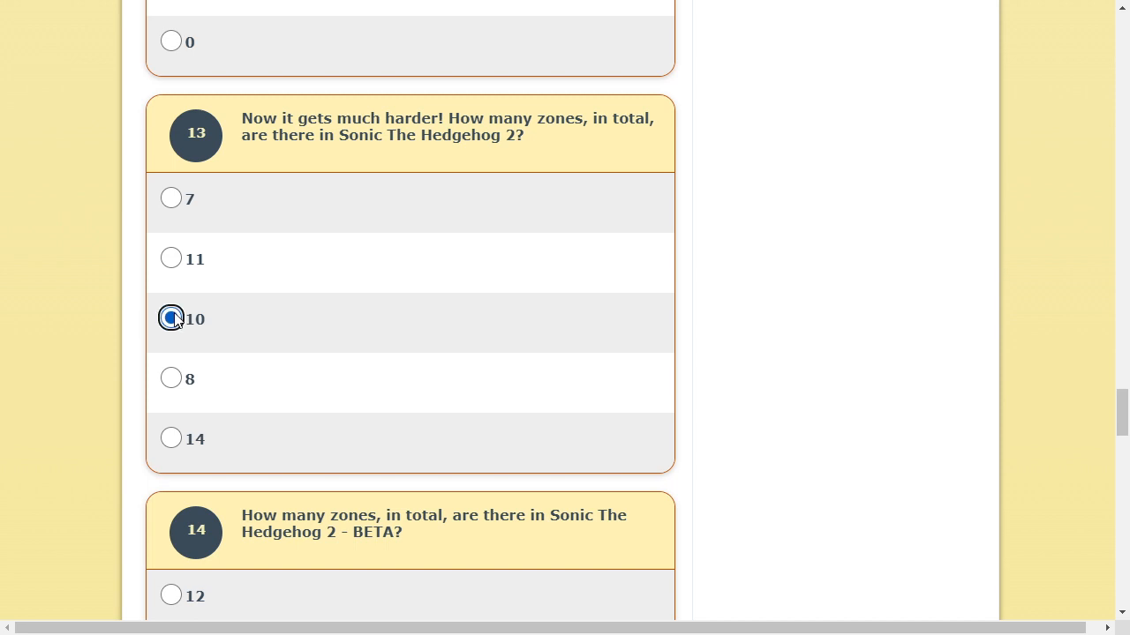
scroll(down, 3)
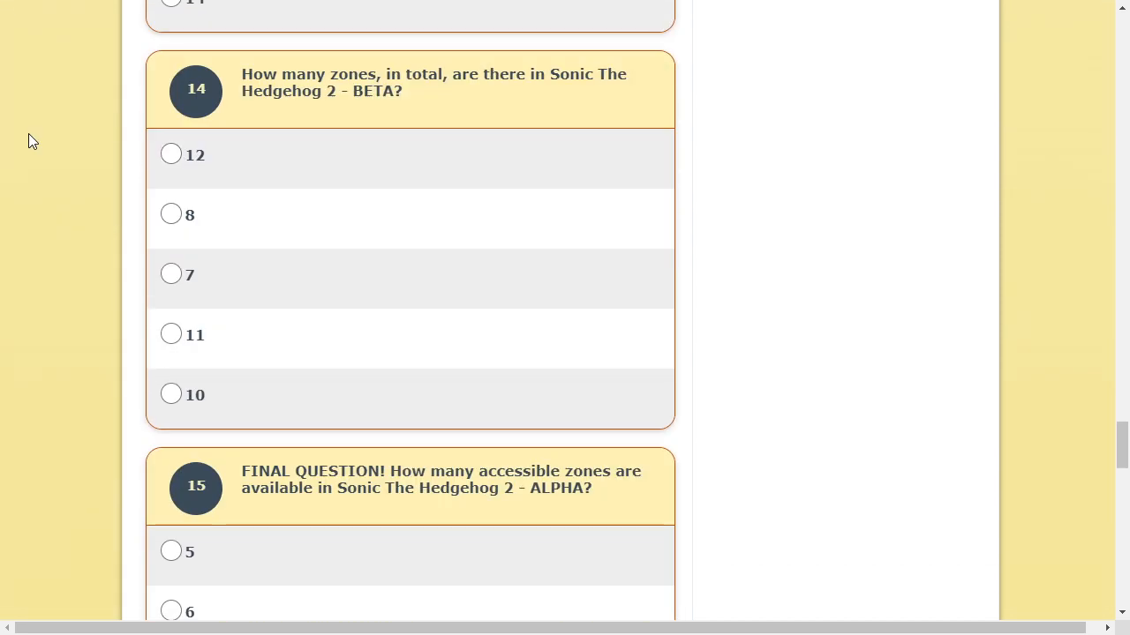
mouse_move(392, 106)
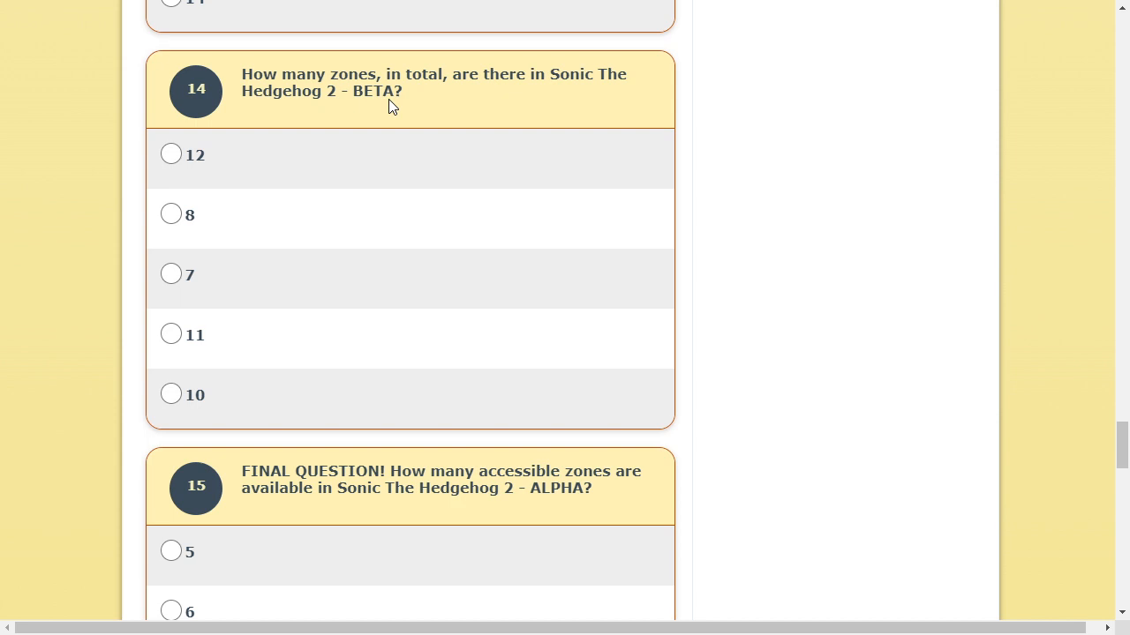
mouse_move(163, 163)
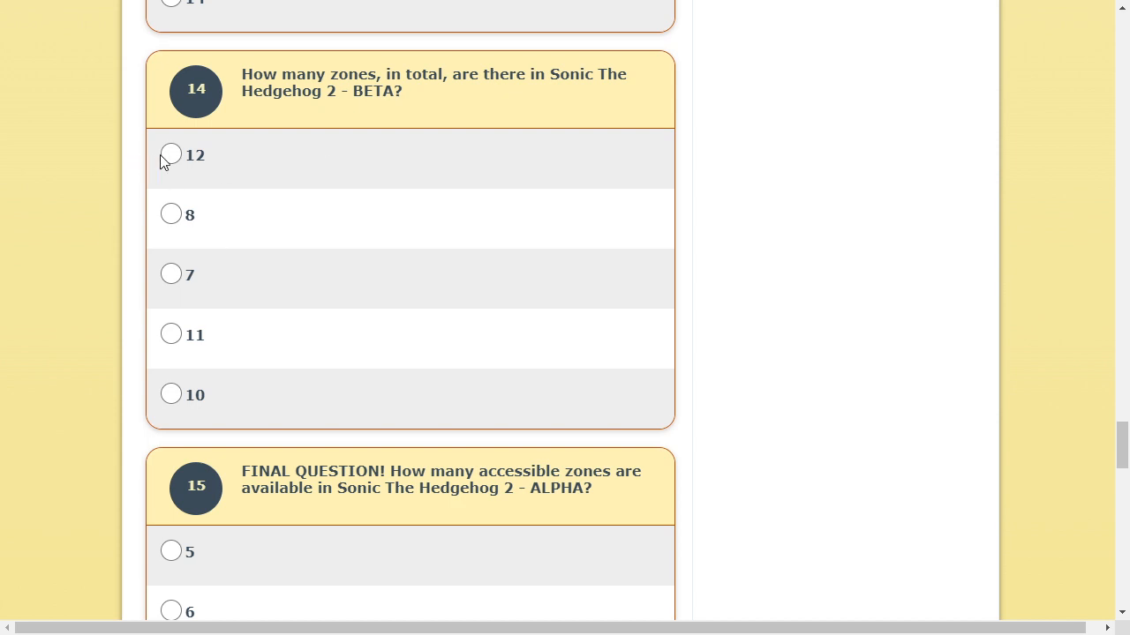
click(170, 153)
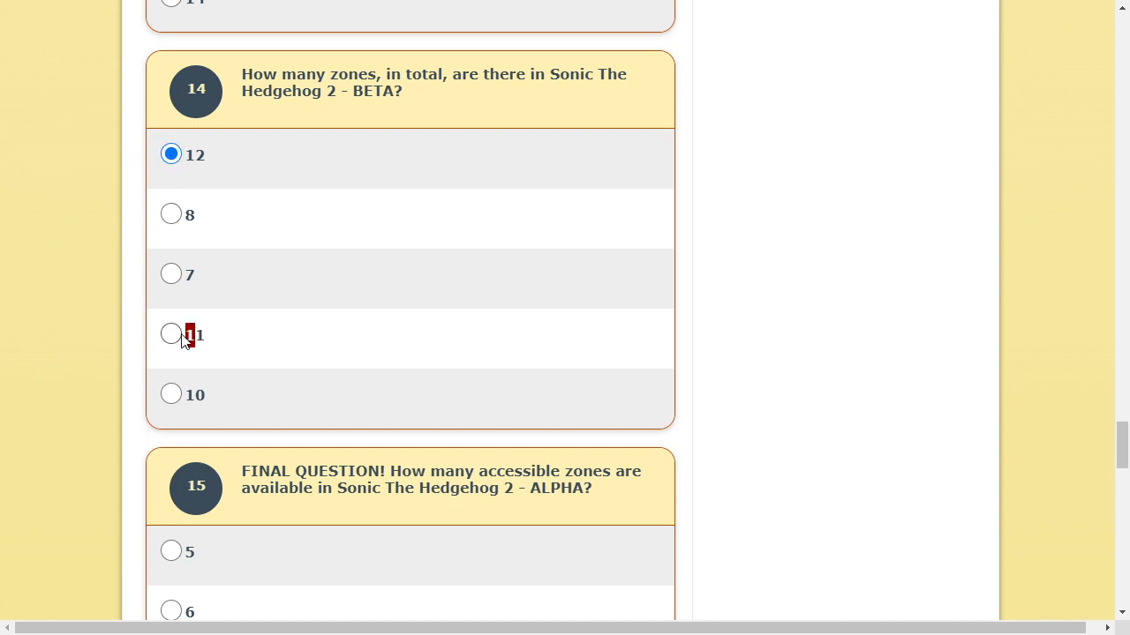
Choose 3 zones for the final question and submit the quiz for test results.
scroll(down, 3)
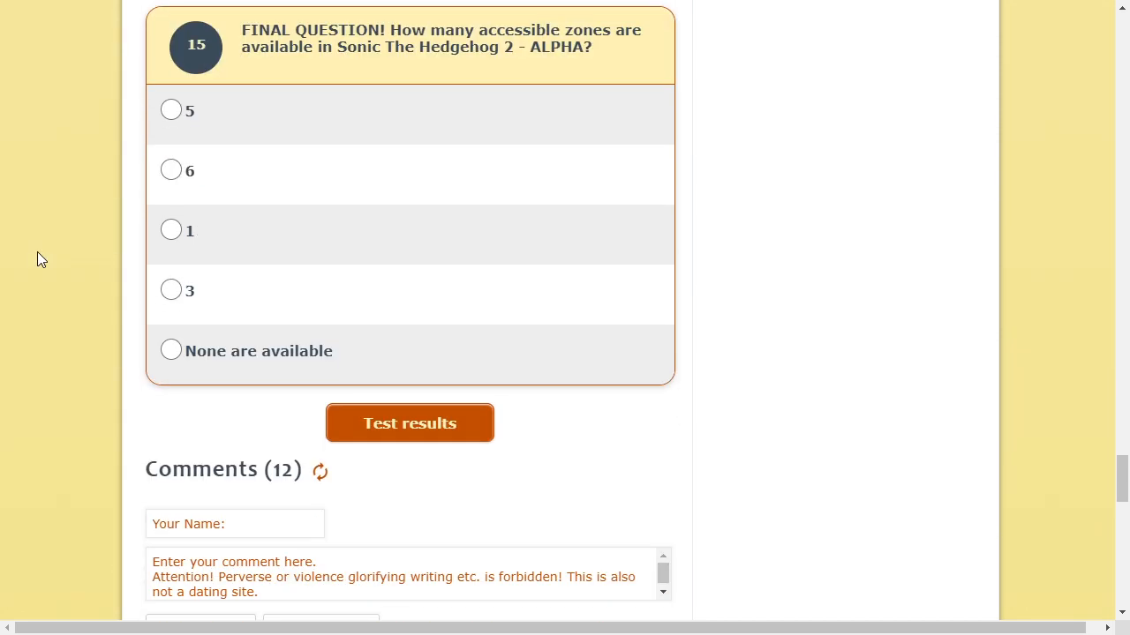
mouse_move(4, 216)
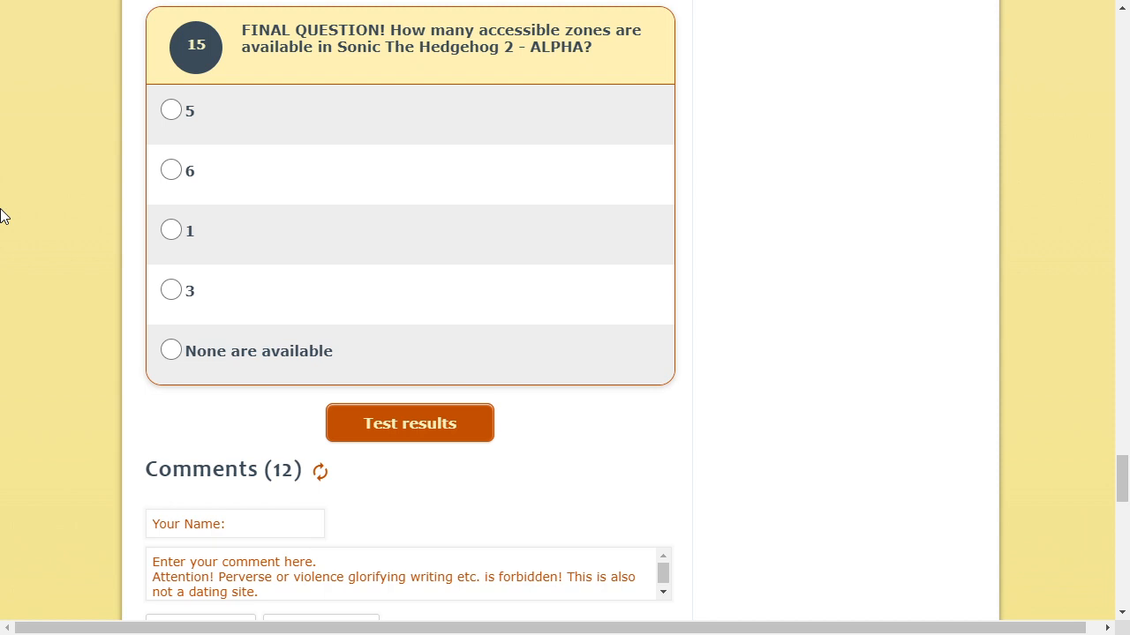
mouse_move(490, 102)
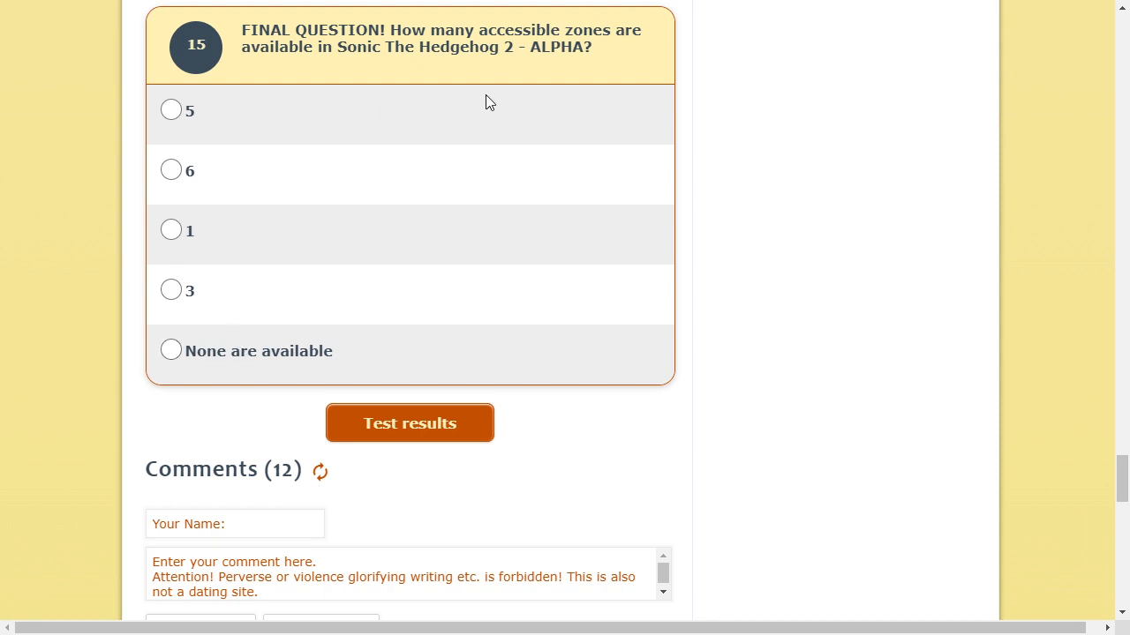
mouse_move(195, 214)
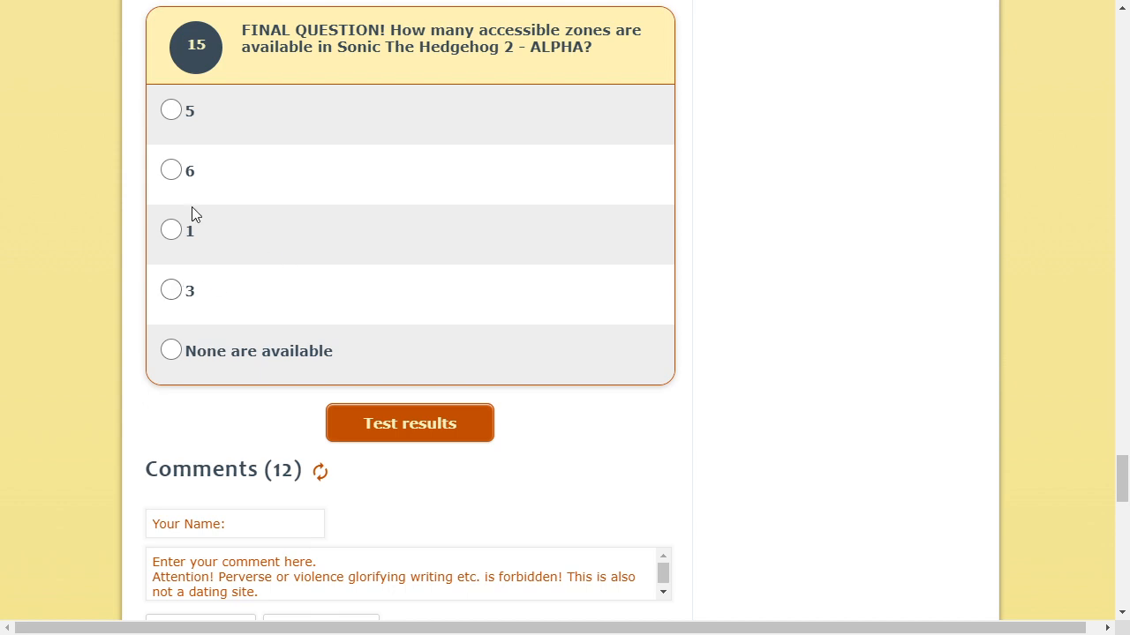
click(170, 289)
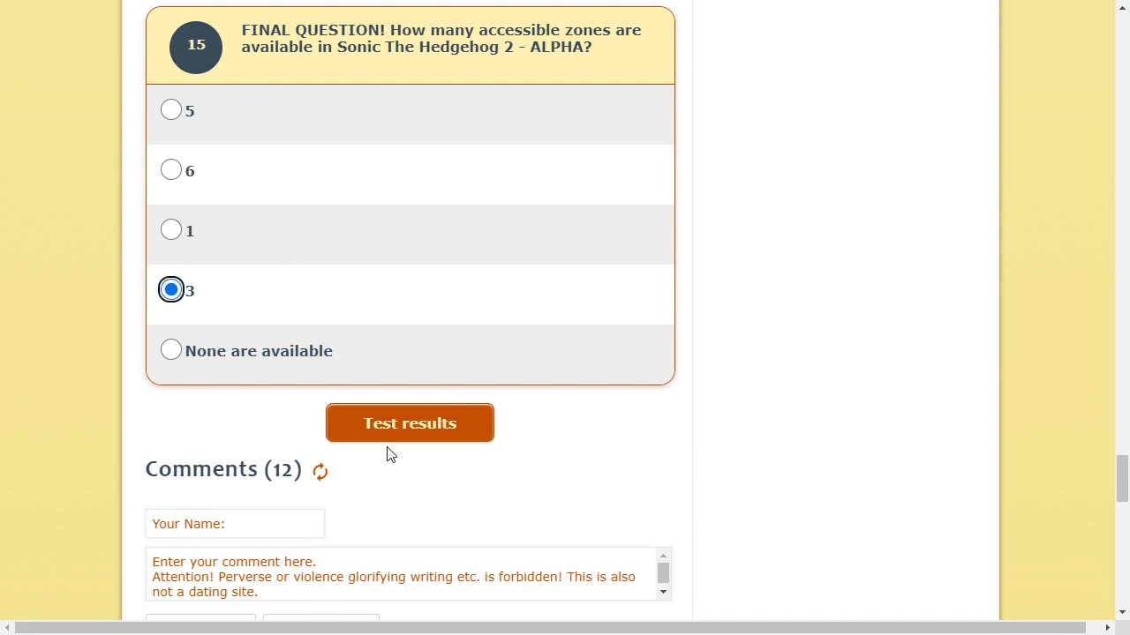
click(408, 423)
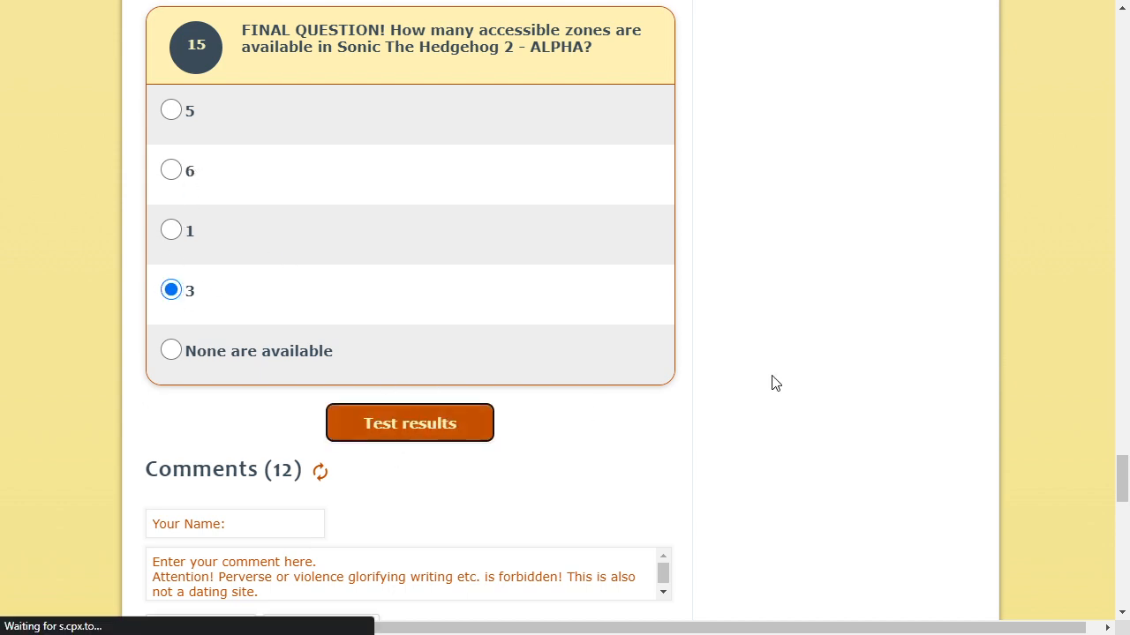
click(410, 423)
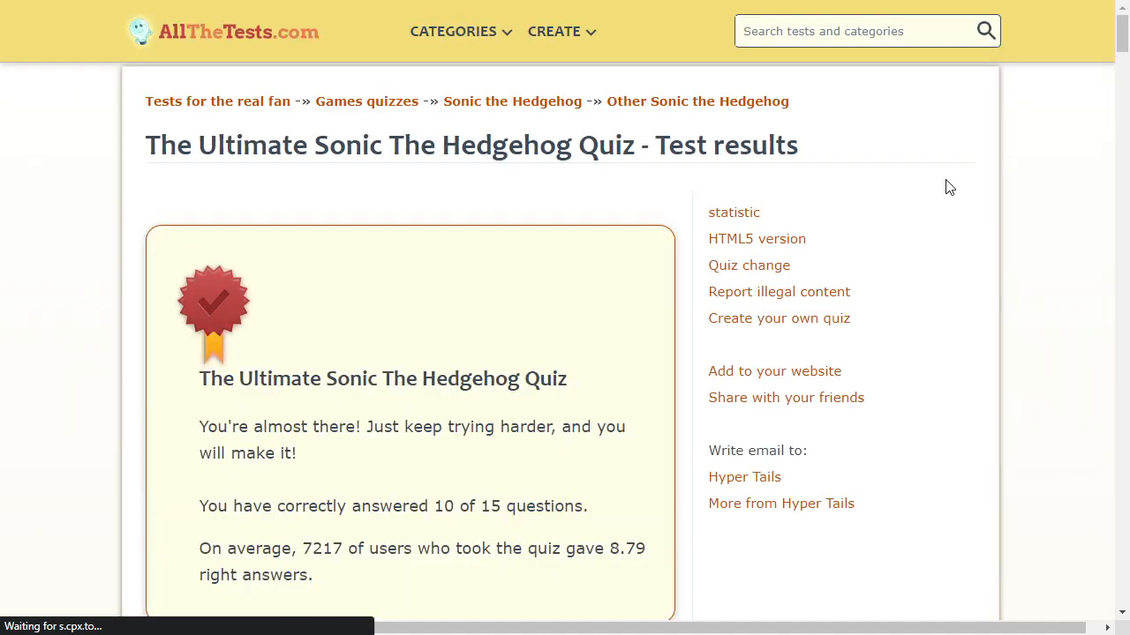
mouse_move(671, 281)
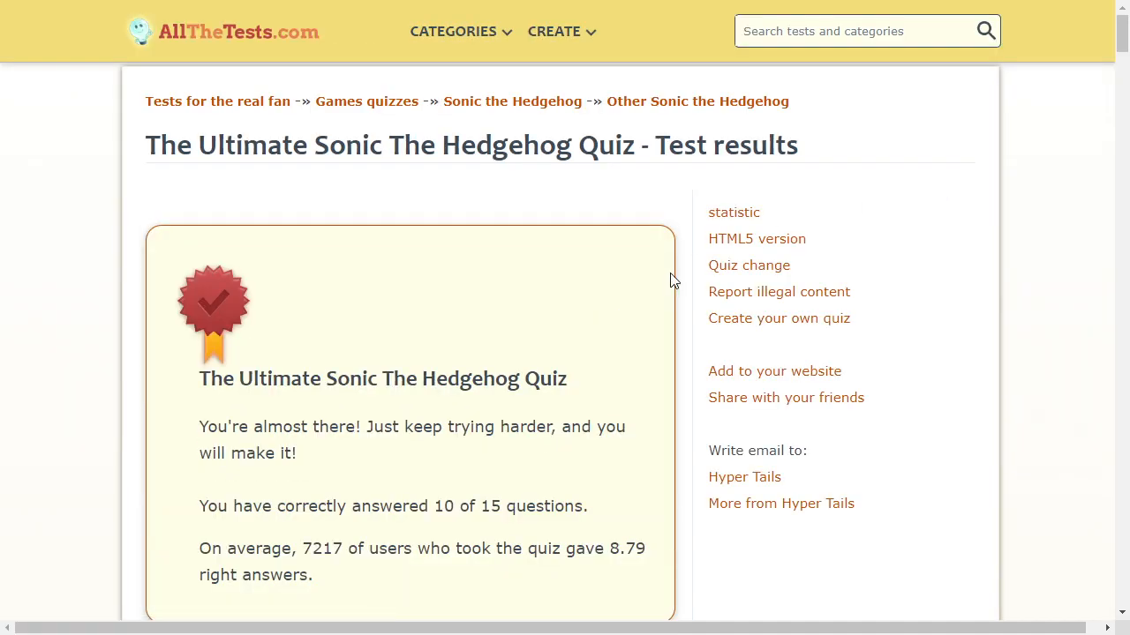
scroll(down, 3)
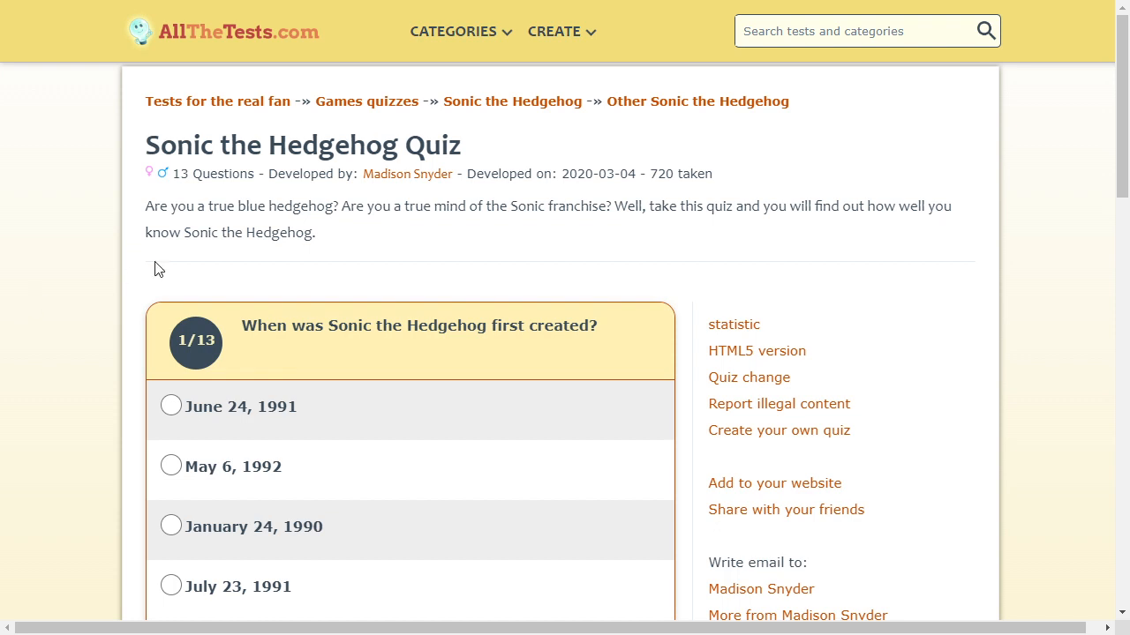
Pick June 23, 1991 as Sonic's creation date for question 1.
scroll(down, 3)
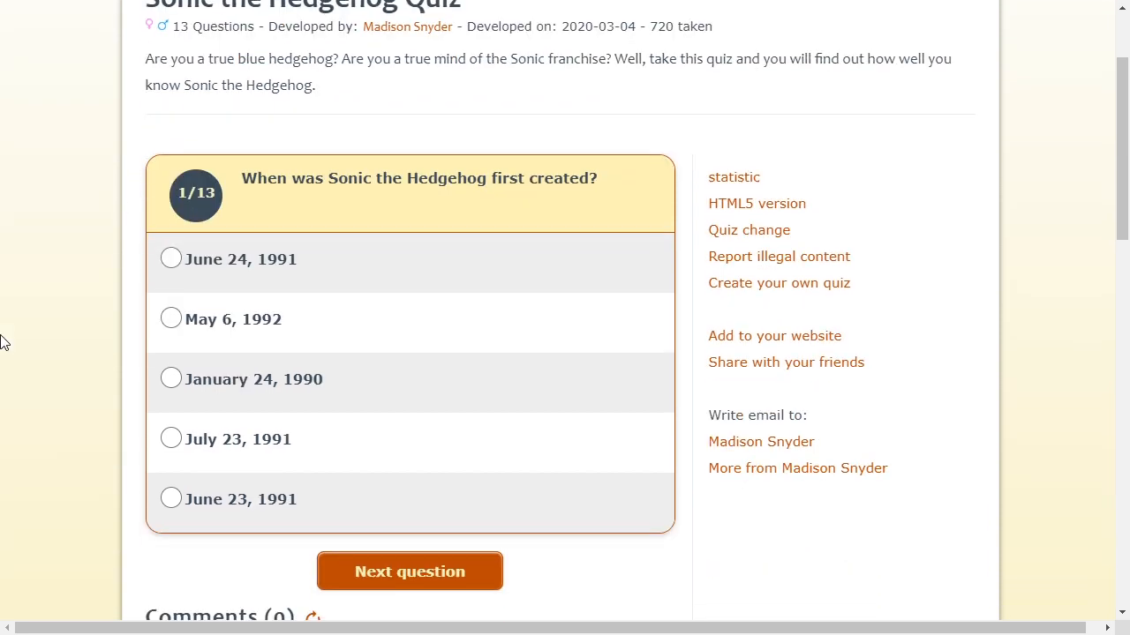
mouse_move(195, 292)
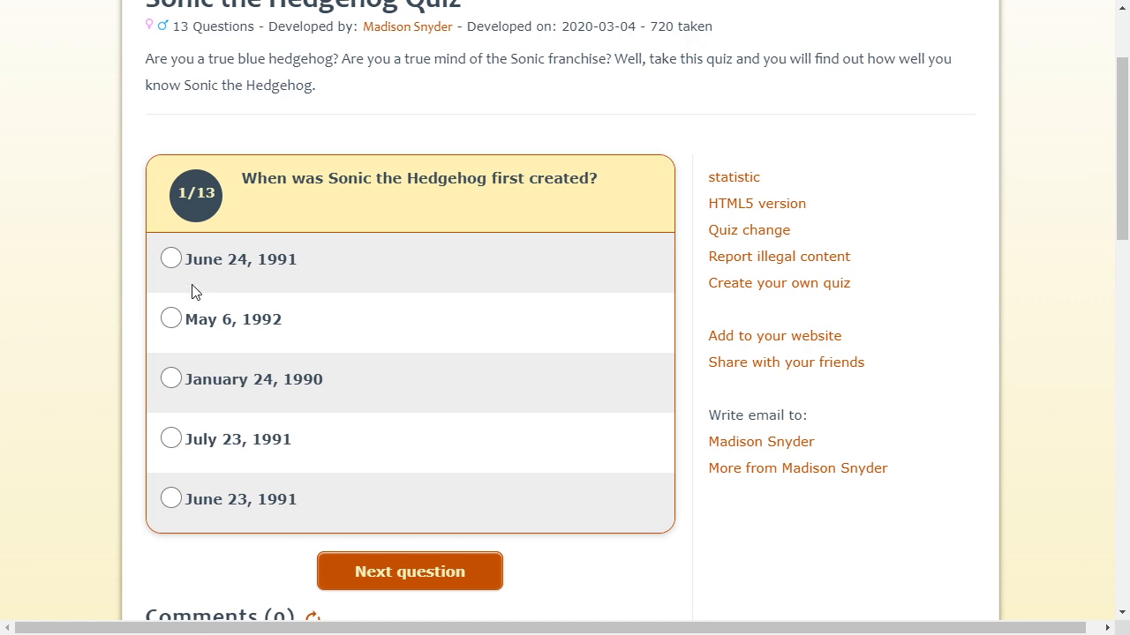
mouse_move(205, 520)
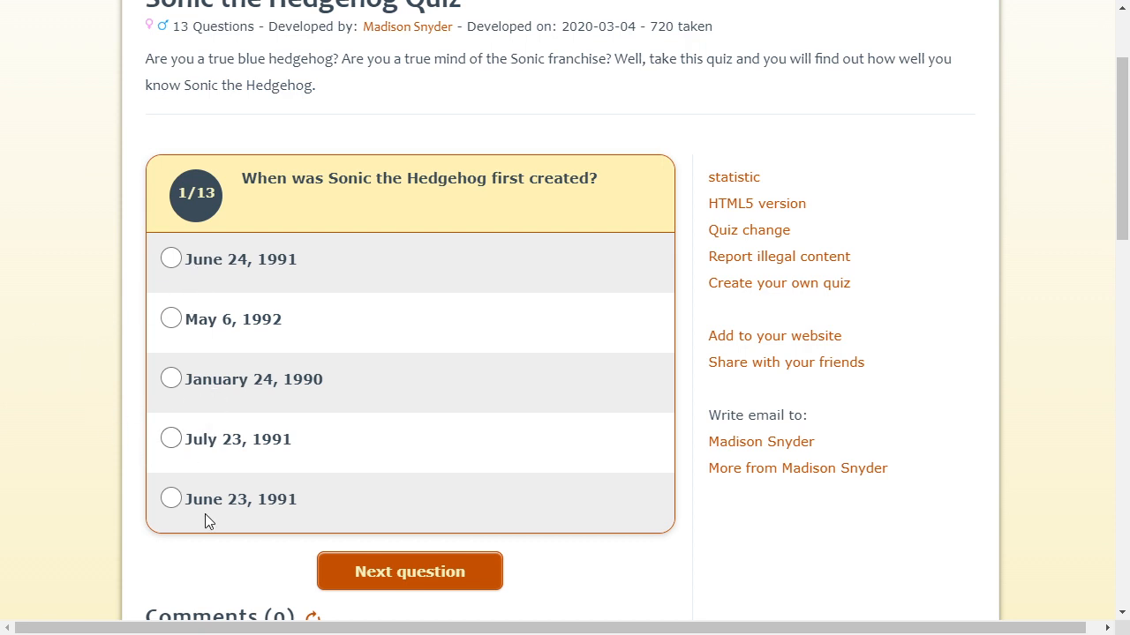
mouse_move(98, 474)
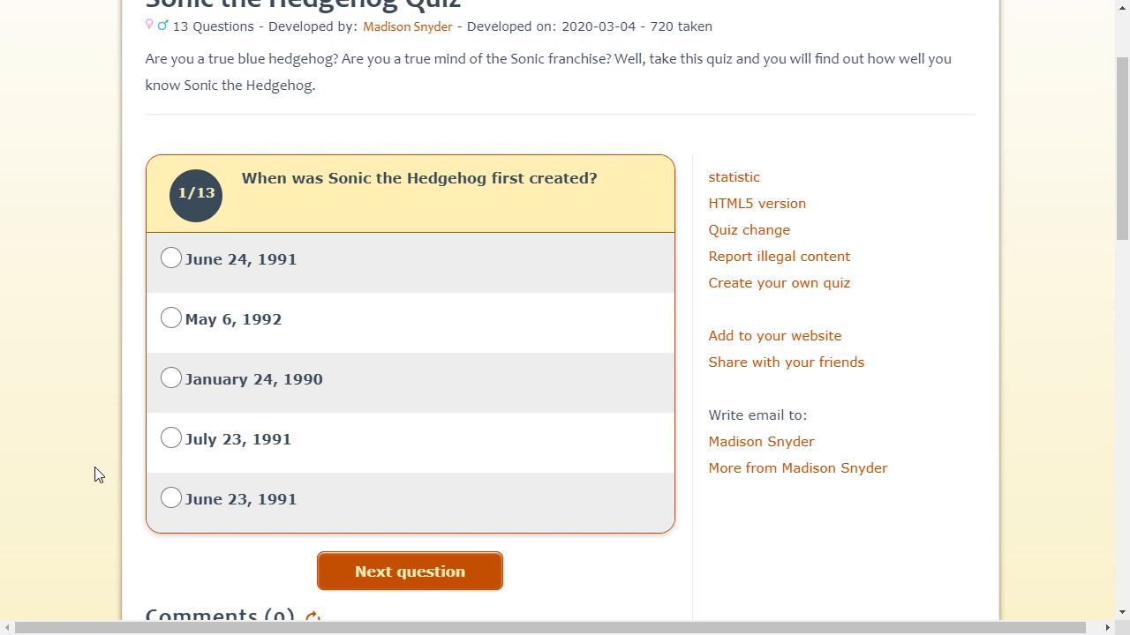
mouse_move(340, 398)
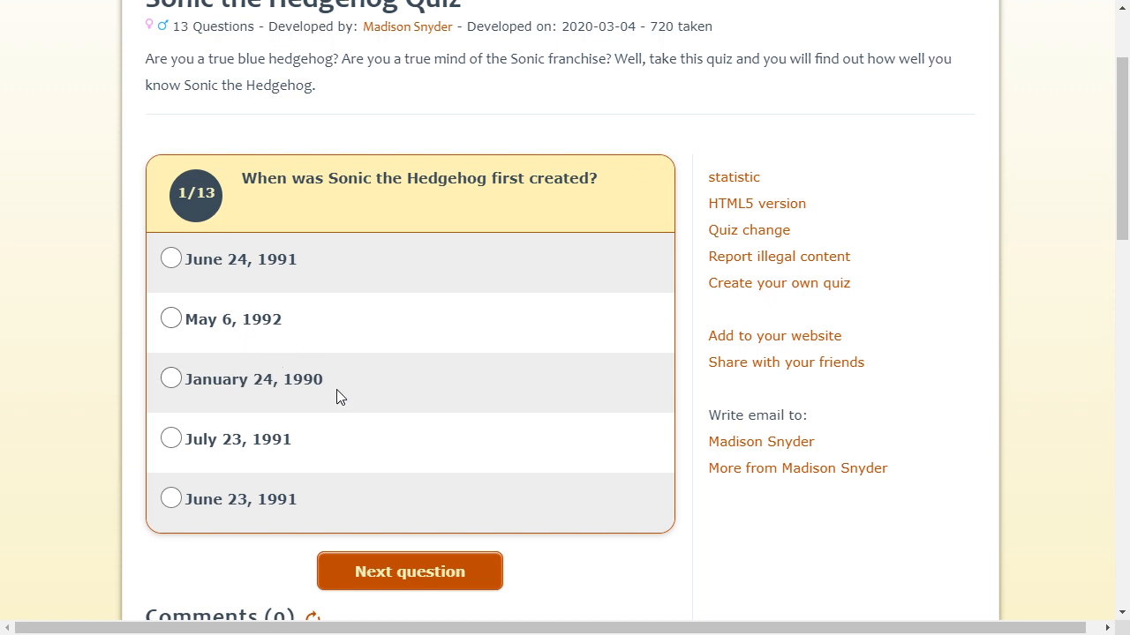
mouse_move(321, 393)
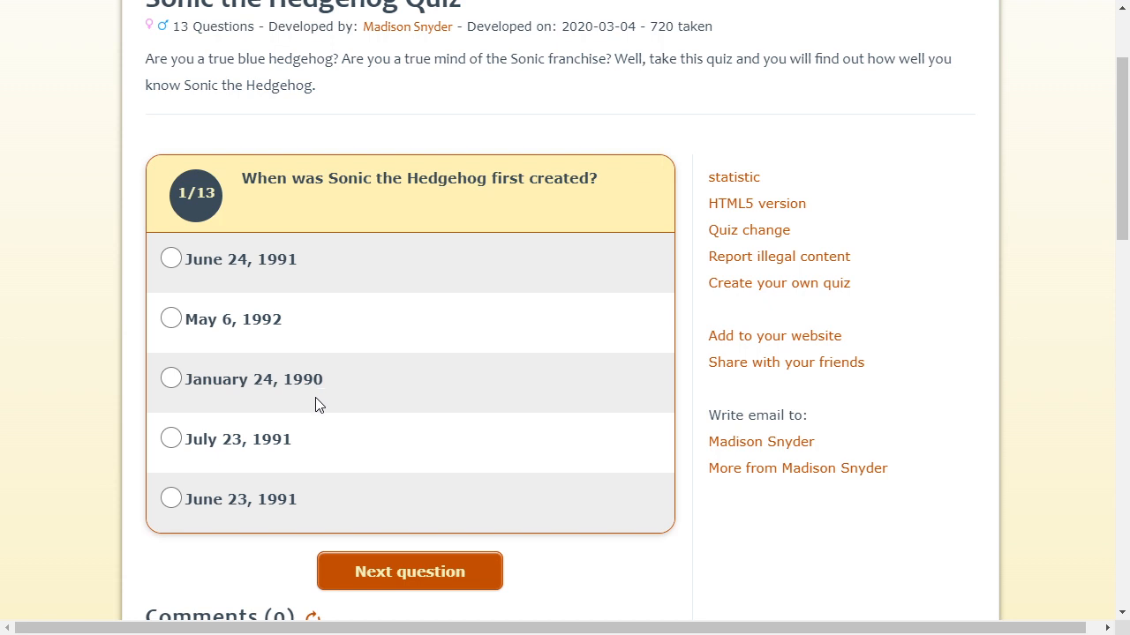
mouse_move(287, 452)
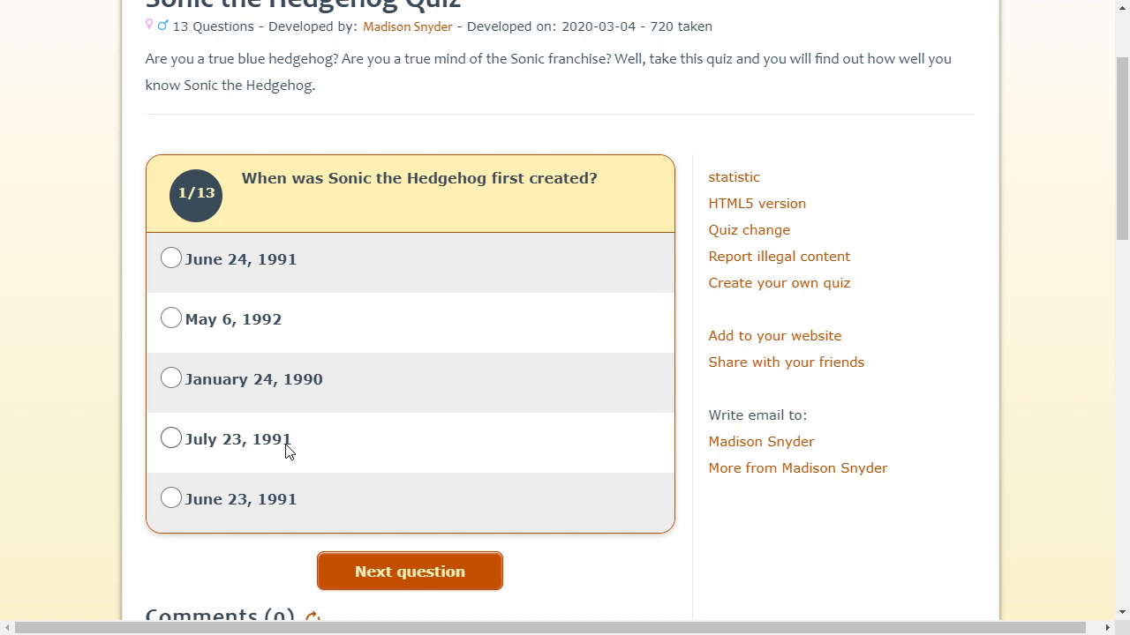
click(170, 498)
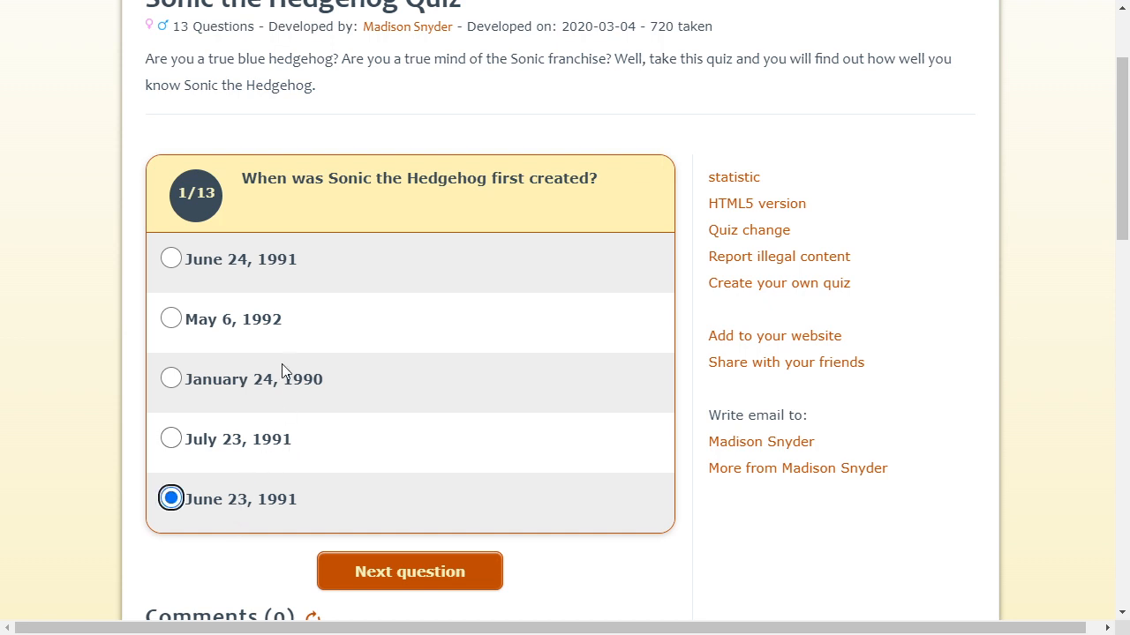
mouse_move(278, 235)
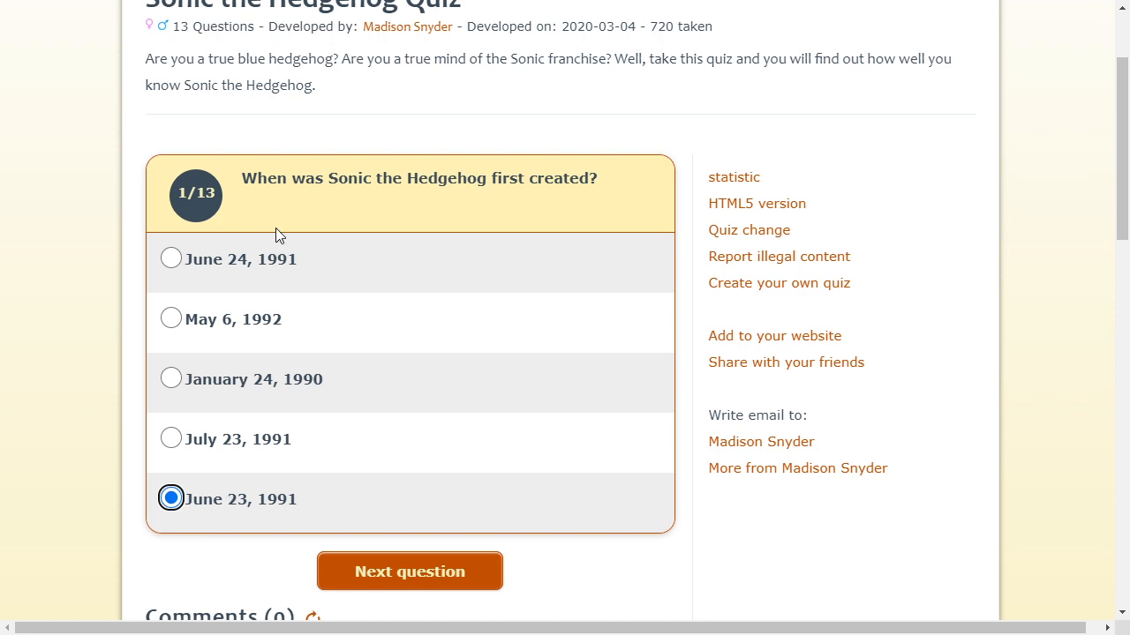
mouse_move(253, 457)
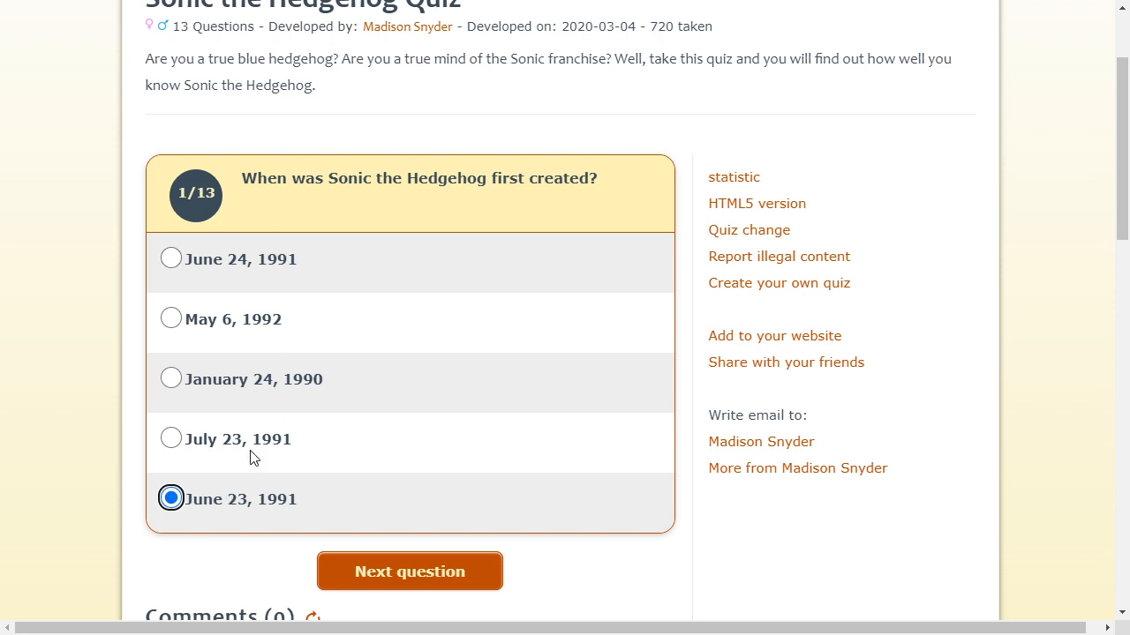
scroll(down, 3)
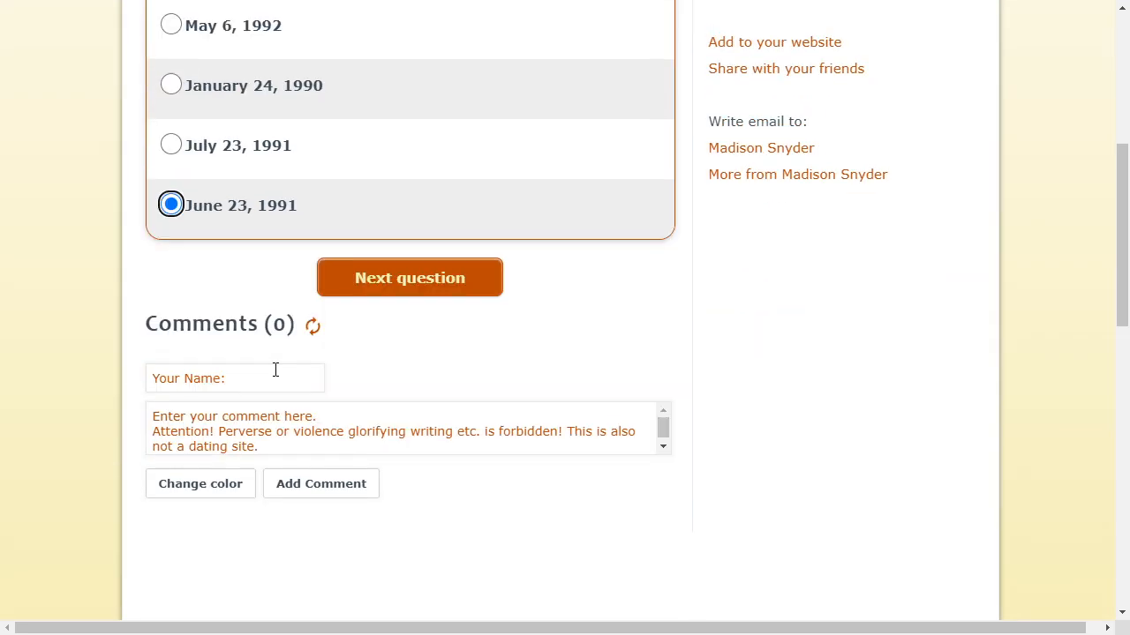
scroll(up, 3)
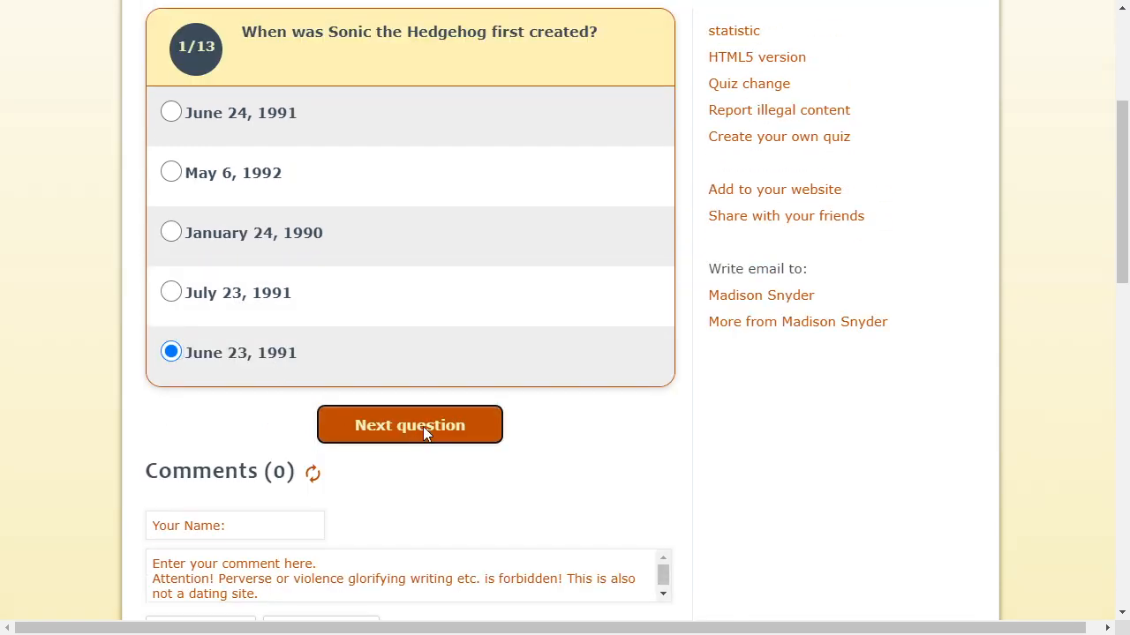
Submit question 1, then answer Speedy Mouse for Sonic's original name and advance.
click(410, 425)
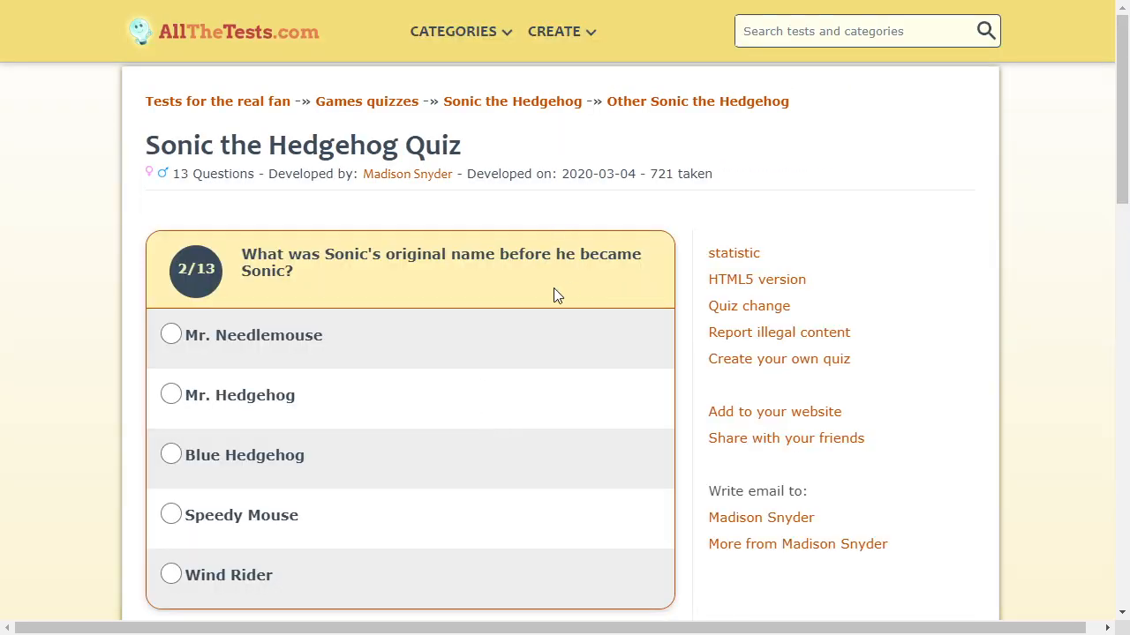
mouse_move(433, 297)
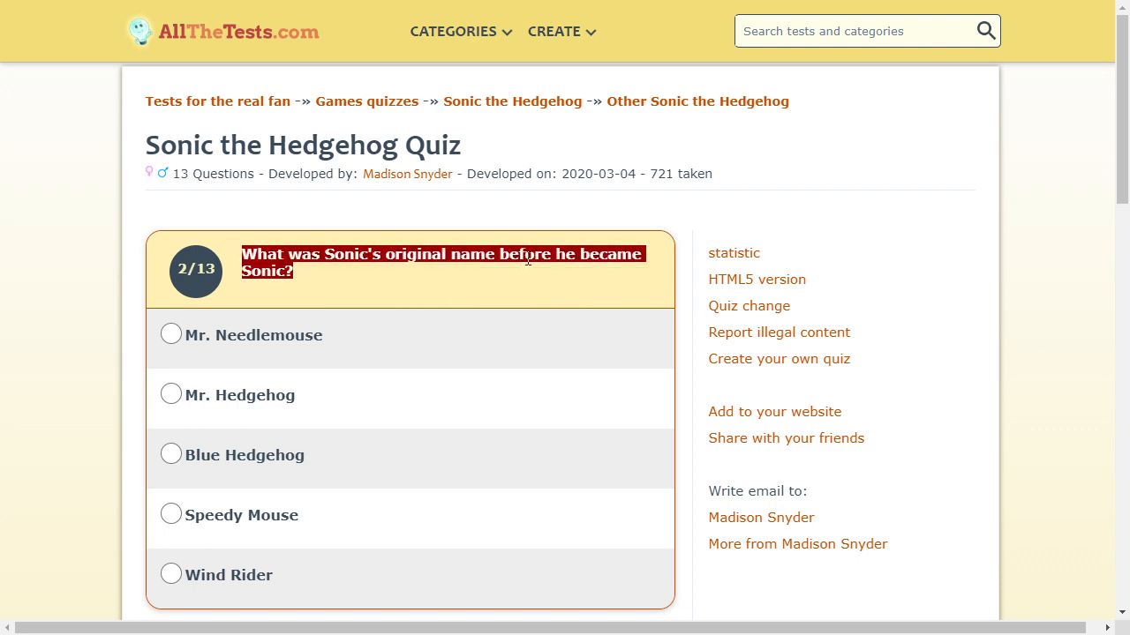
mouse_move(576, 276)
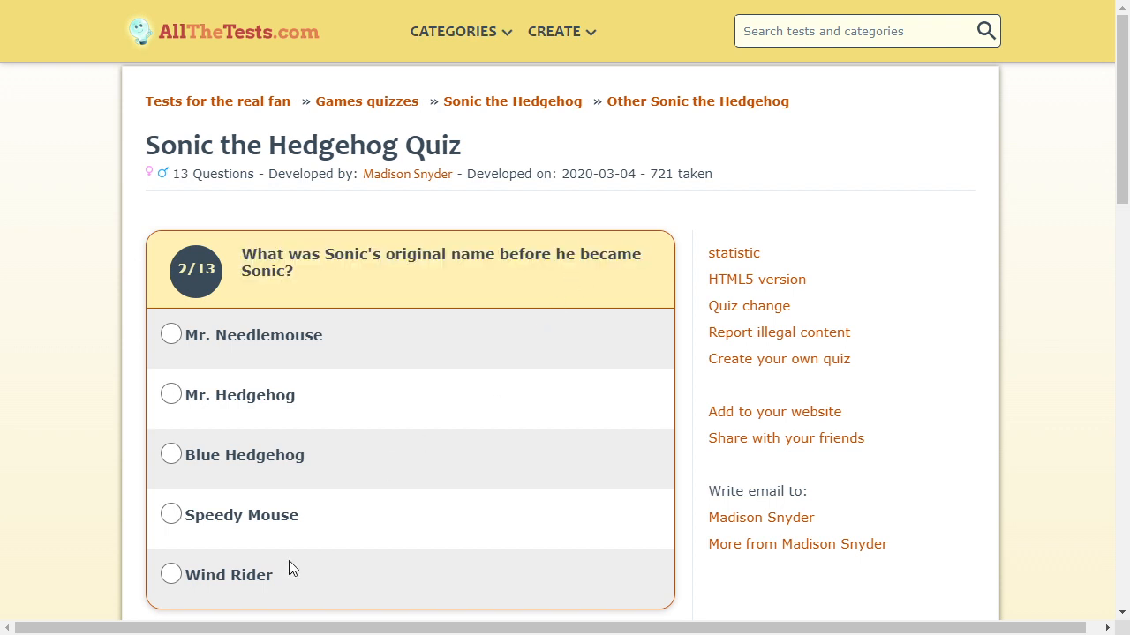
mouse_move(303, 469)
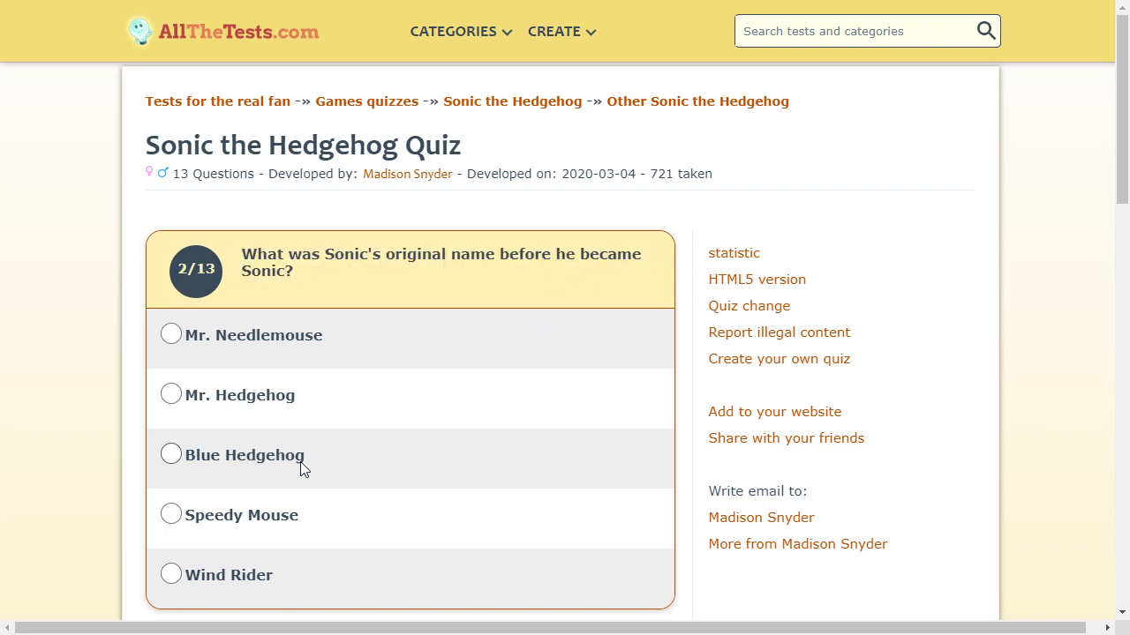
mouse_move(286, 475)
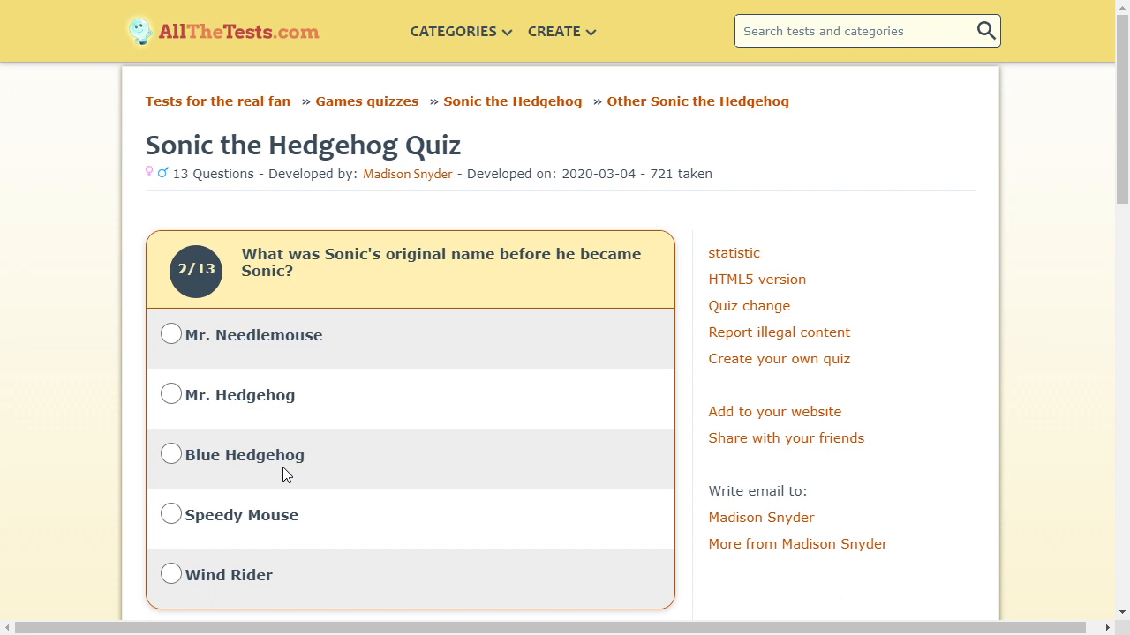
mouse_move(234, 408)
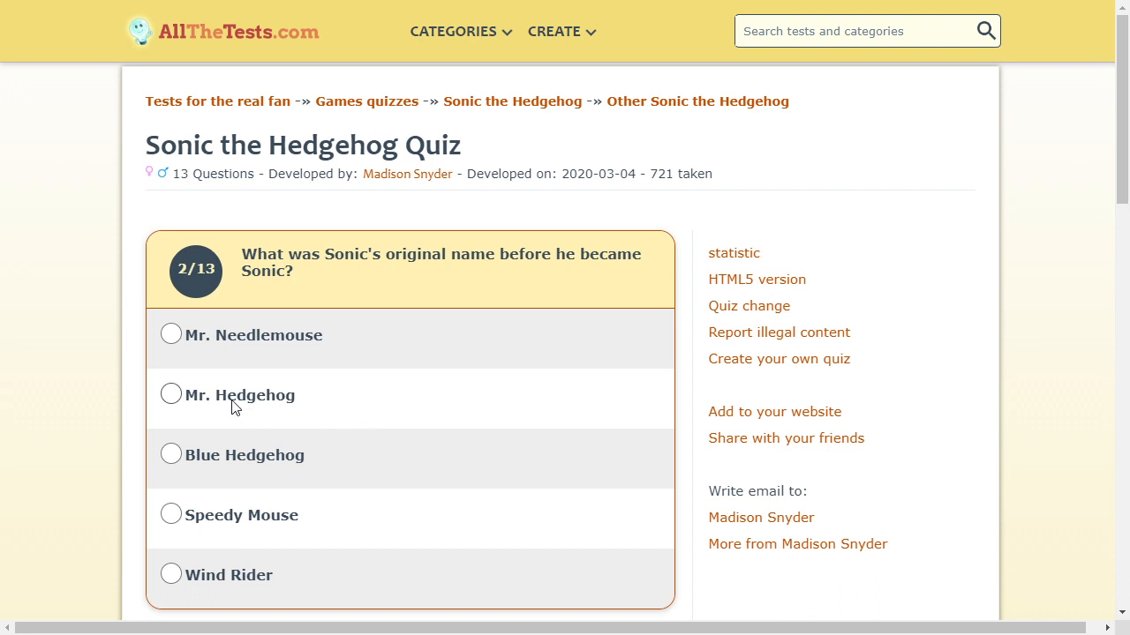
mouse_move(233, 596)
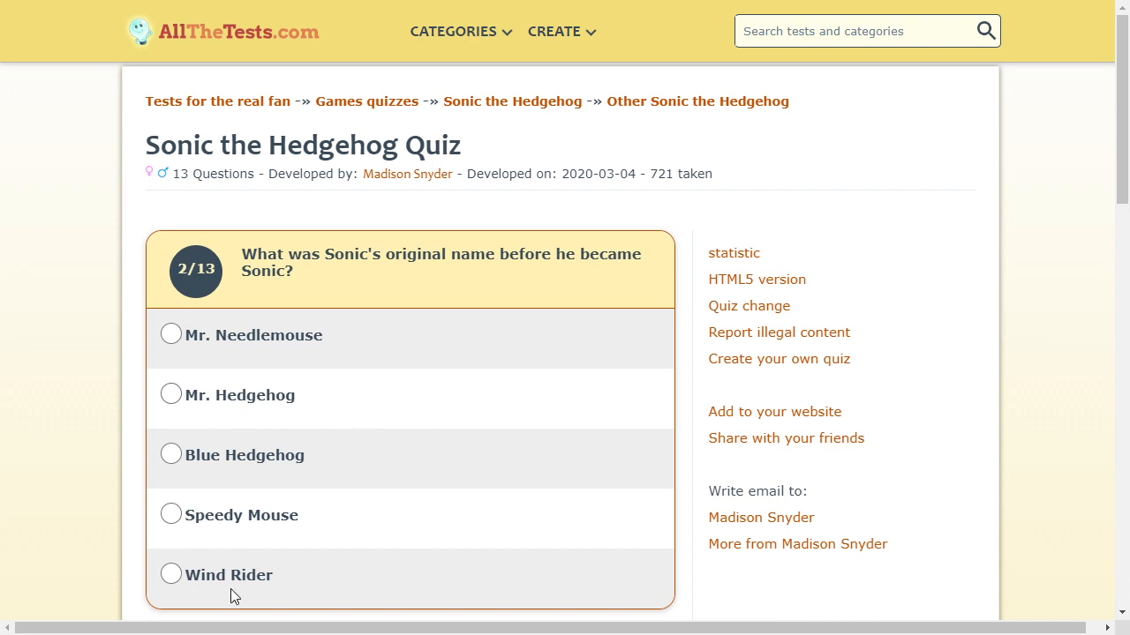
mouse_move(293, 328)
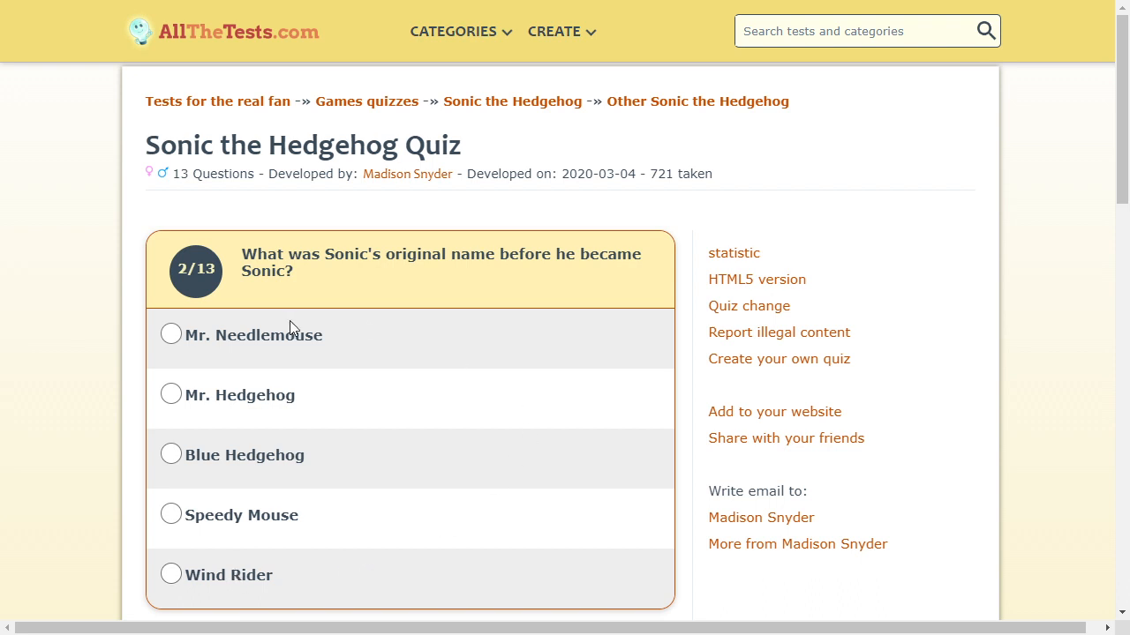
mouse_move(369, 519)
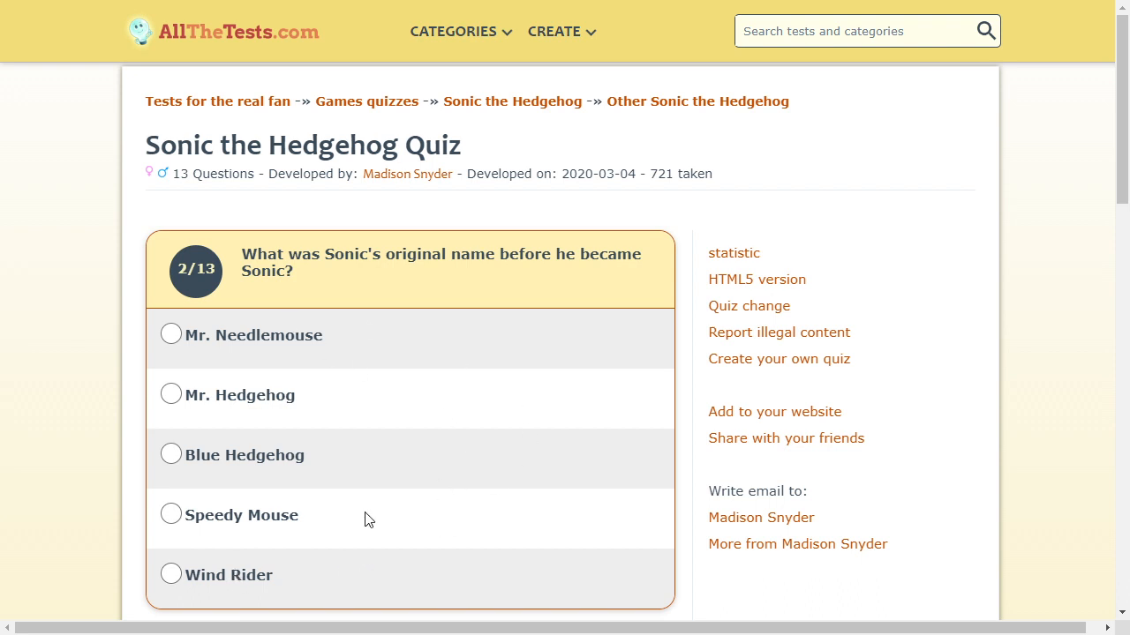
click(171, 515)
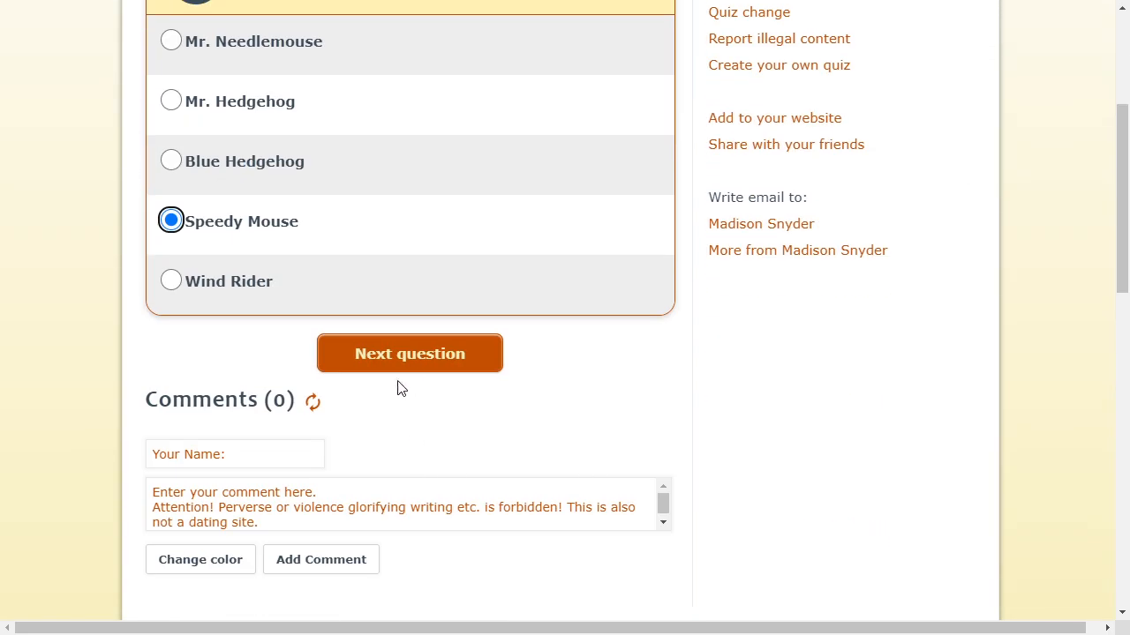
click(409, 353)
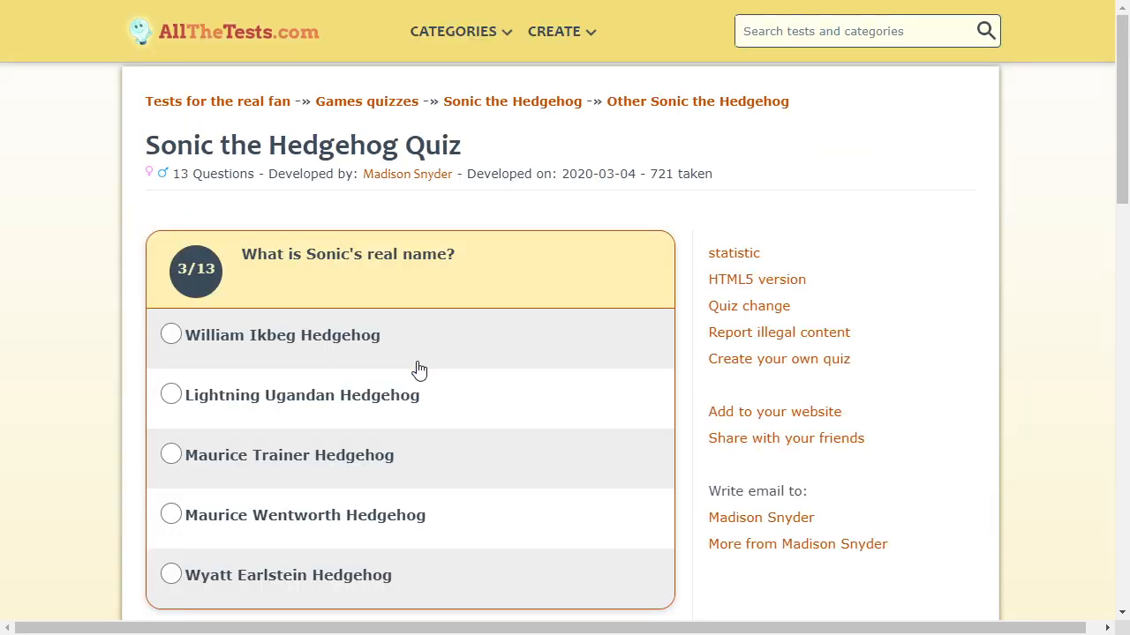
mouse_move(424, 527)
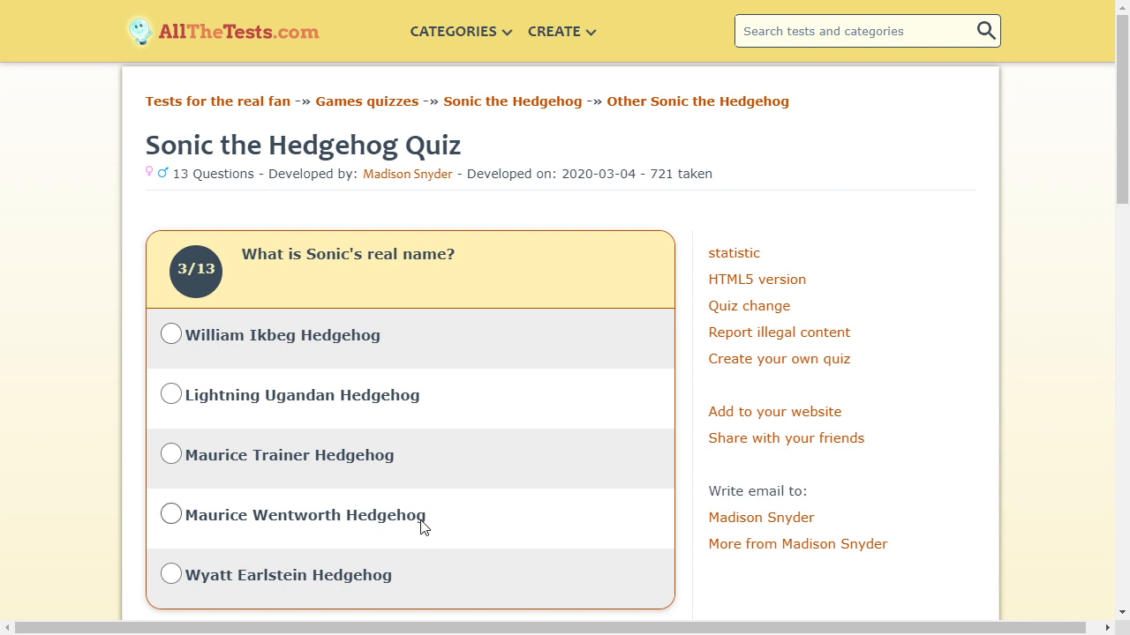
mouse_move(167, 515)
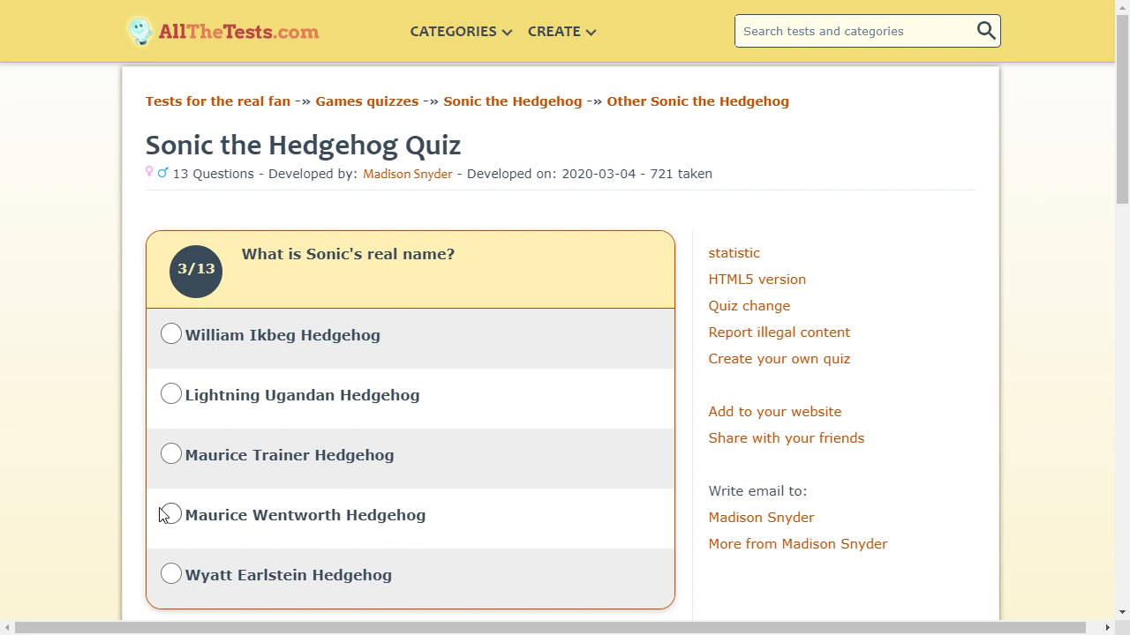
mouse_move(330, 536)
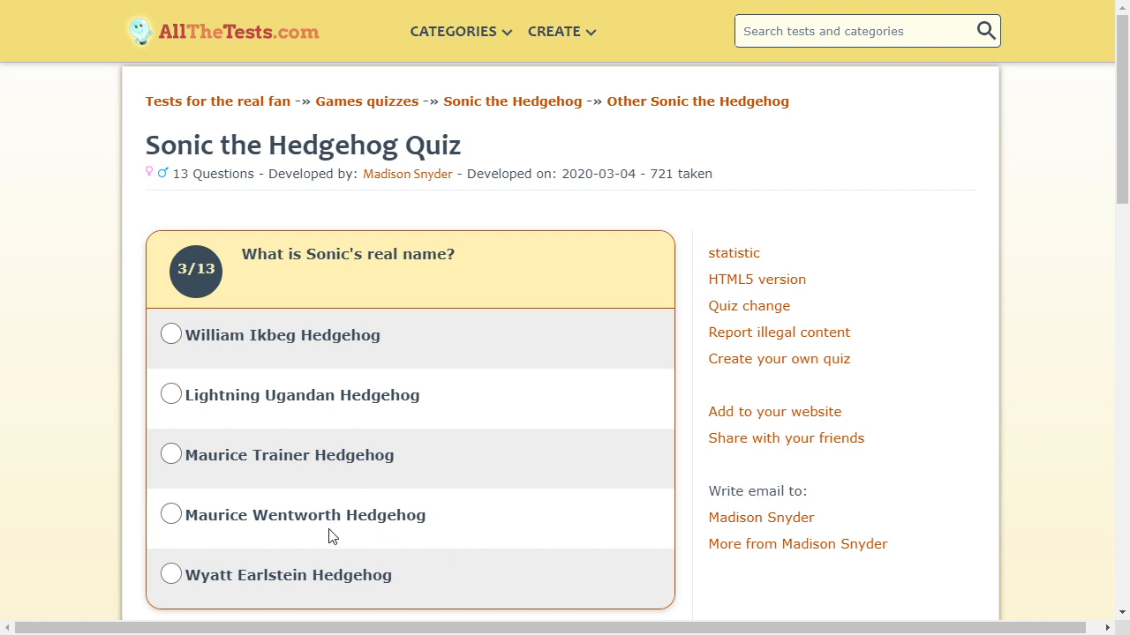
Submit Maurice Wentworth Hedgehog for Sonic's real name and Miles Prower for Tails'.
click(171, 514)
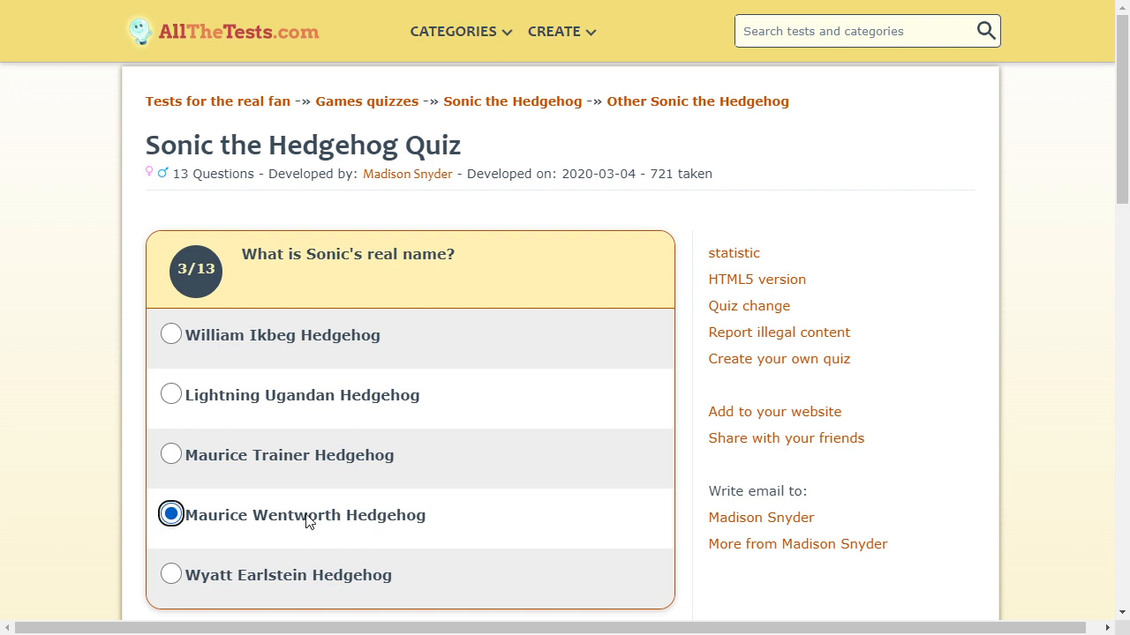
scroll(down, 3)
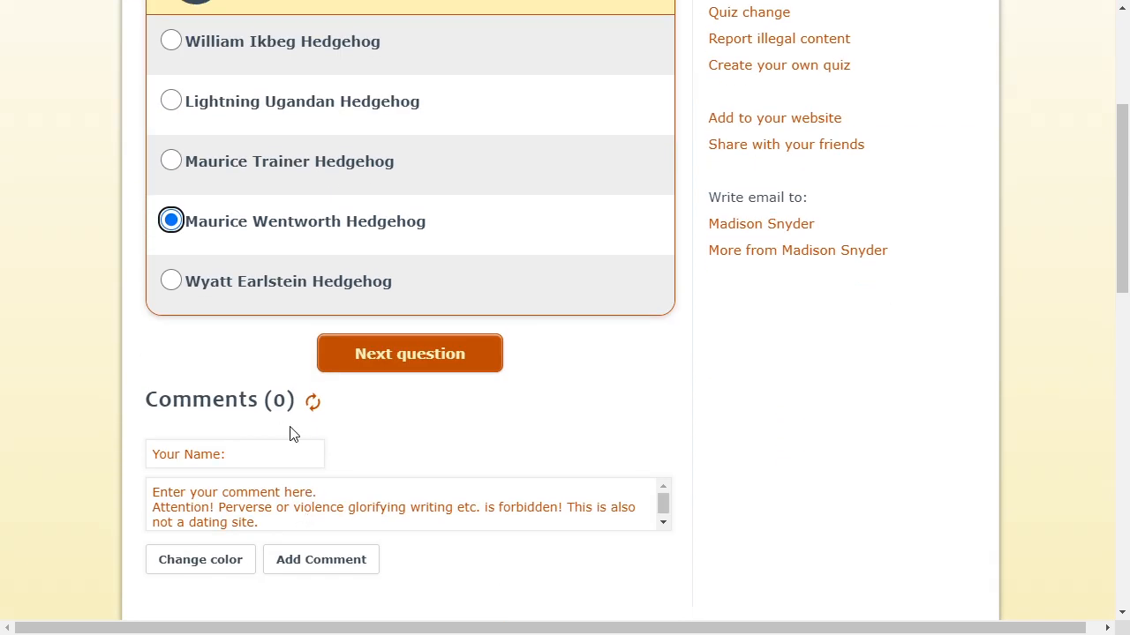
click(408, 353)
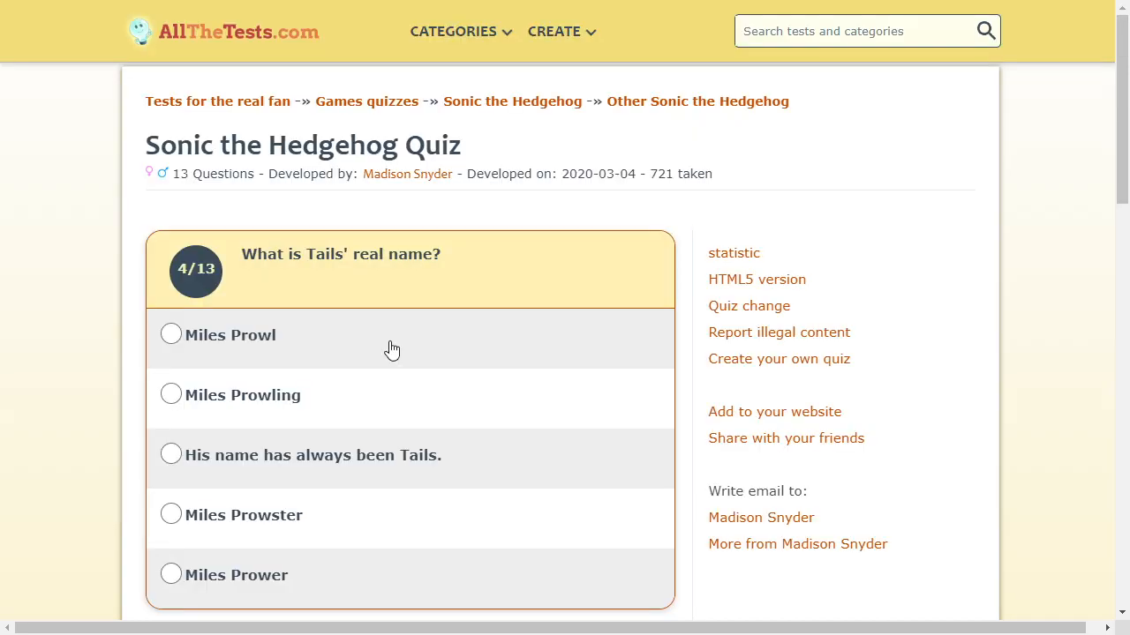
mouse_move(326, 342)
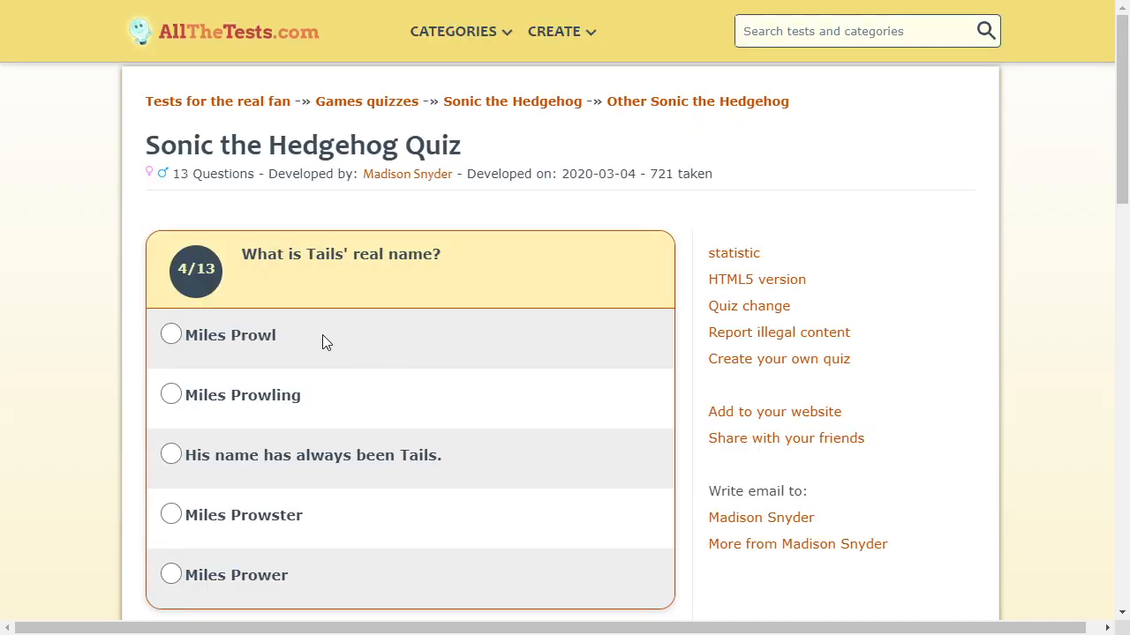
mouse_move(290, 593)
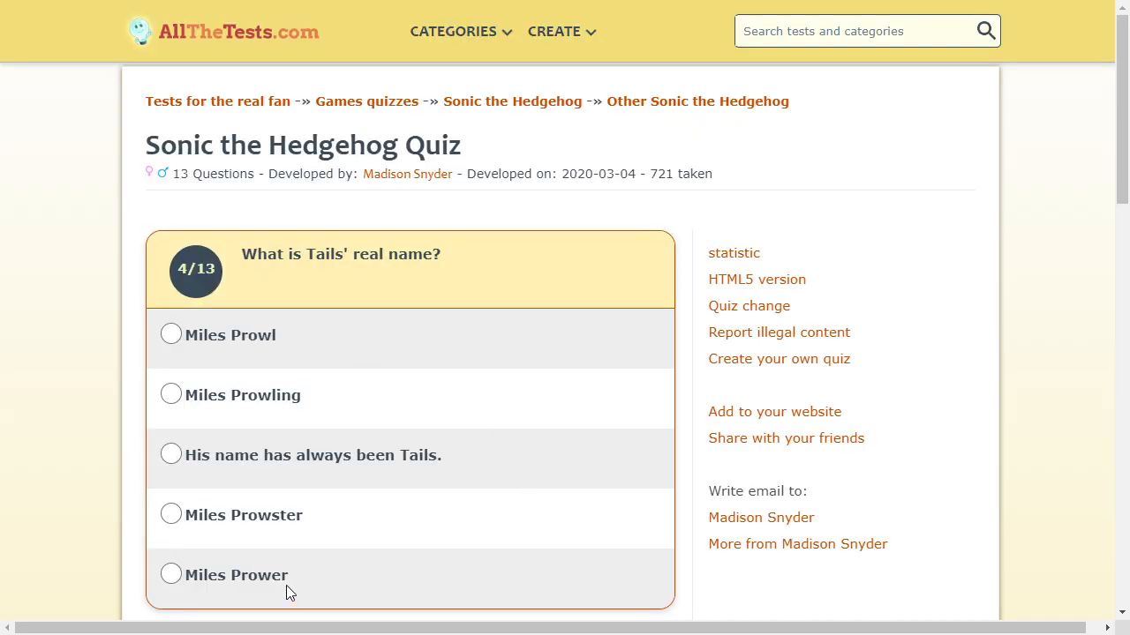
click(170, 574)
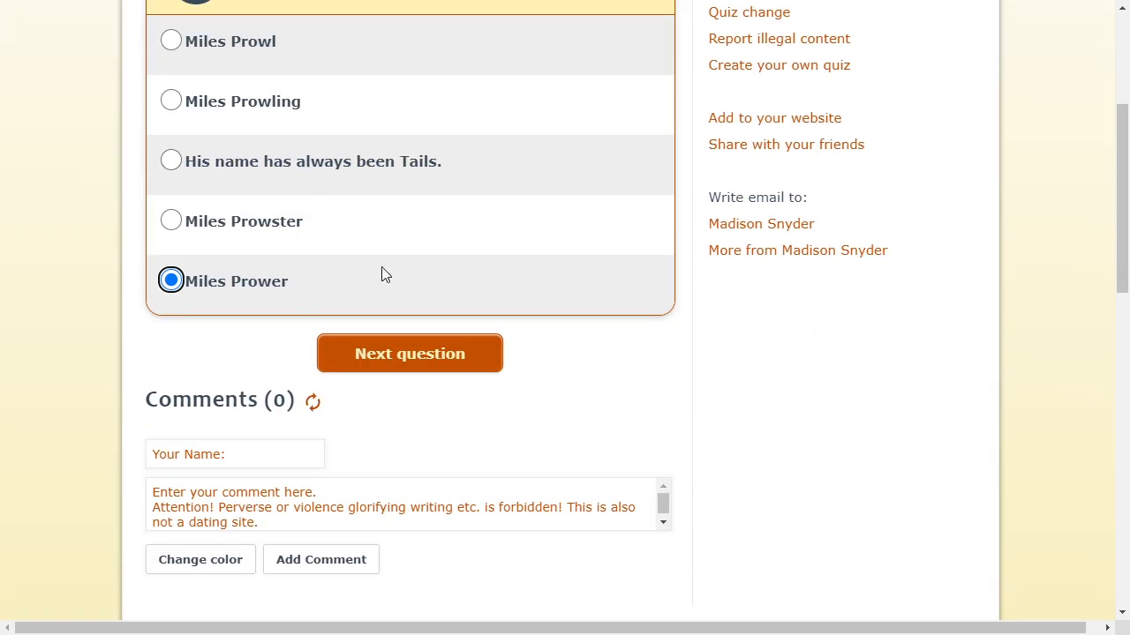
click(409, 353)
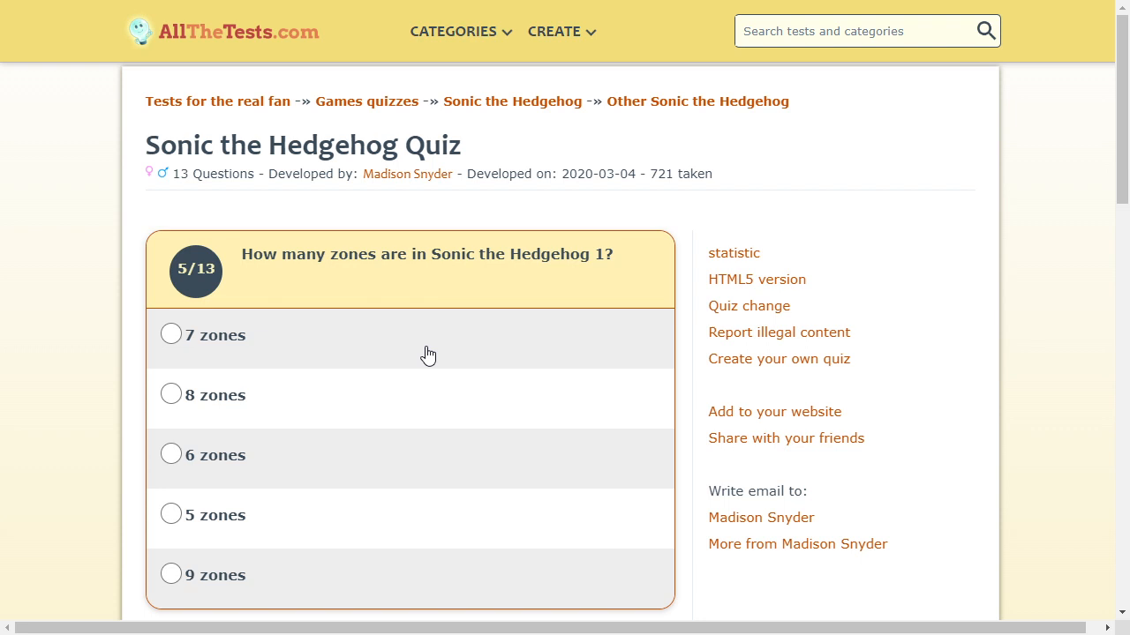
Submit 7 zones as the answer to question 5.
scroll(down, 3)
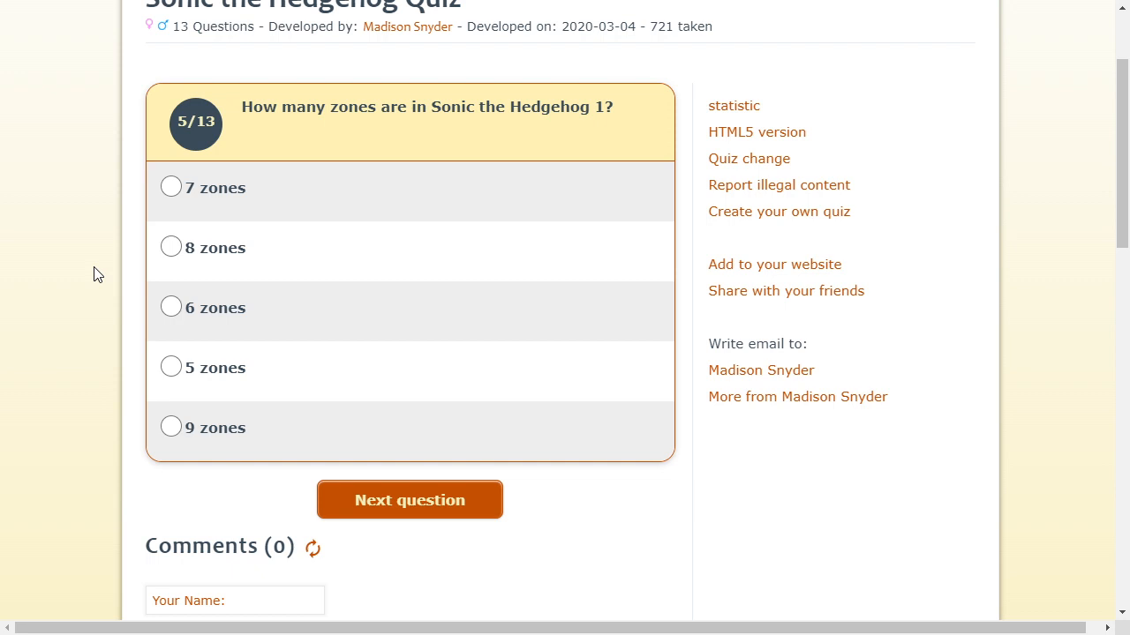
mouse_move(261, 390)
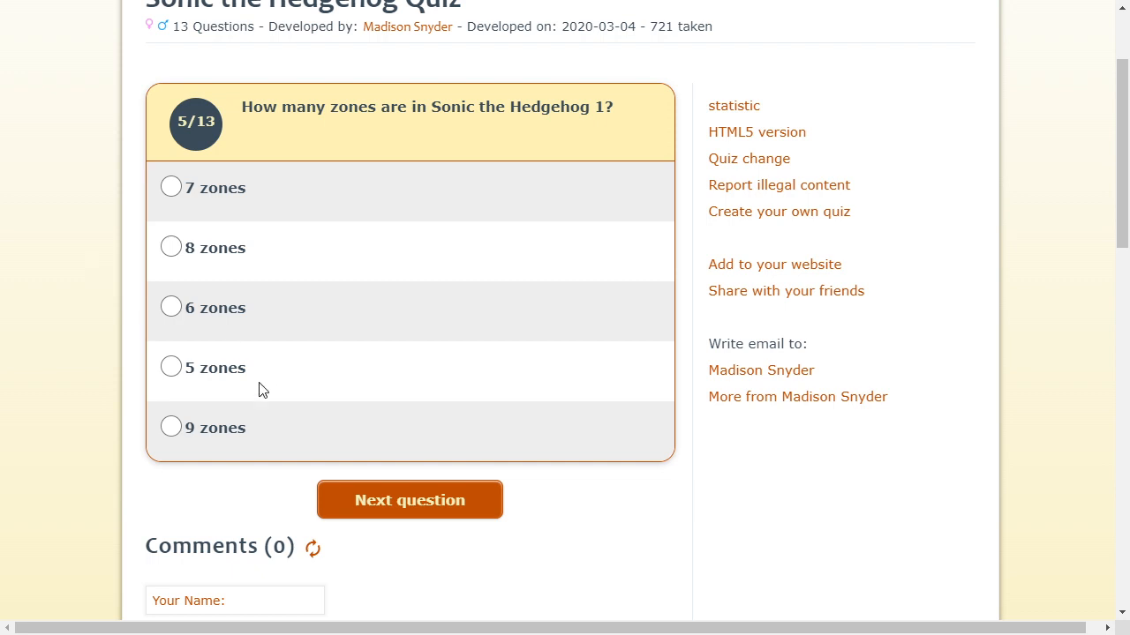
click(171, 187)
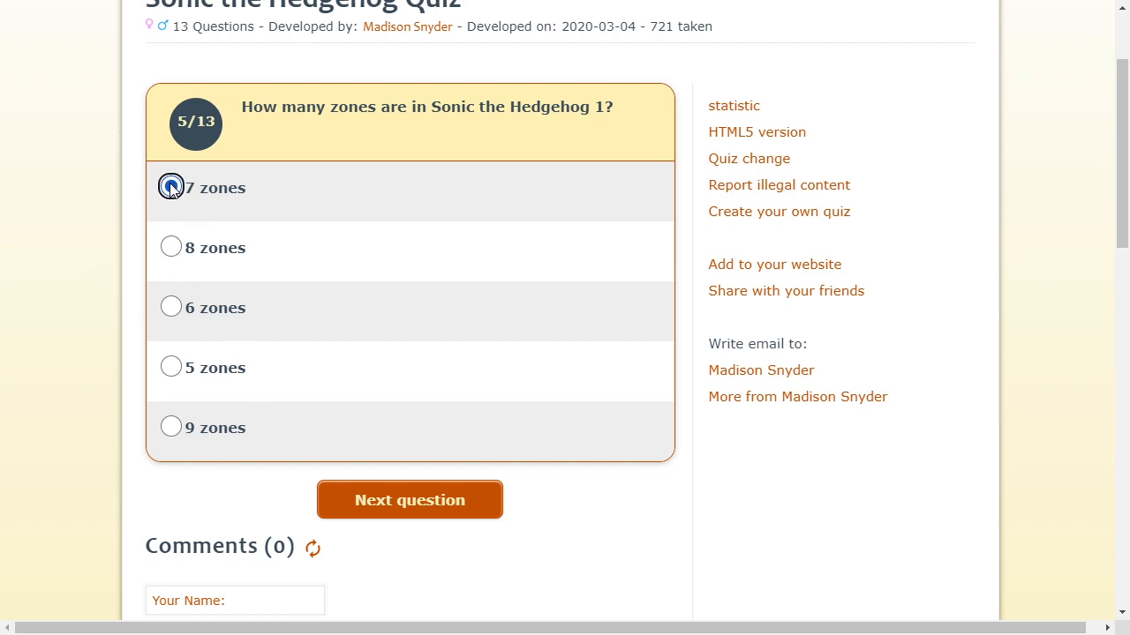
click(171, 187)
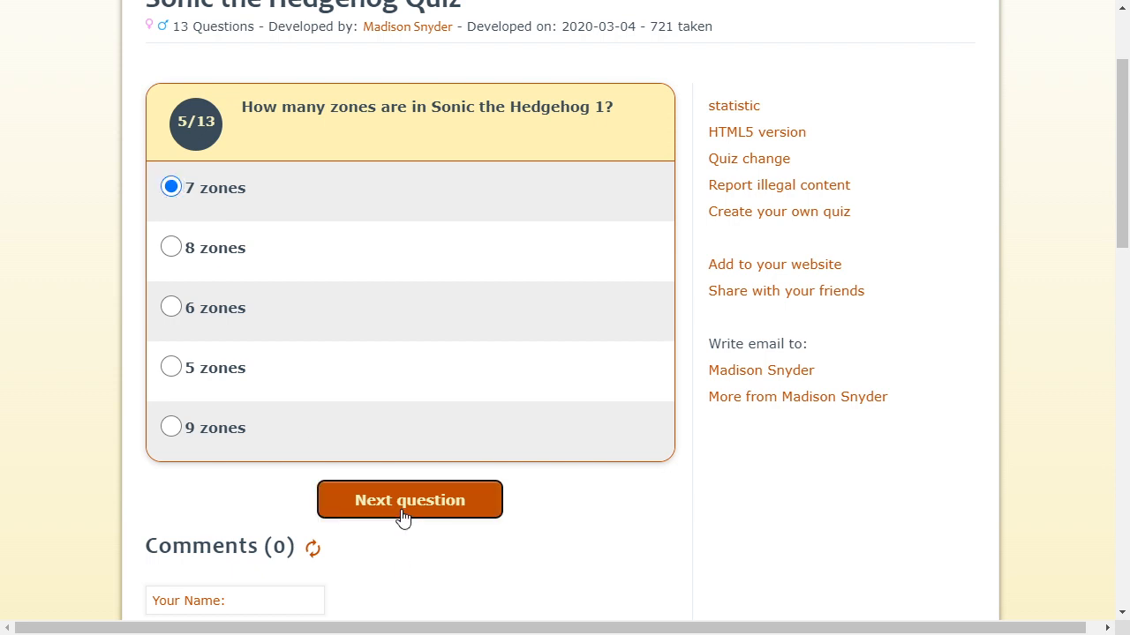
click(410, 500)
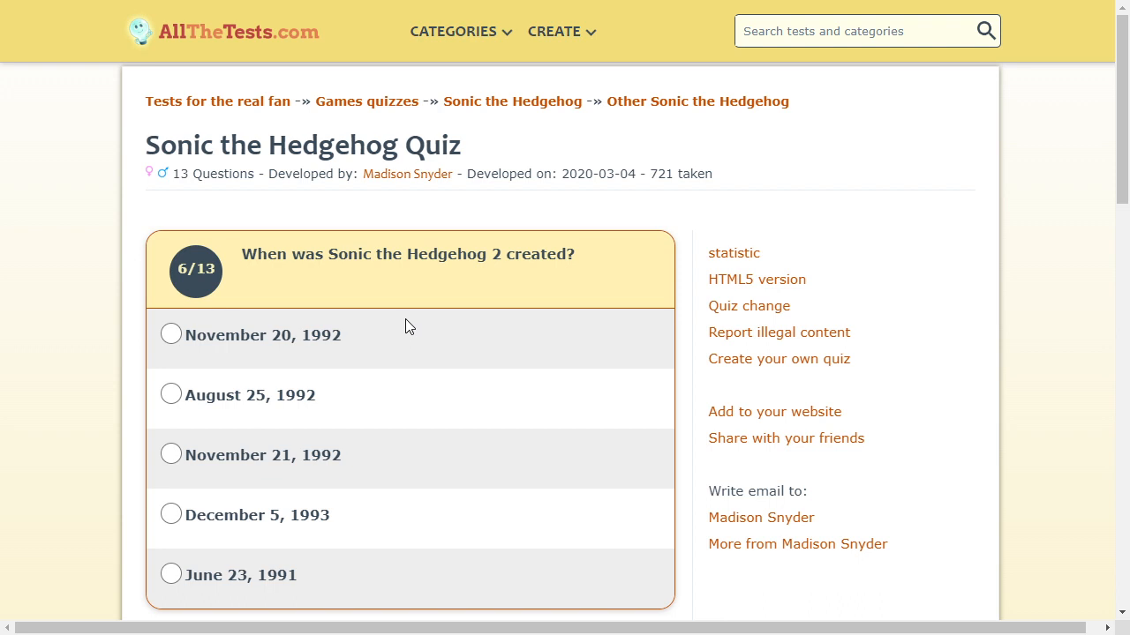
mouse_move(318, 318)
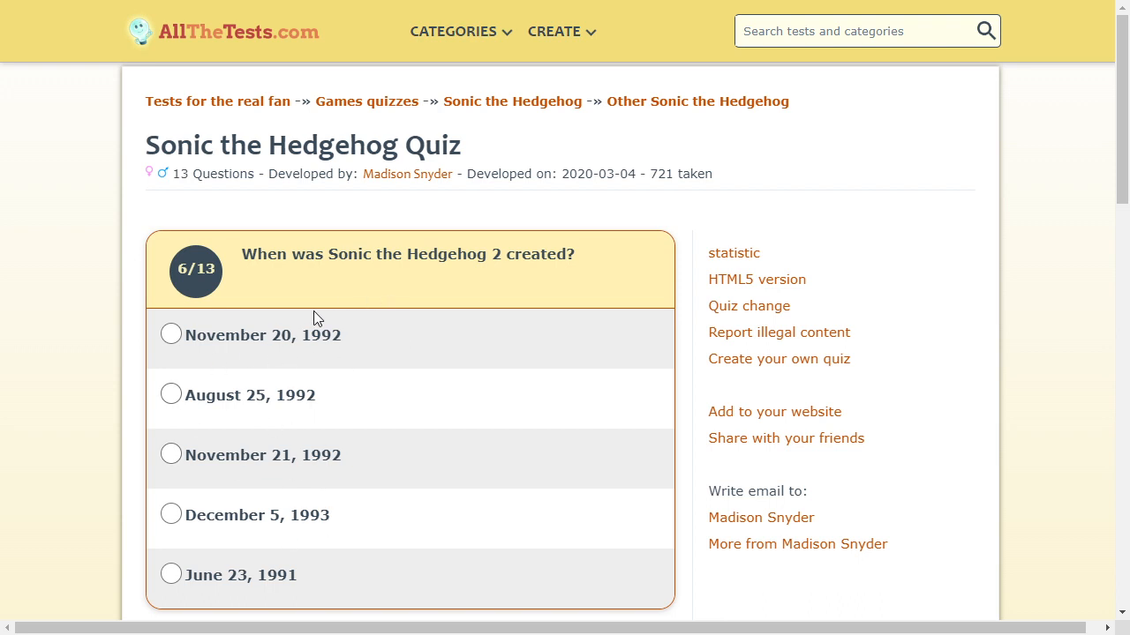
mouse_move(171, 395)
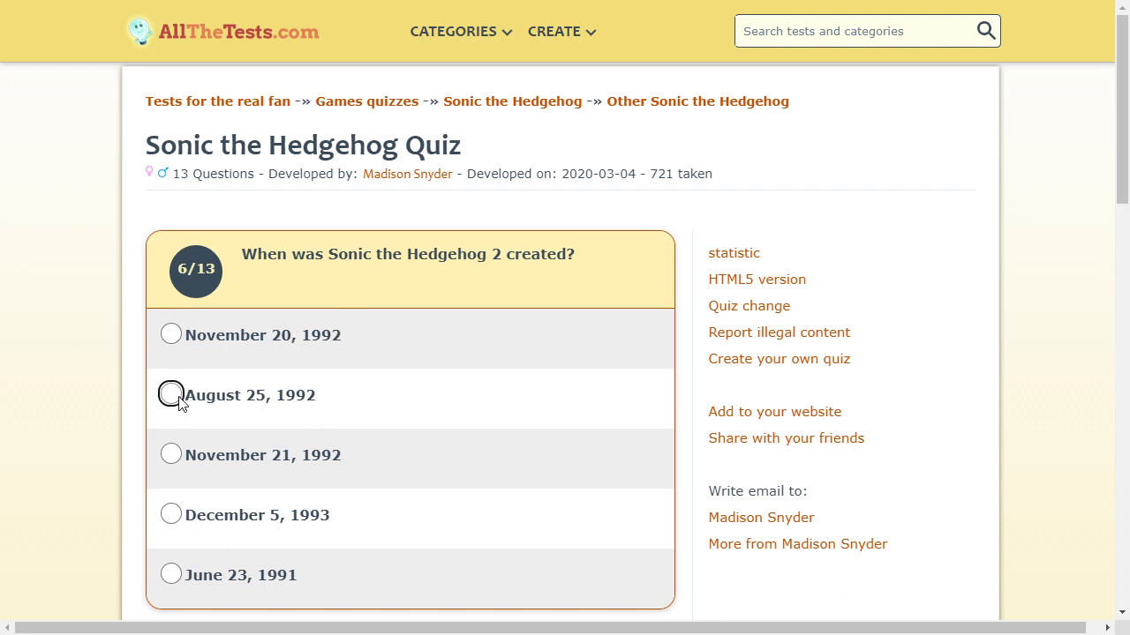
Answer question 6 November 20, 1992 and question 7 April 6, 2003, in full screen.
click(170, 334)
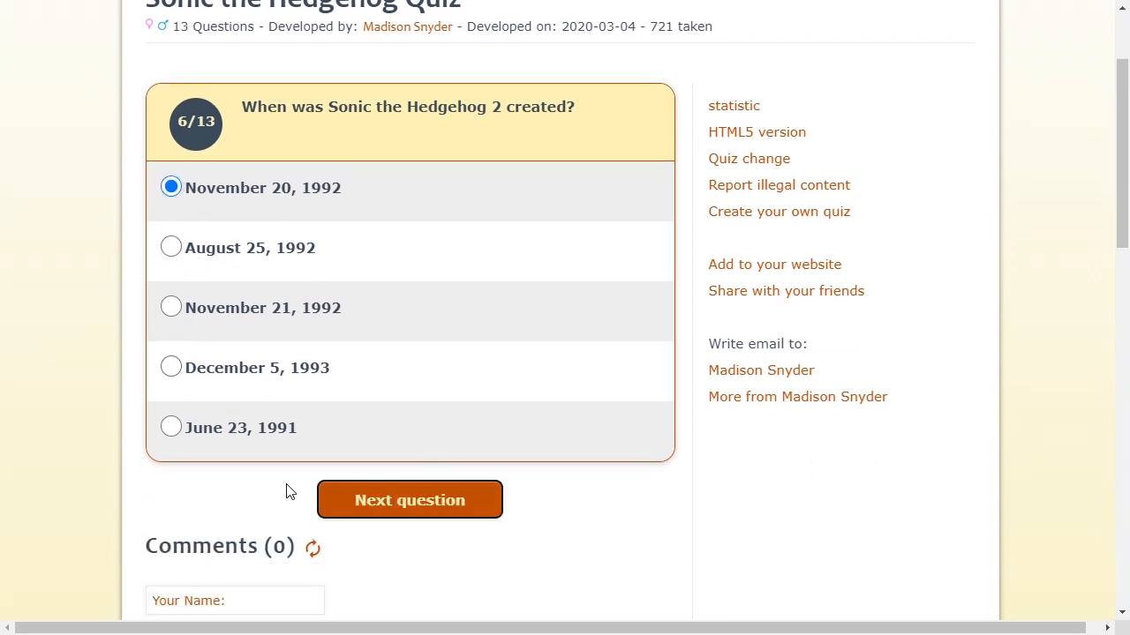
click(408, 499)
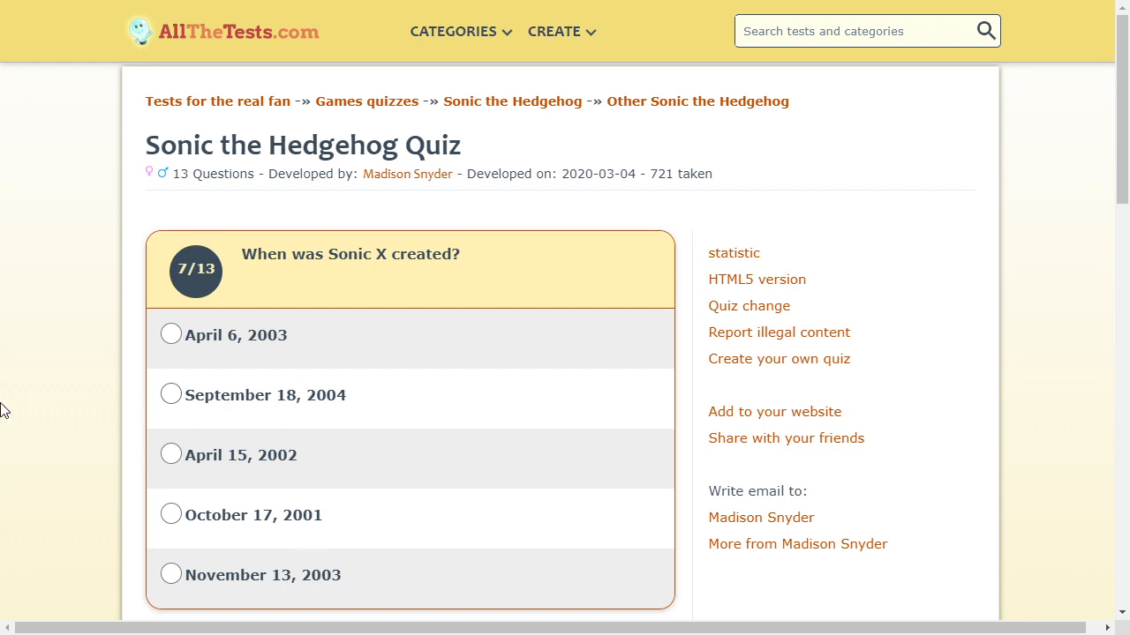
key(f11)
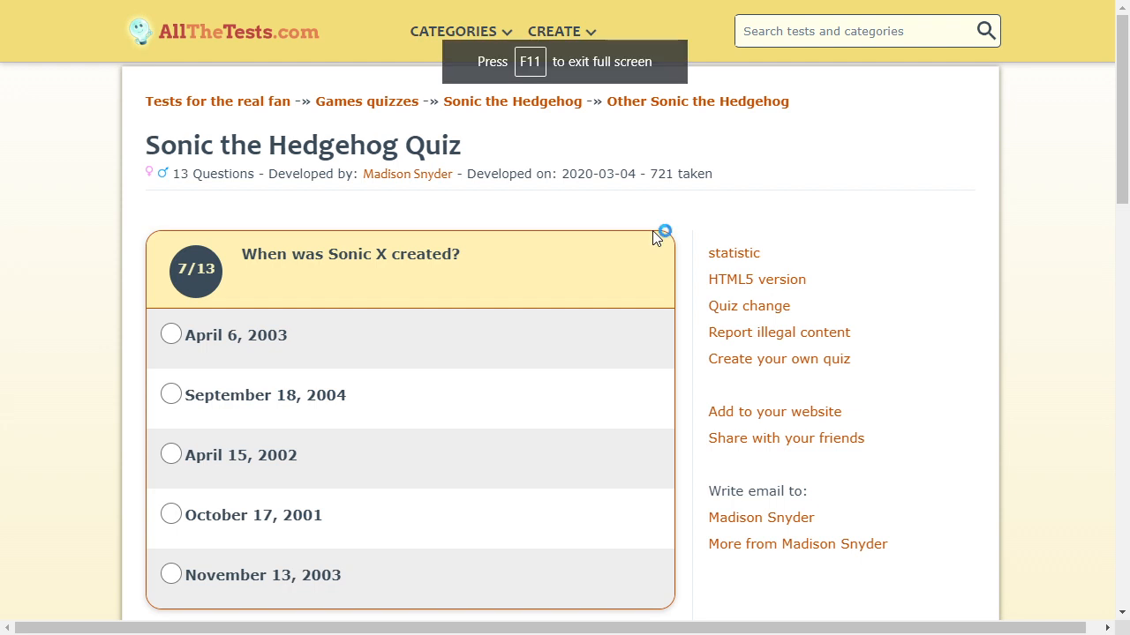
click(171, 455)
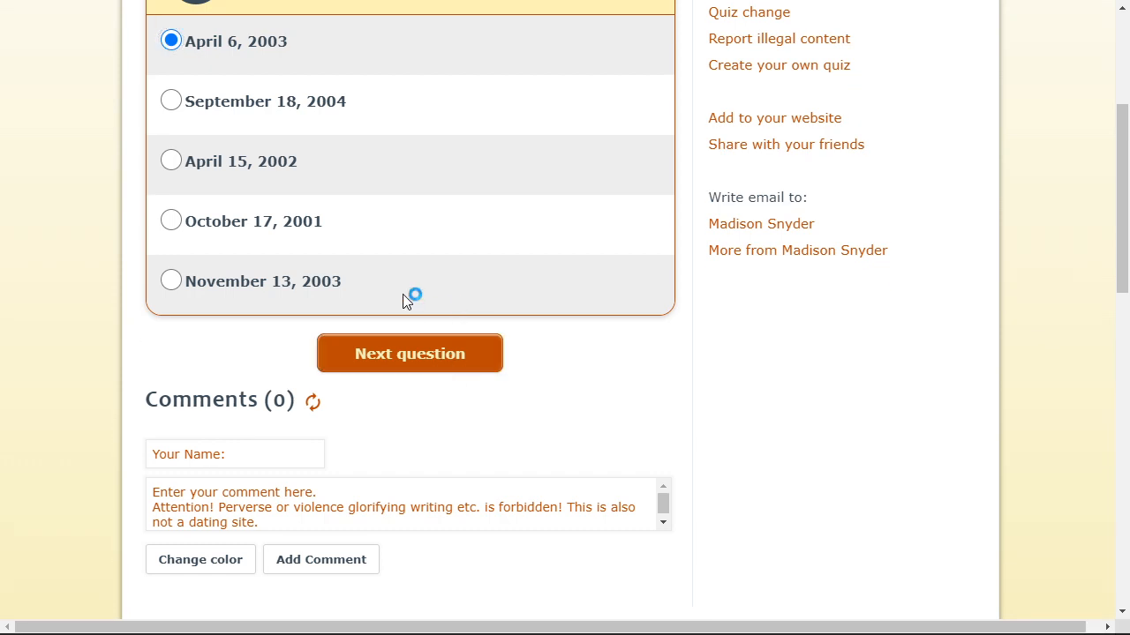
click(408, 353)
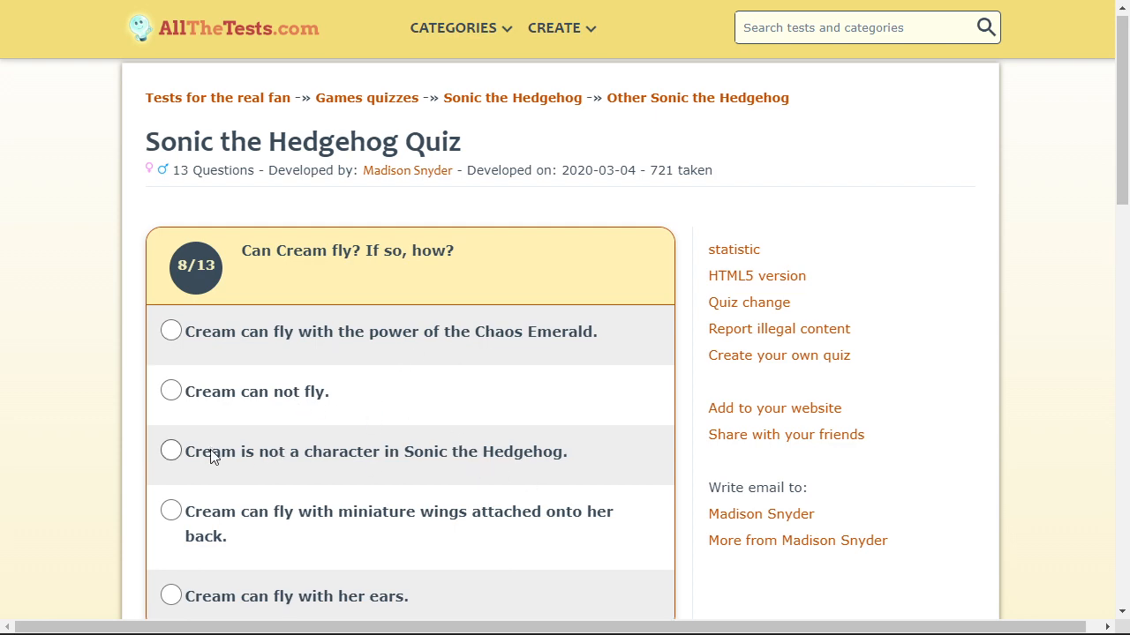
Submit 'Cream can fly with her ears' for question 8 and dismiss the WinZip trial popup.
scroll(down, 3)
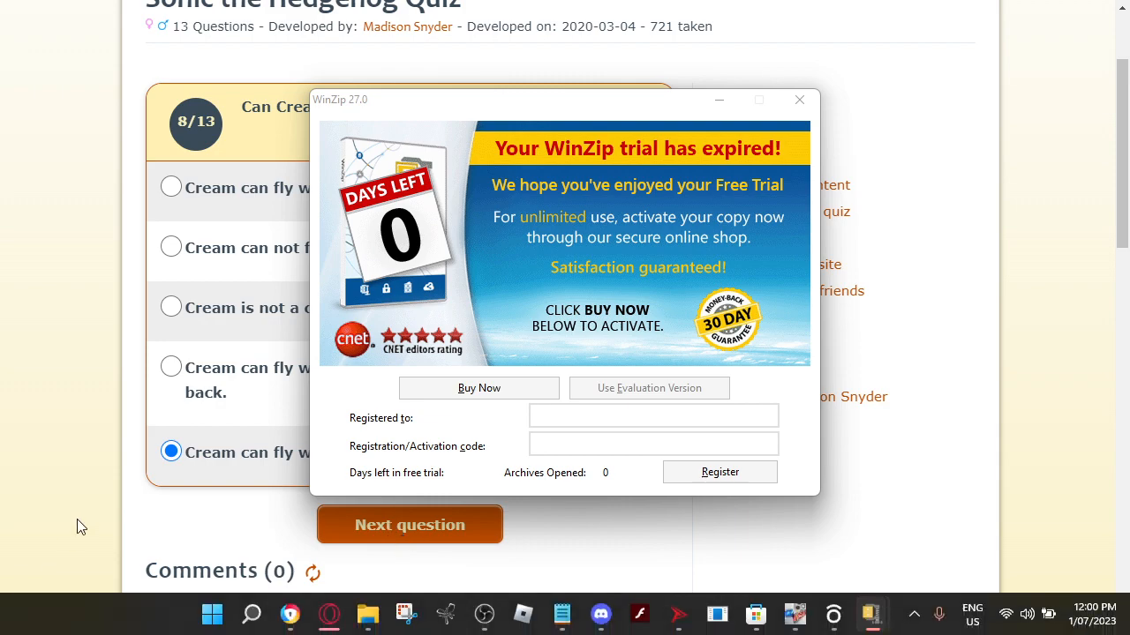
click(408, 524)
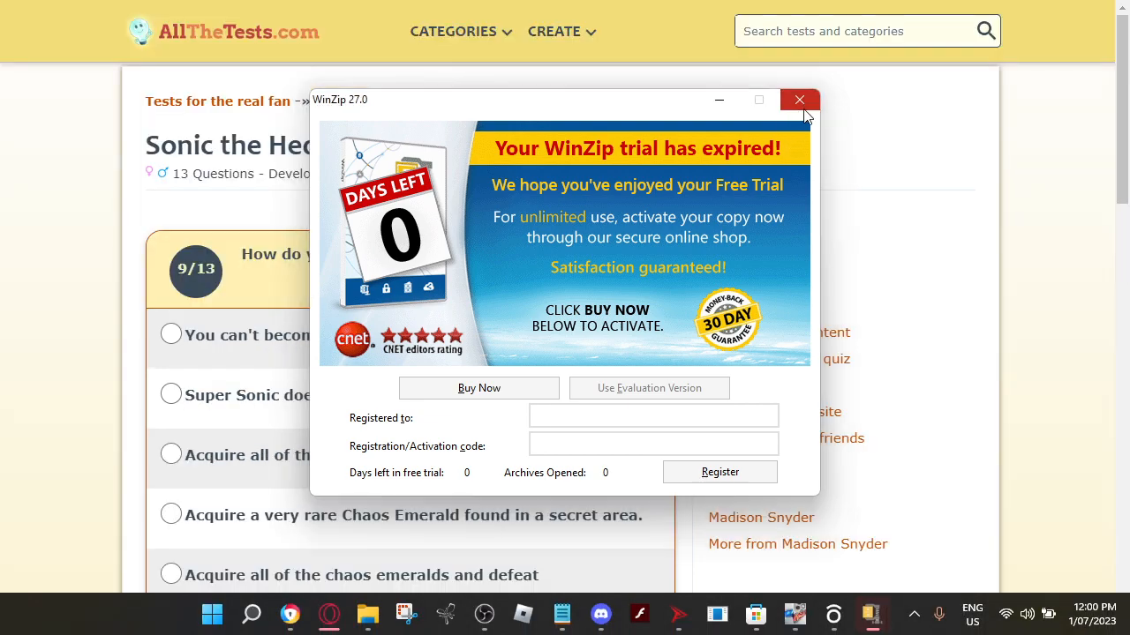
click(798, 99)
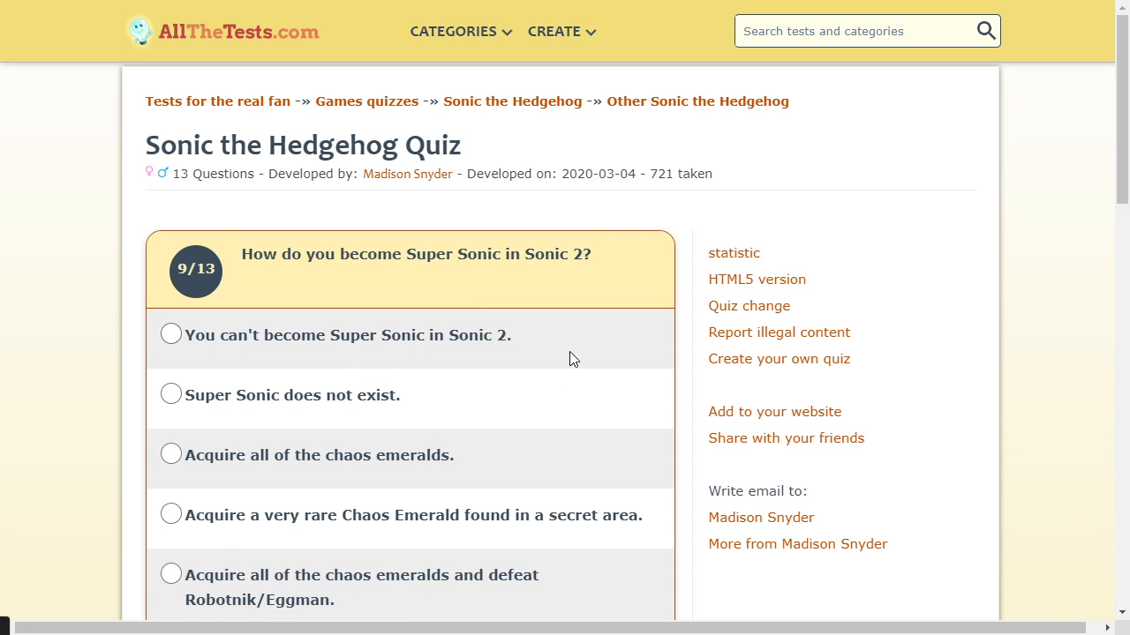
Answer question 9 'Acquire all of the chaos emeralds' and question 10 'Piko Piko Hammer'.
scroll(down, 3)
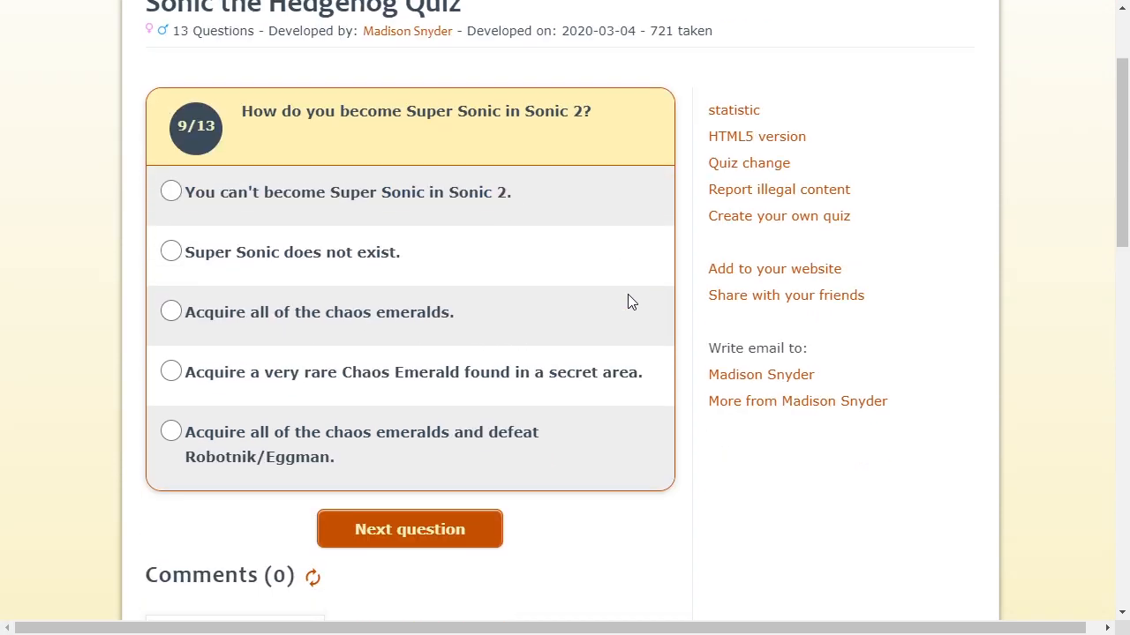
click(171, 311)
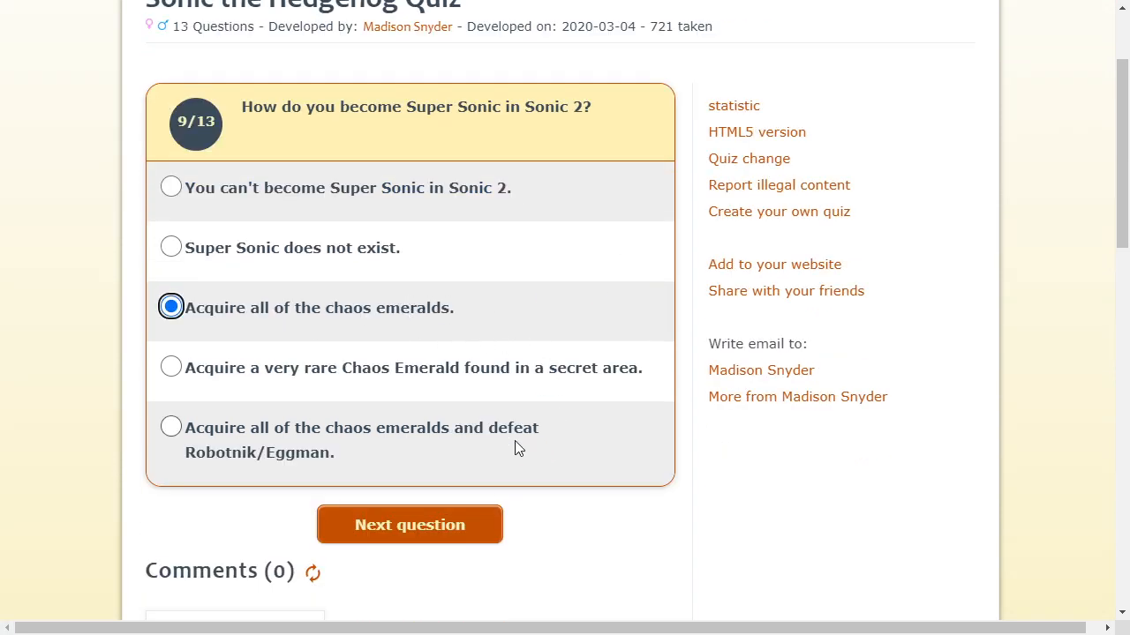
mouse_move(530, 418)
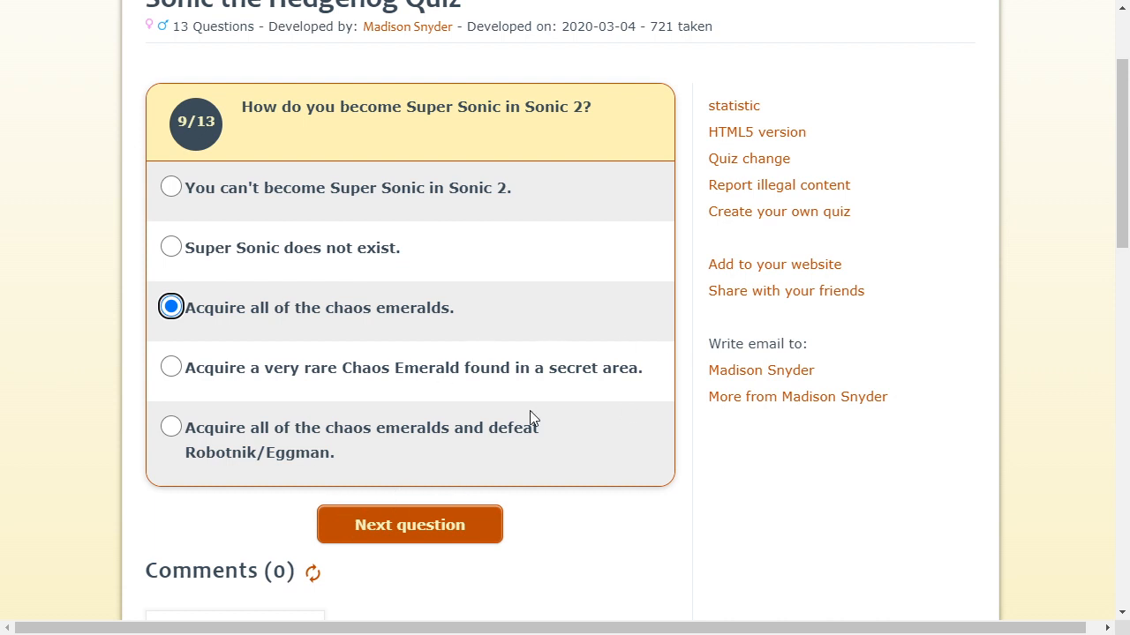
mouse_move(663, 396)
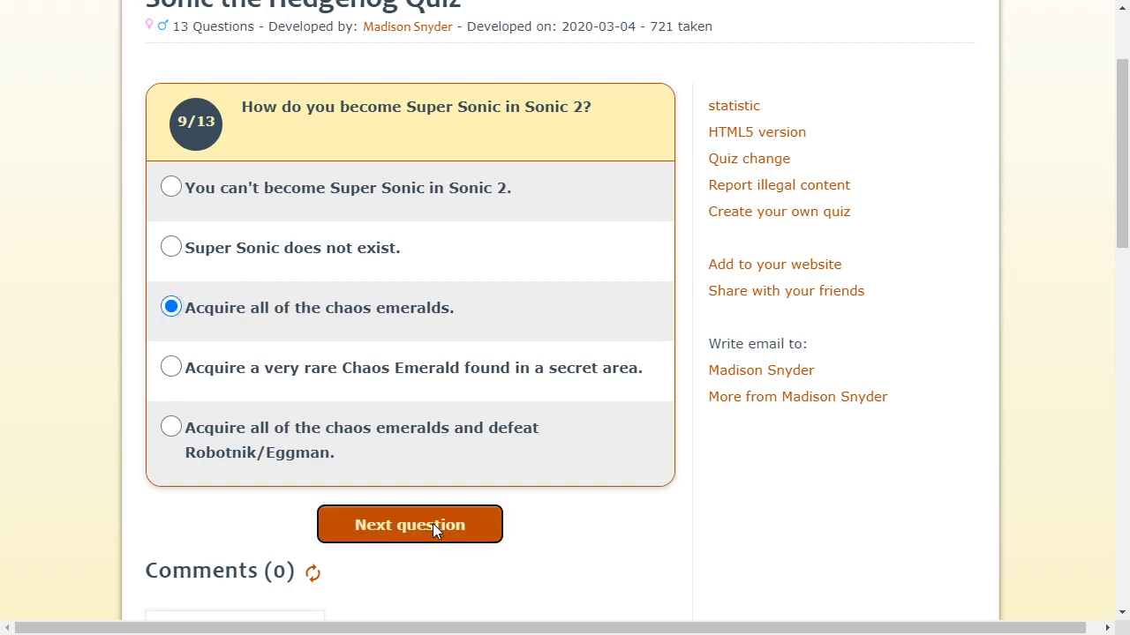
click(408, 524)
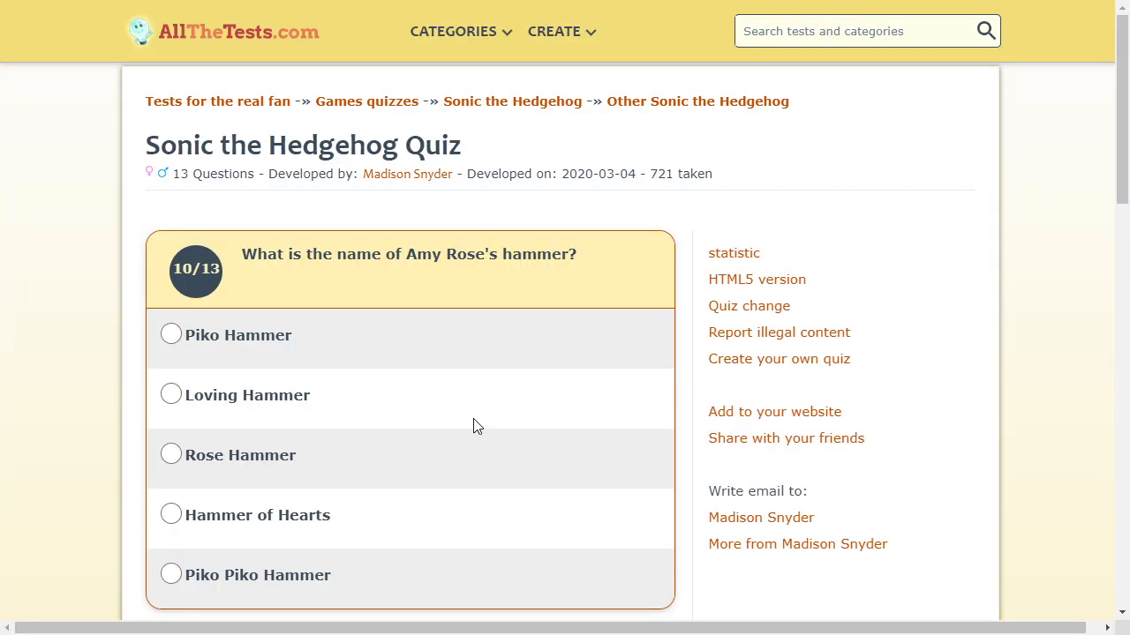
mouse_move(516, 315)
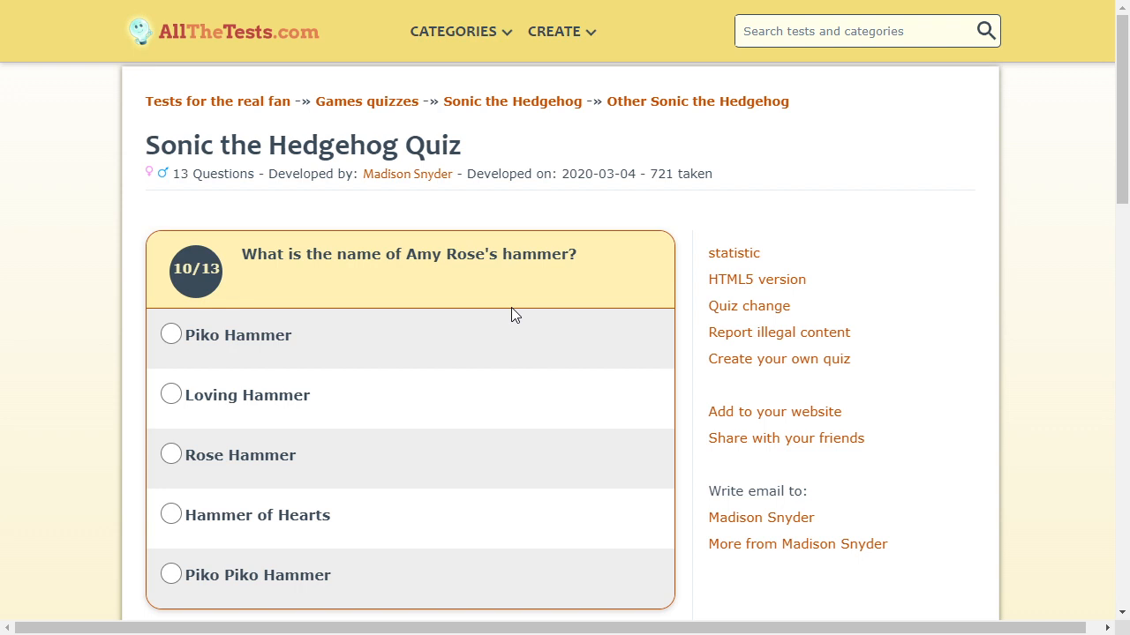
mouse_move(286, 604)
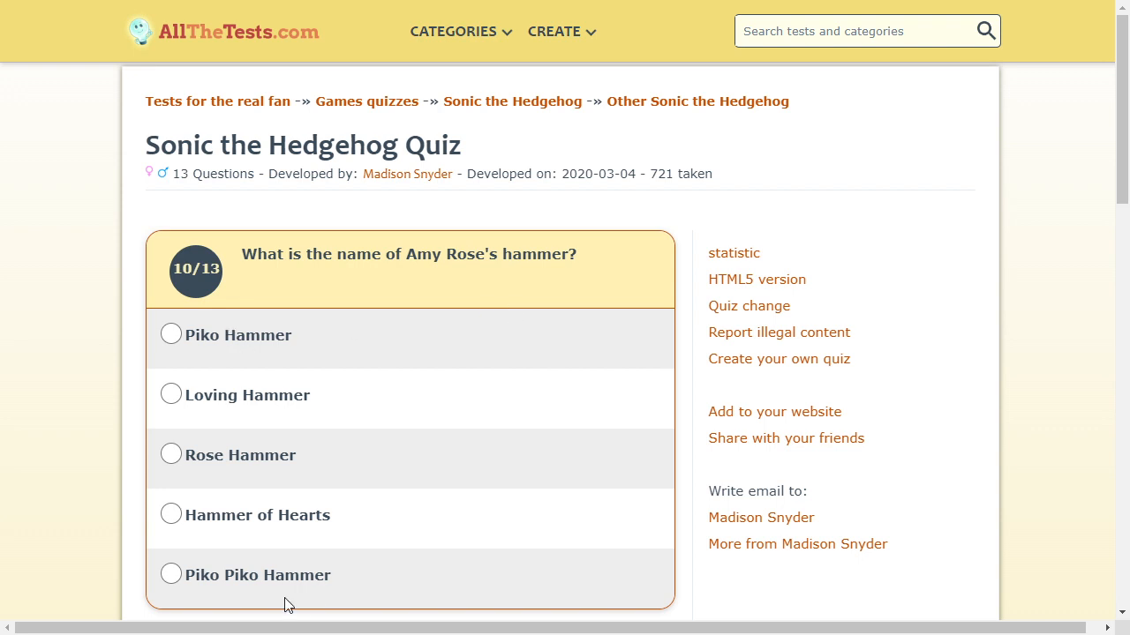
click(170, 575)
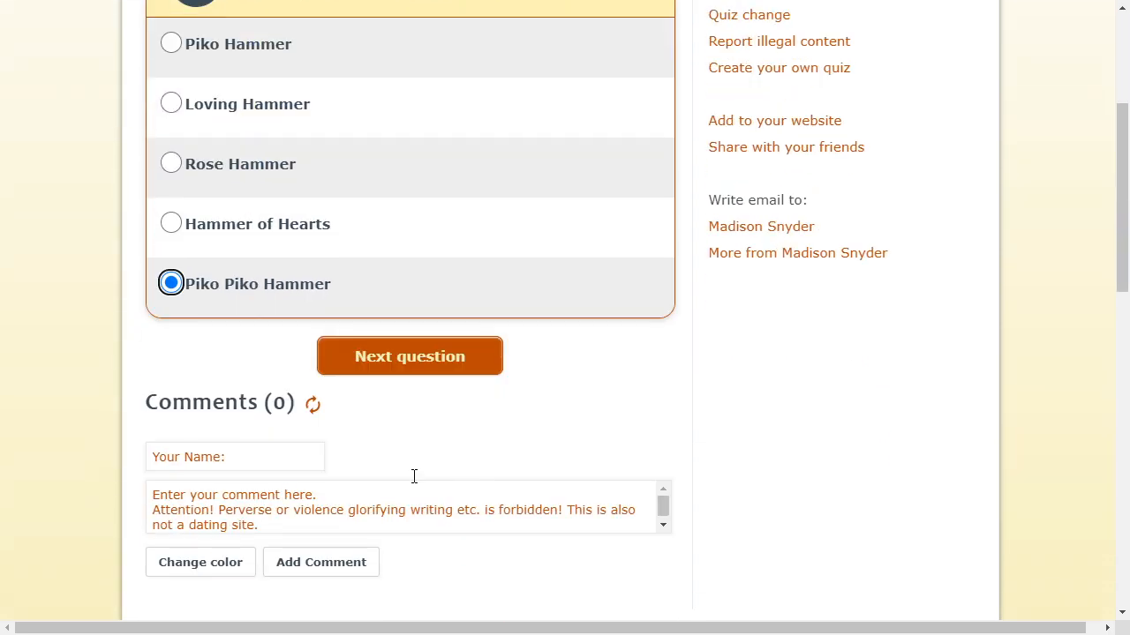
click(410, 355)
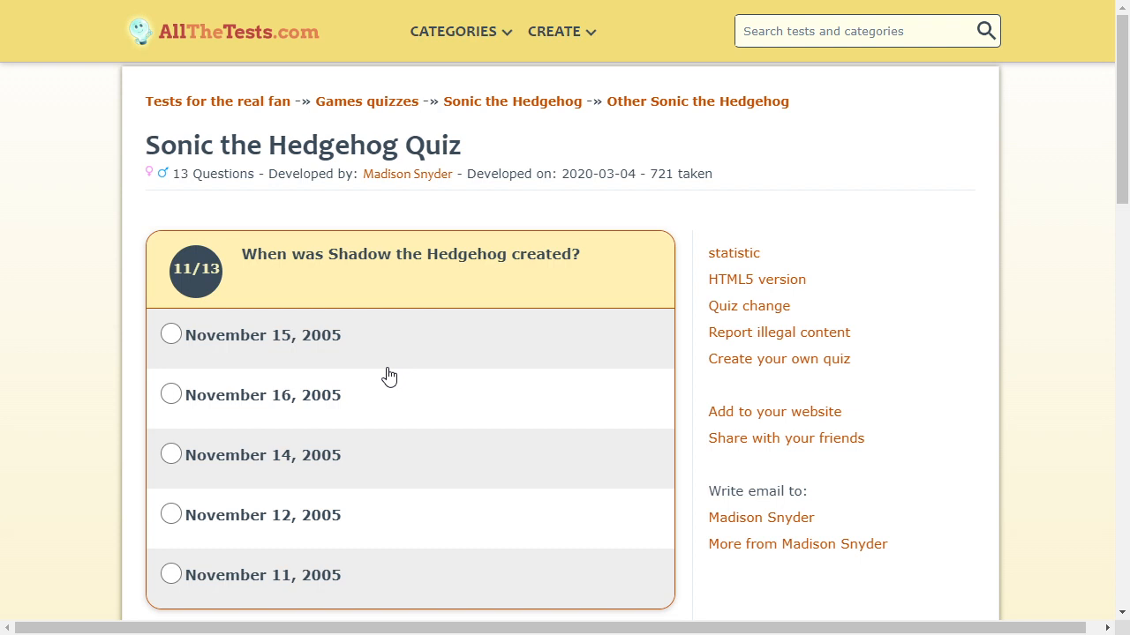
mouse_move(388, 373)
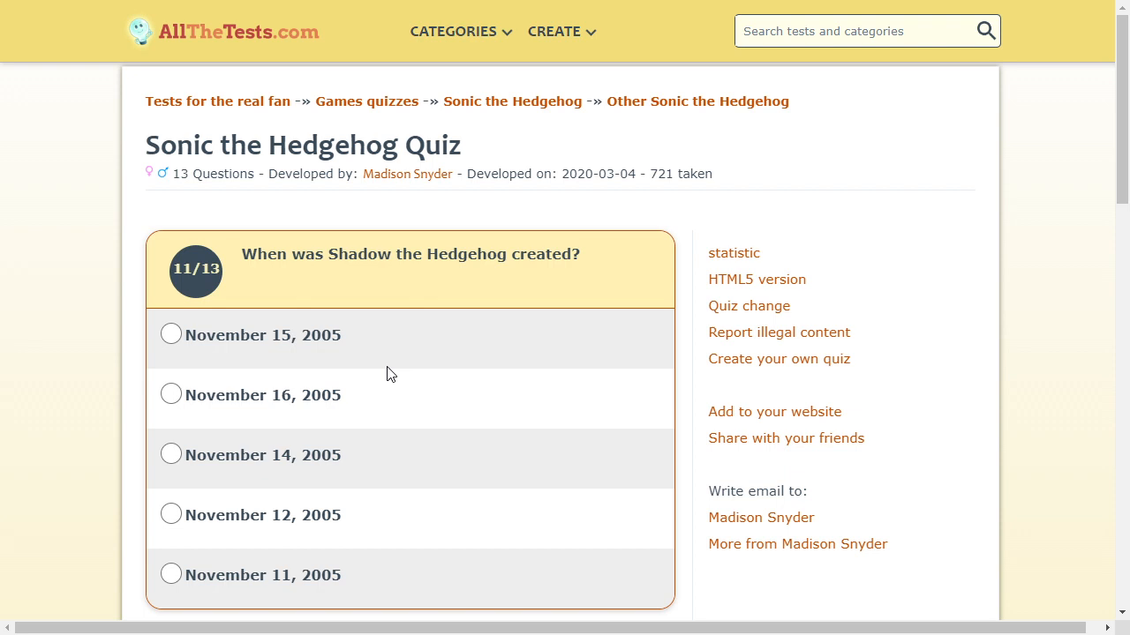
Go full screen and move past the Shadow creation-date question to question 12.
key(f11)
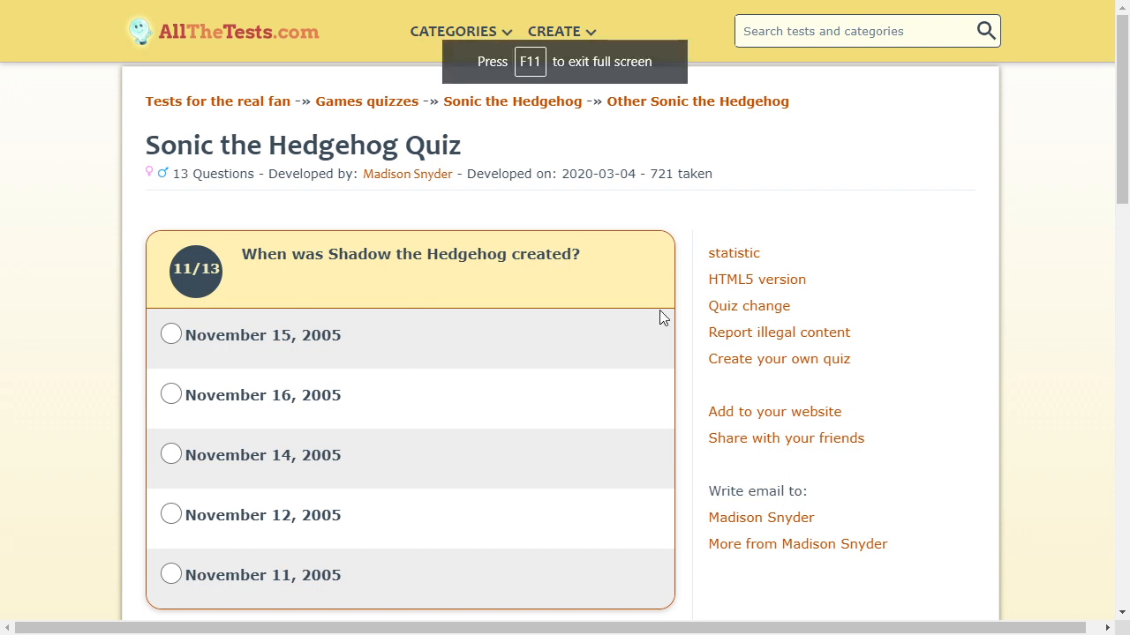
mouse_move(719, 278)
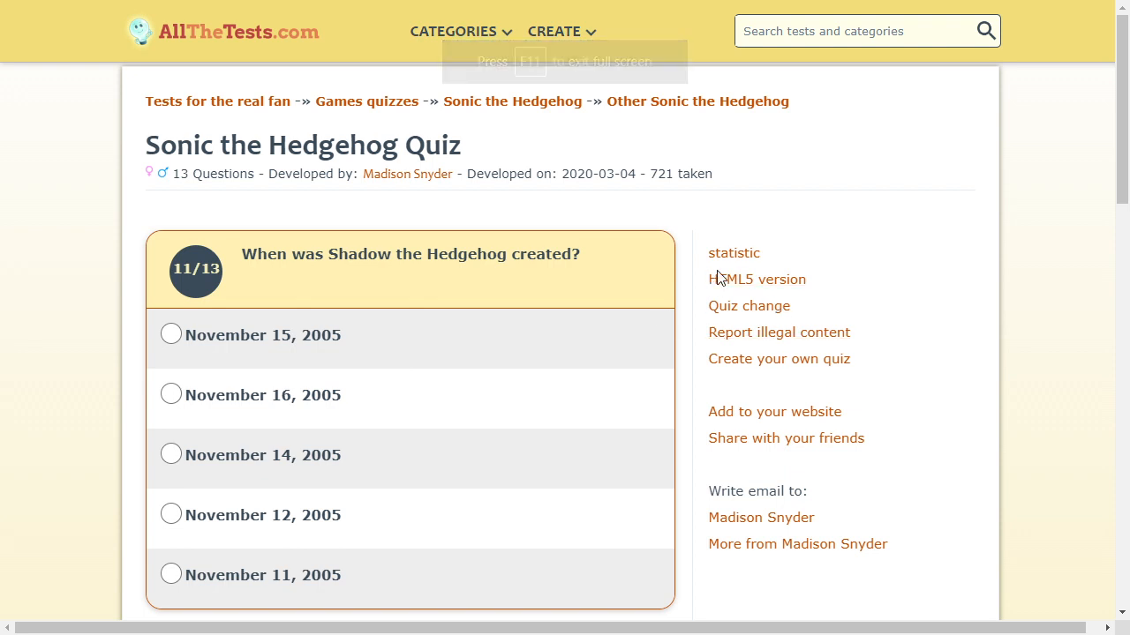
mouse_move(346, 311)
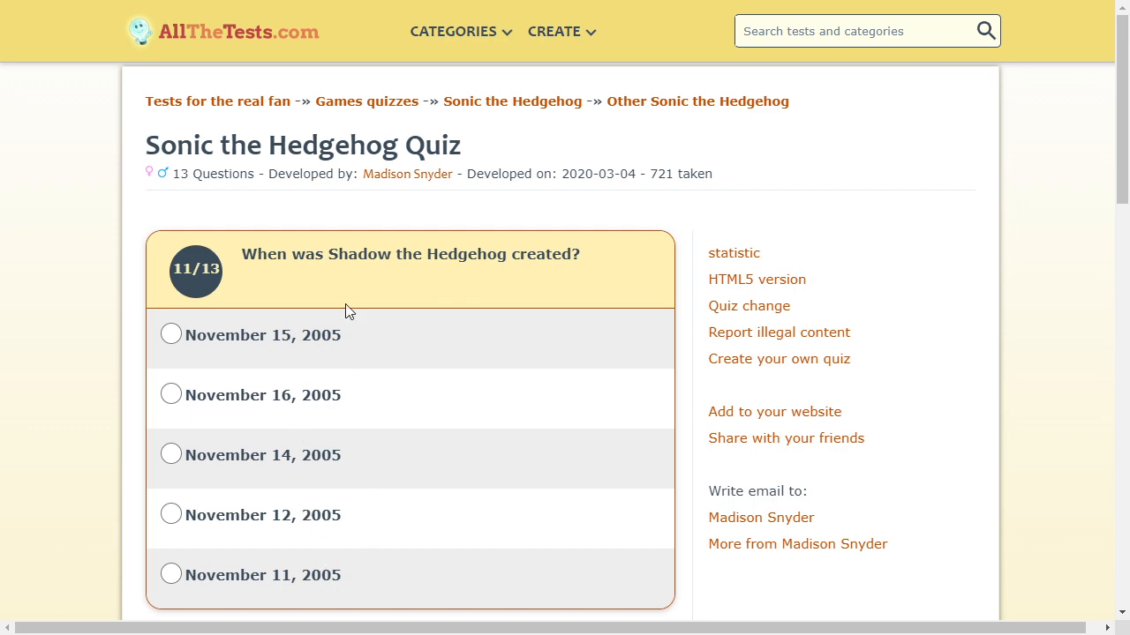
scroll(down, 3)
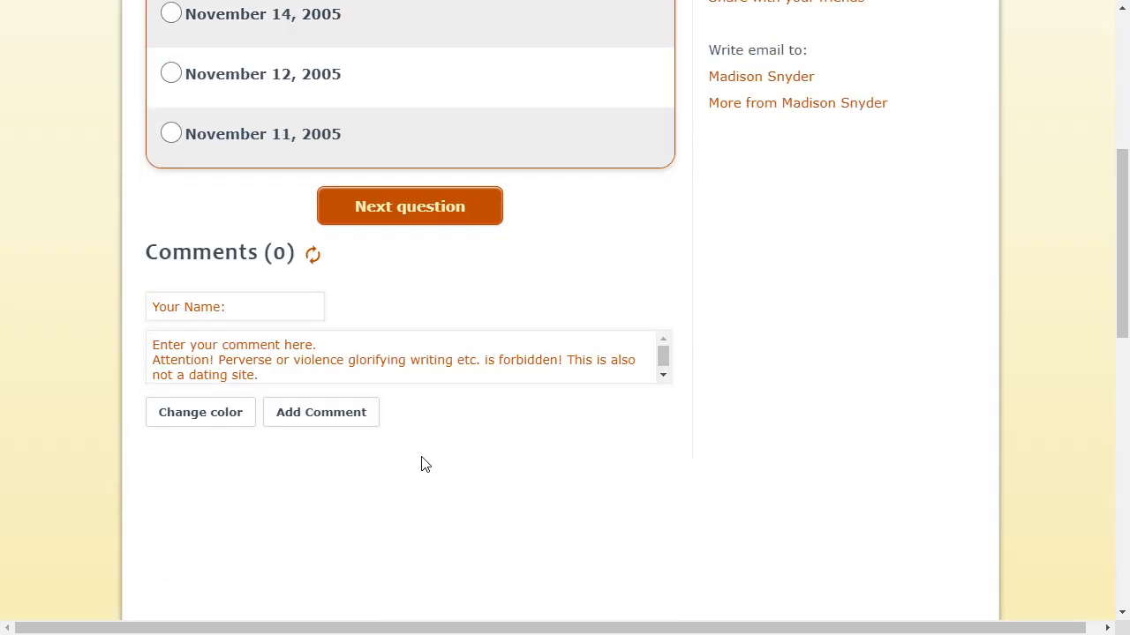
click(408, 206)
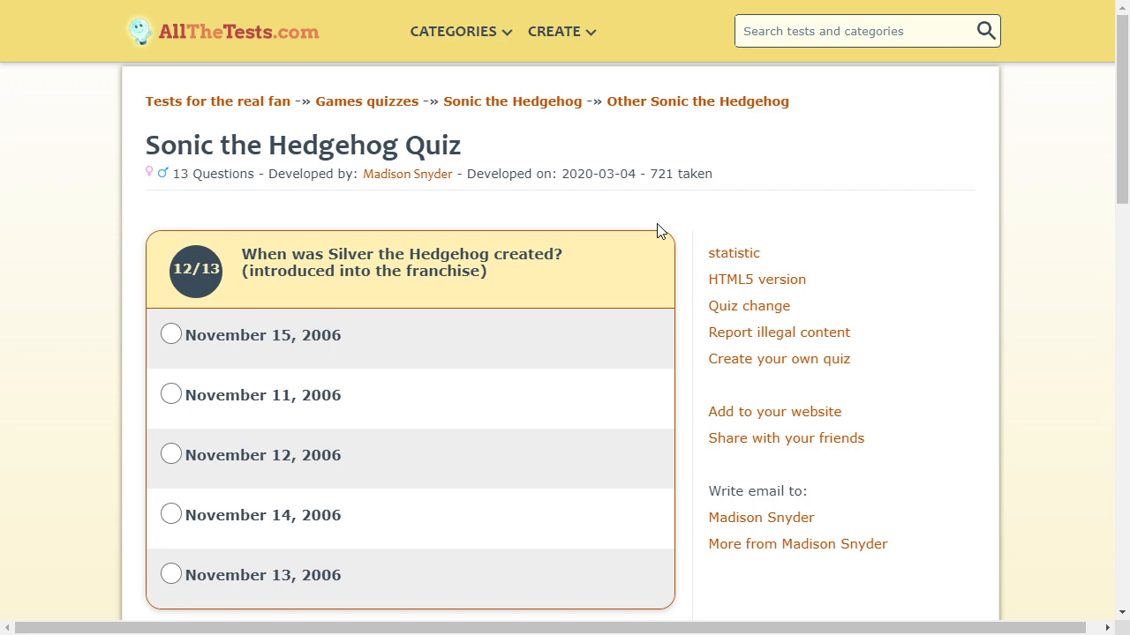
Answer November 15, 2006 for Silver's creation and scroll through final question 13.
click(170, 335)
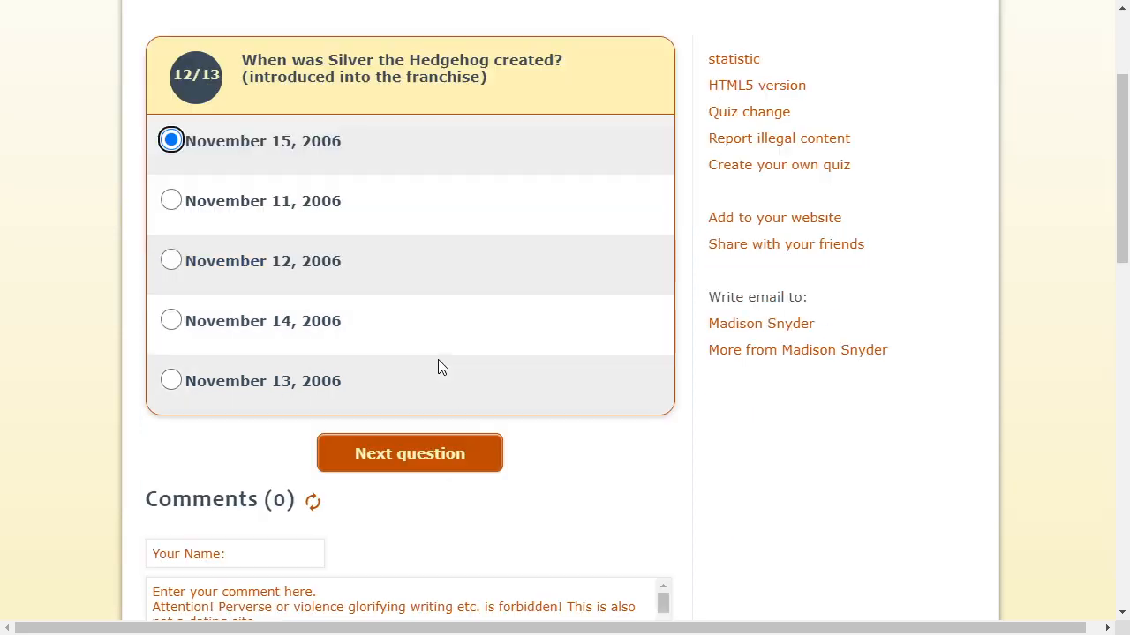
scroll(down, 3)
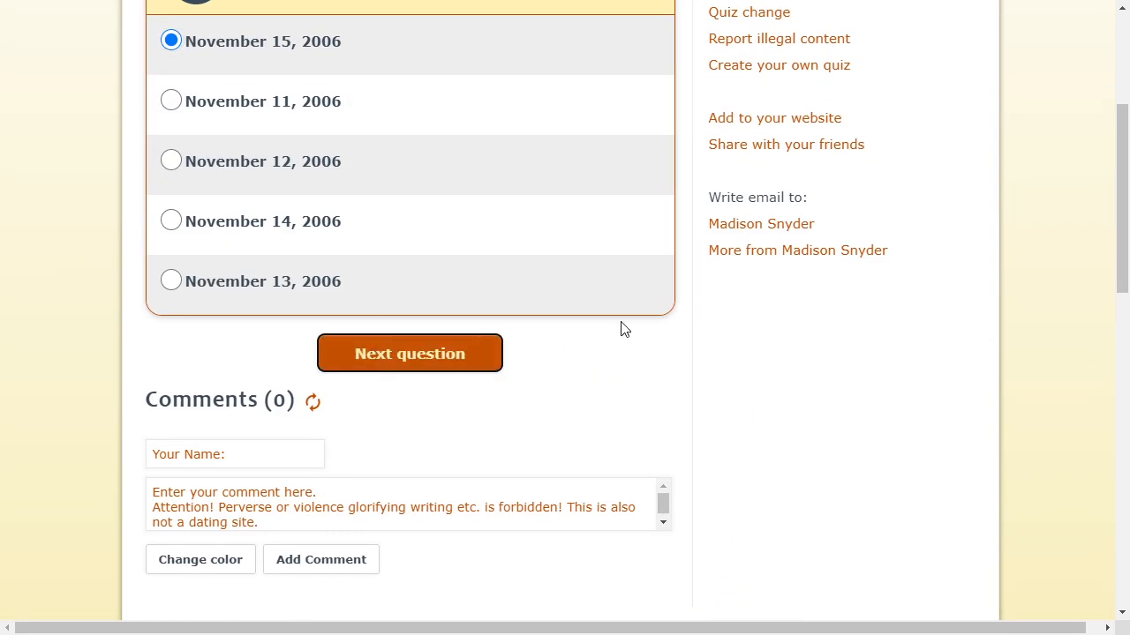
click(410, 353)
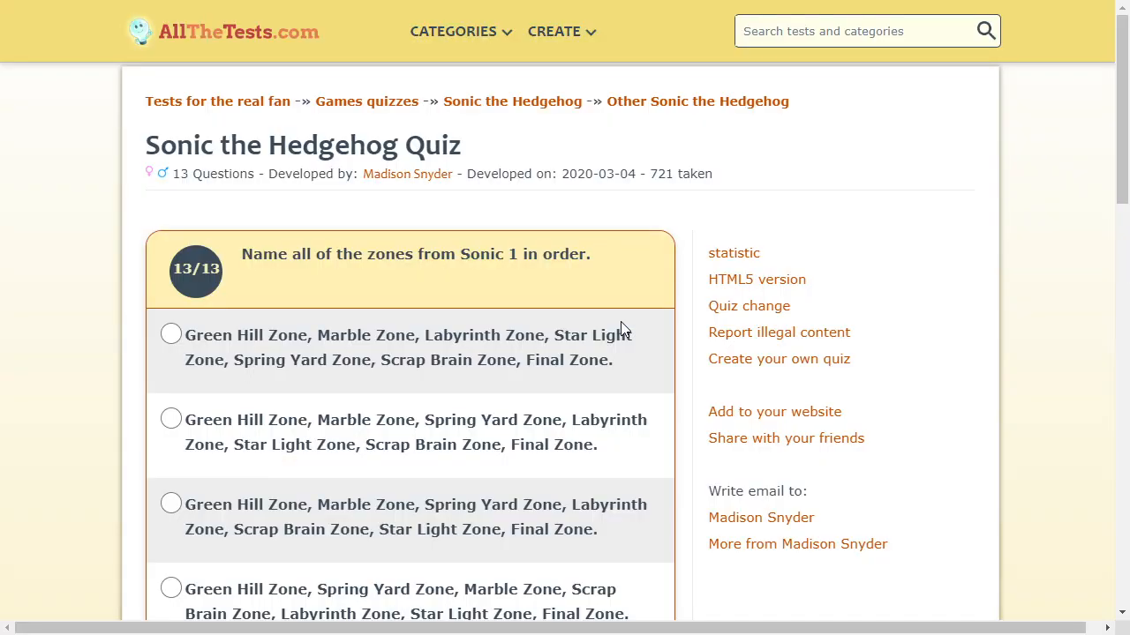
mouse_move(210, 342)
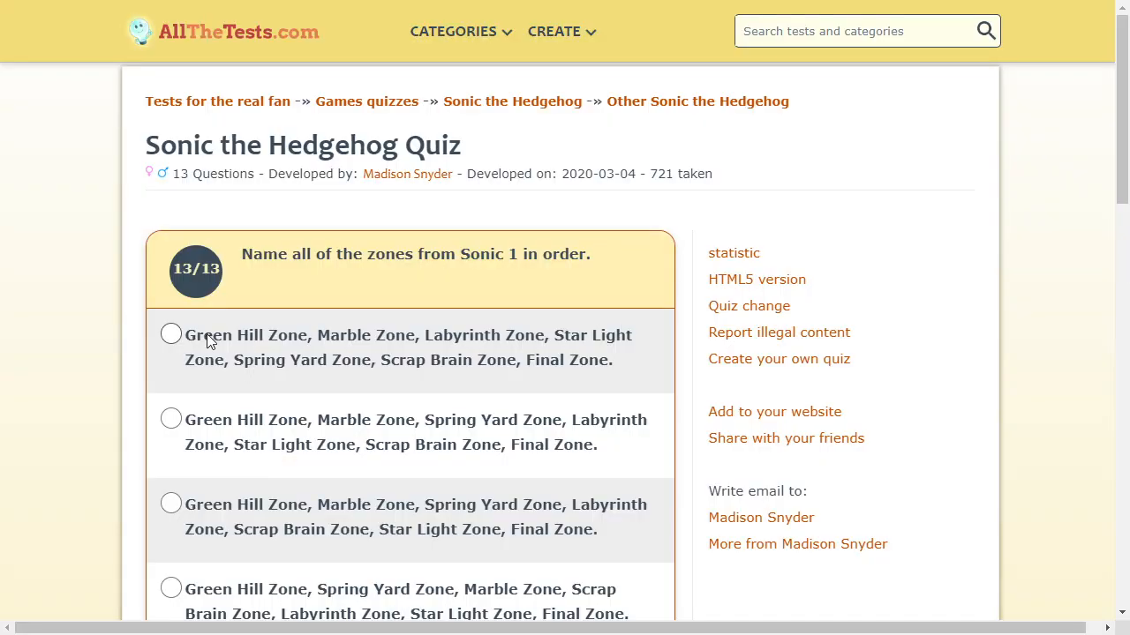
mouse_move(290, 402)
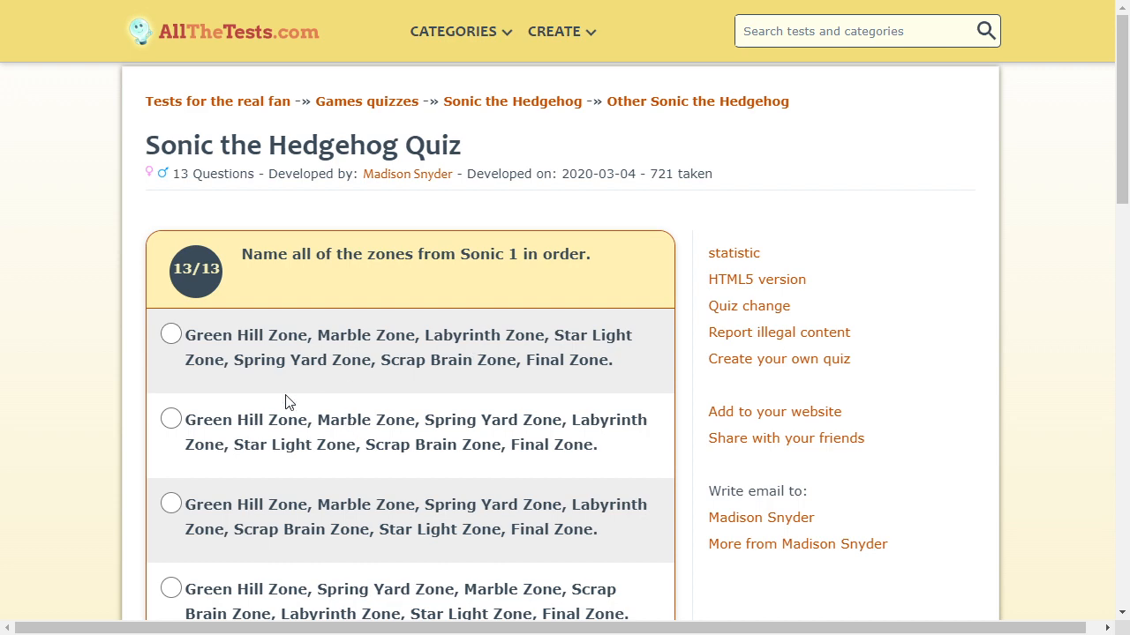
mouse_move(397, 451)
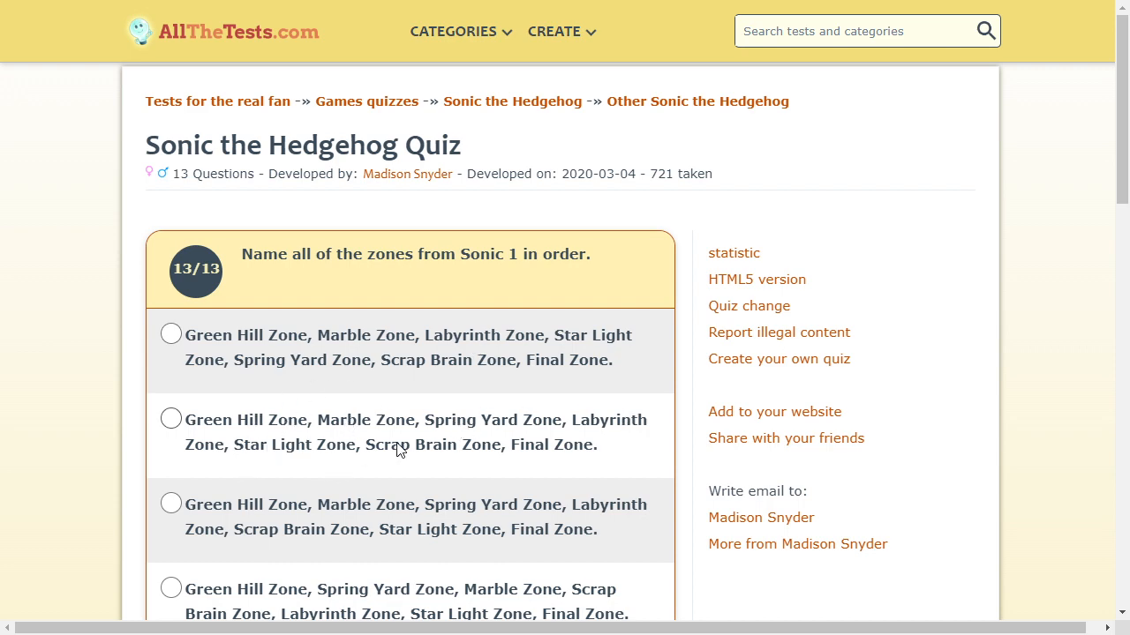
scroll(down, 3)
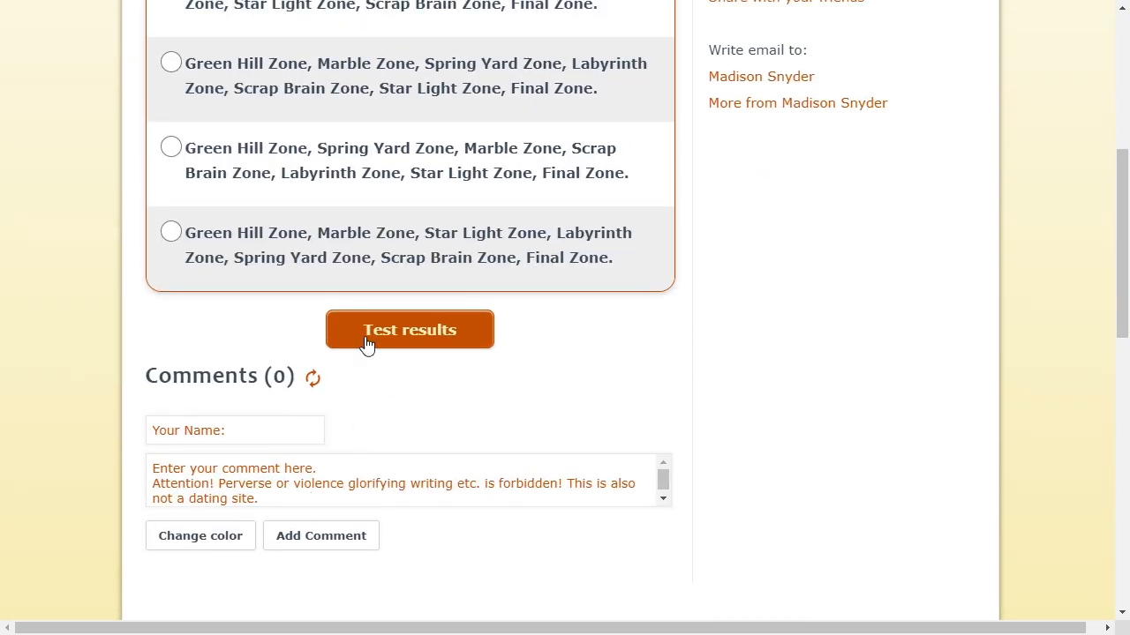
Submit the quiz and review the 10-of-13 score on the results page.
click(409, 329)
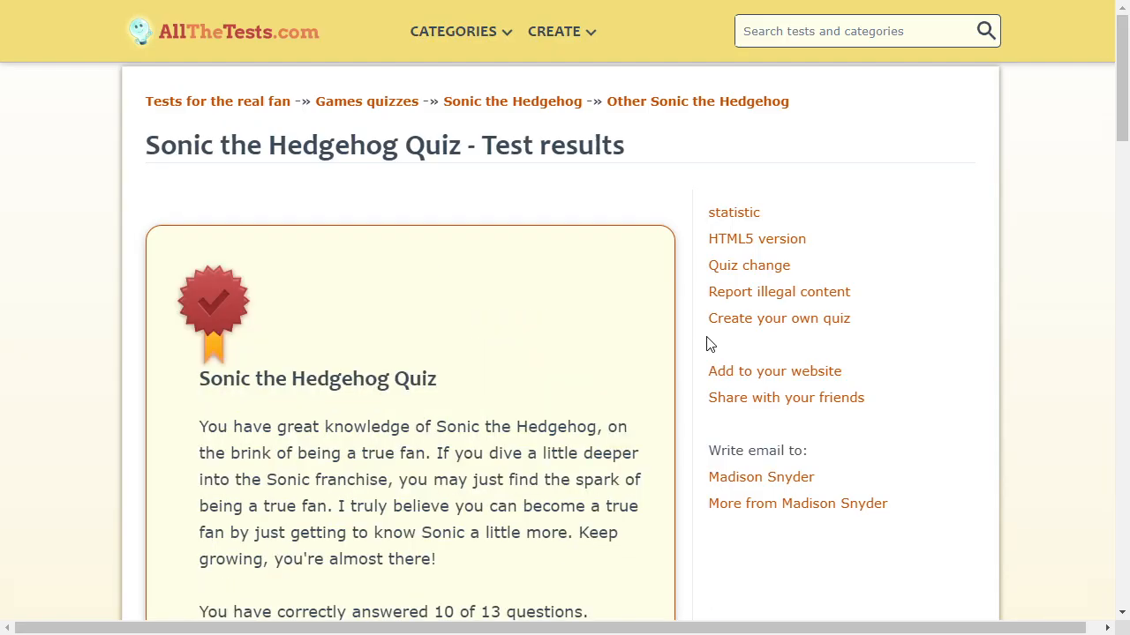
scroll(down, 3)
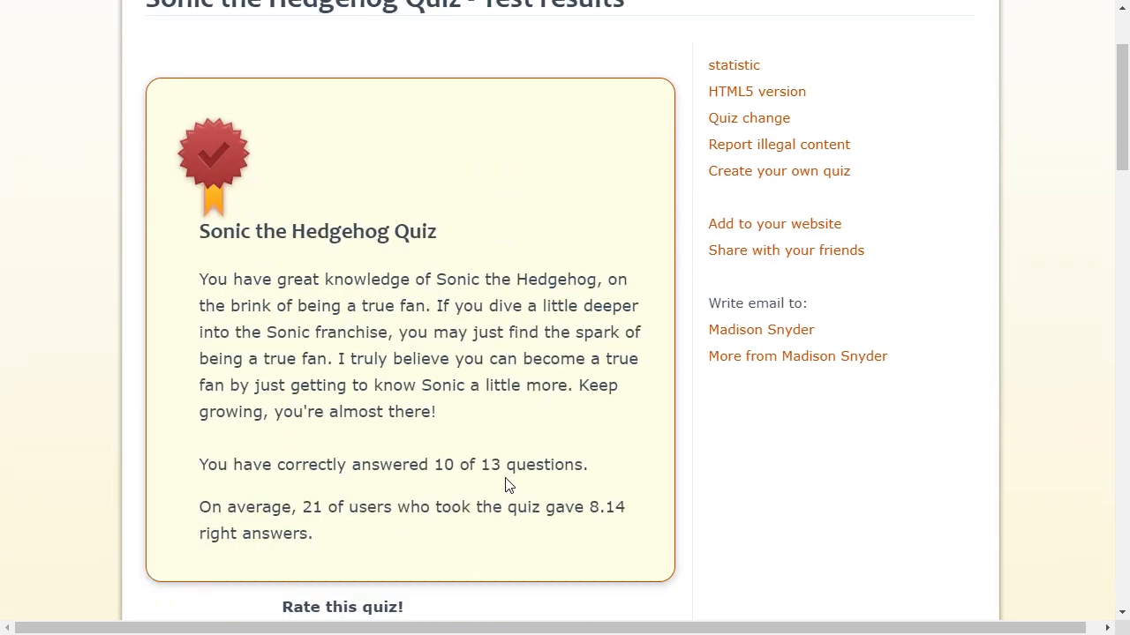
mouse_move(577, 460)
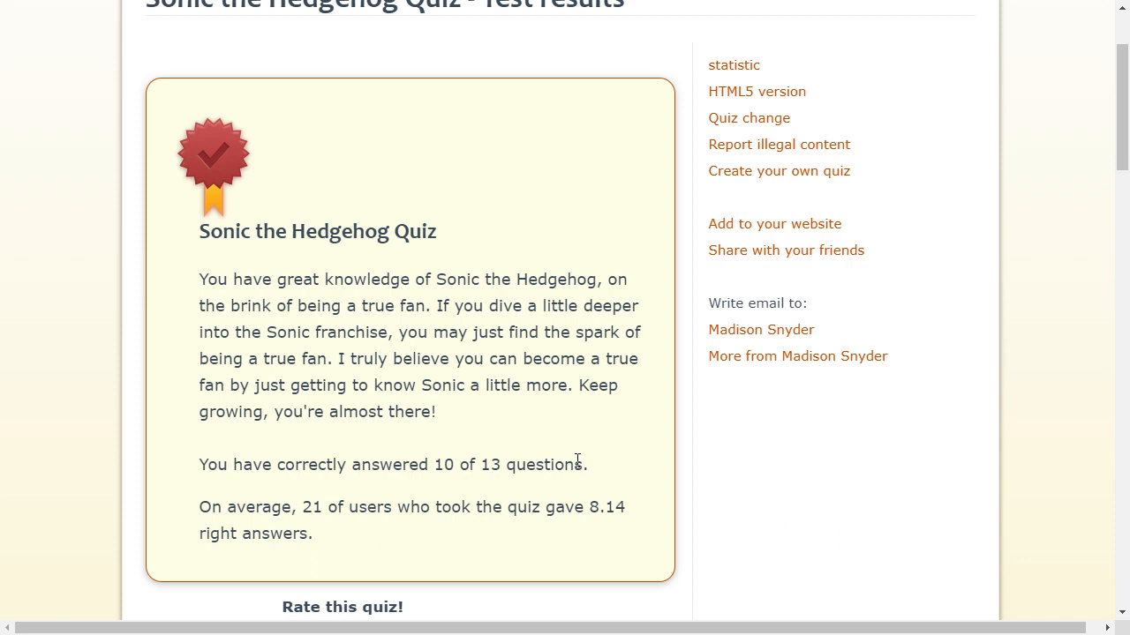
mouse_move(418, 182)
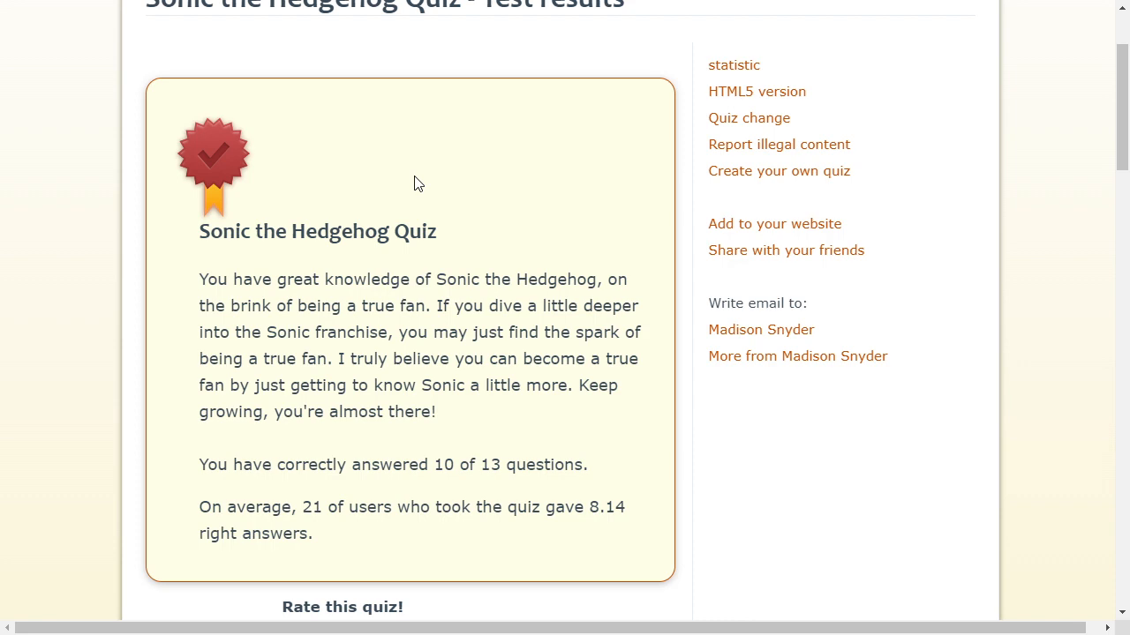
scroll(up, 3)
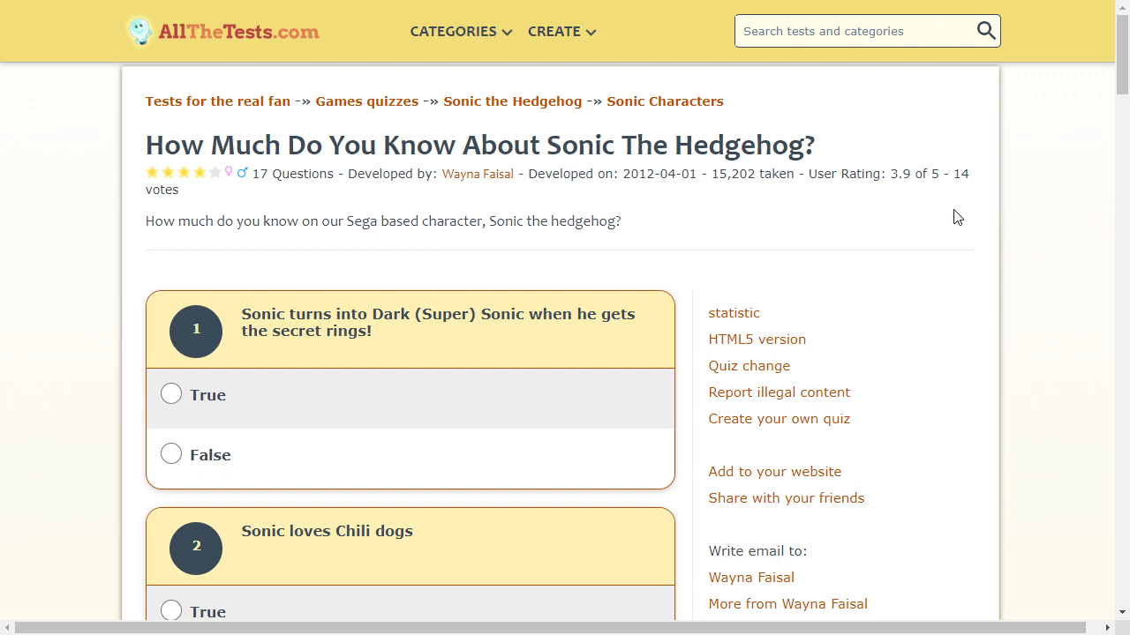
mouse_move(483, 252)
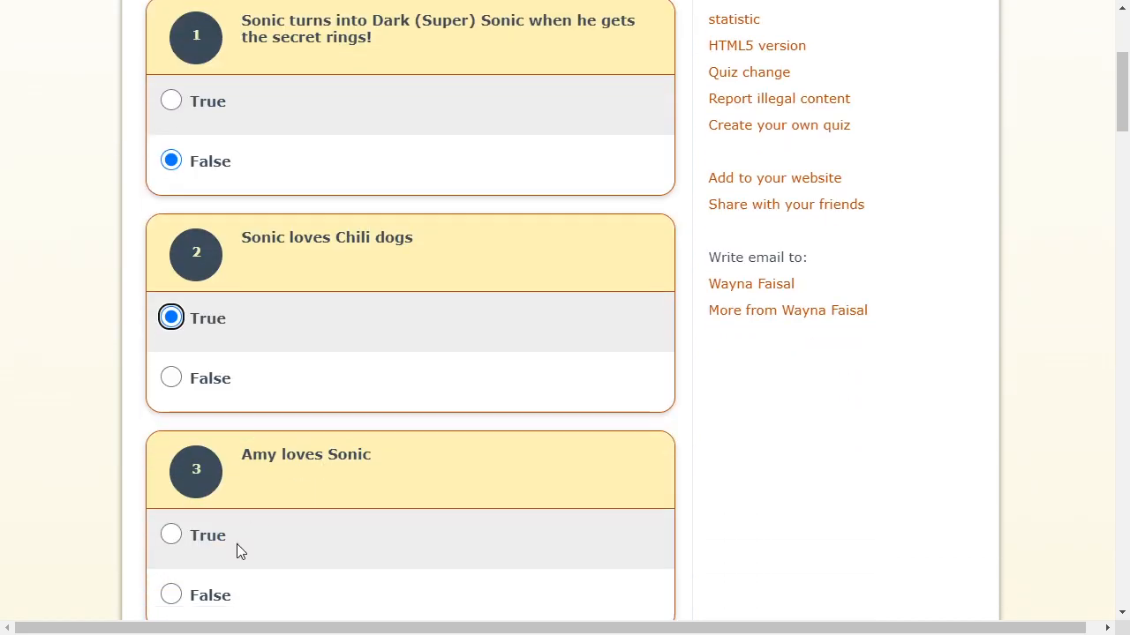
Scroll down the 17-question Sonic quiz toward questions 4 and 5.
scroll(down, 3)
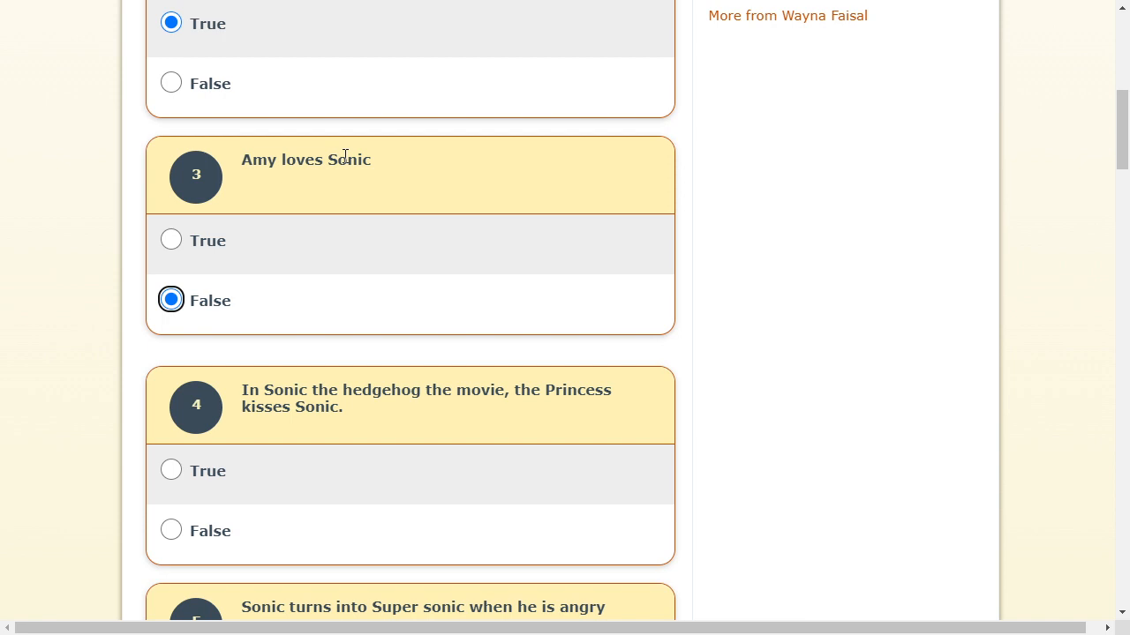
mouse_move(433, 382)
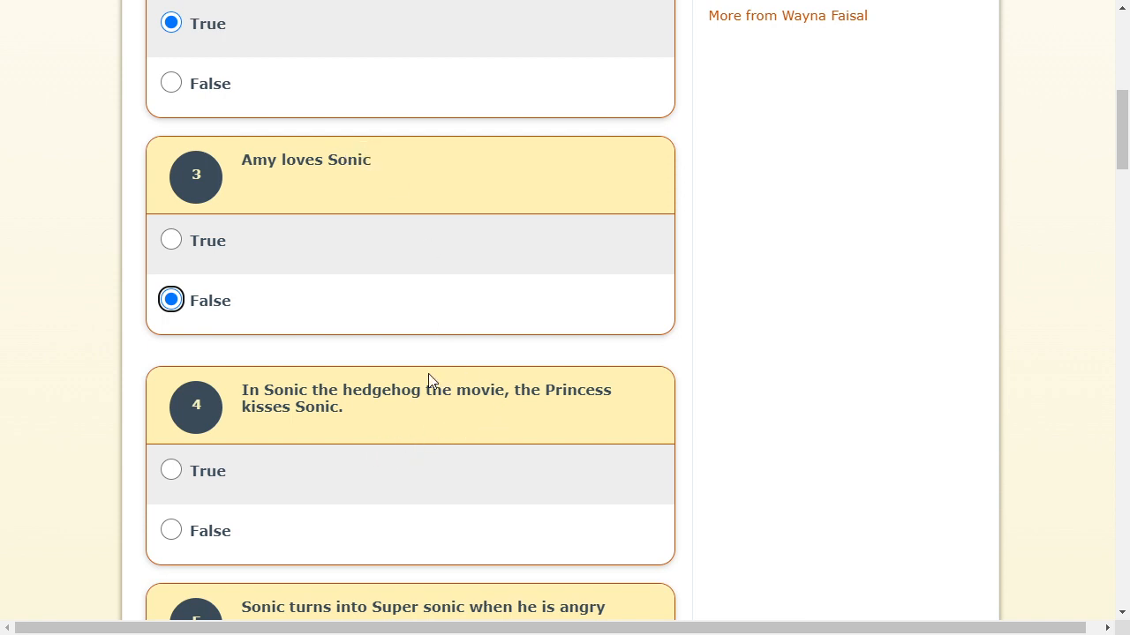
mouse_move(568, 392)
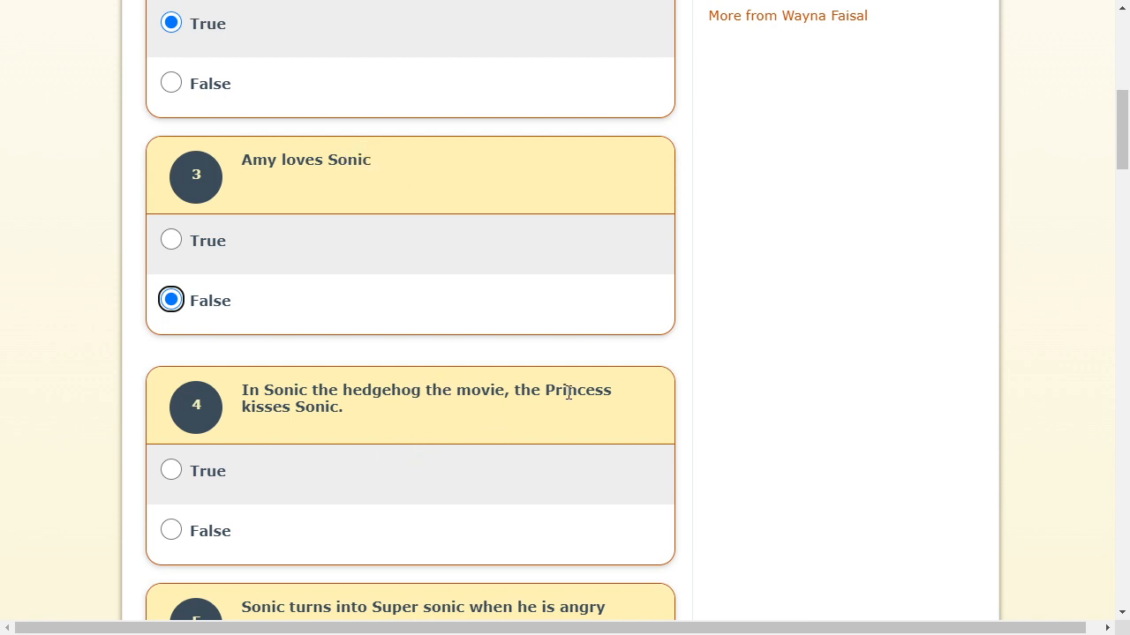
mouse_move(561, 410)
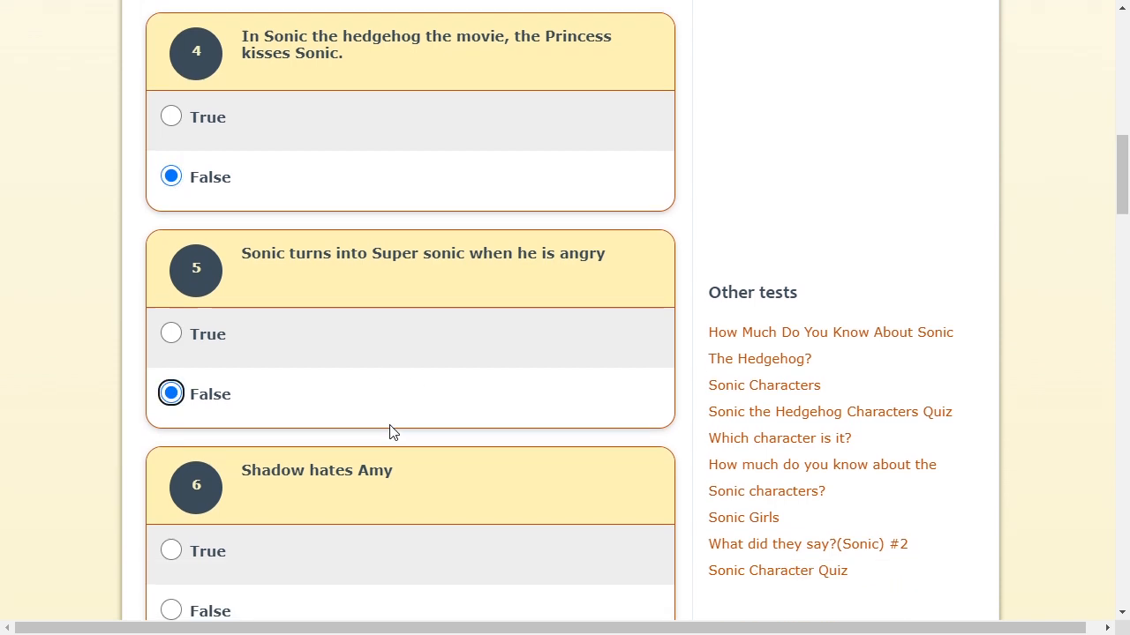
Answer question 7 True and question 9 False.
scroll(down, 3)
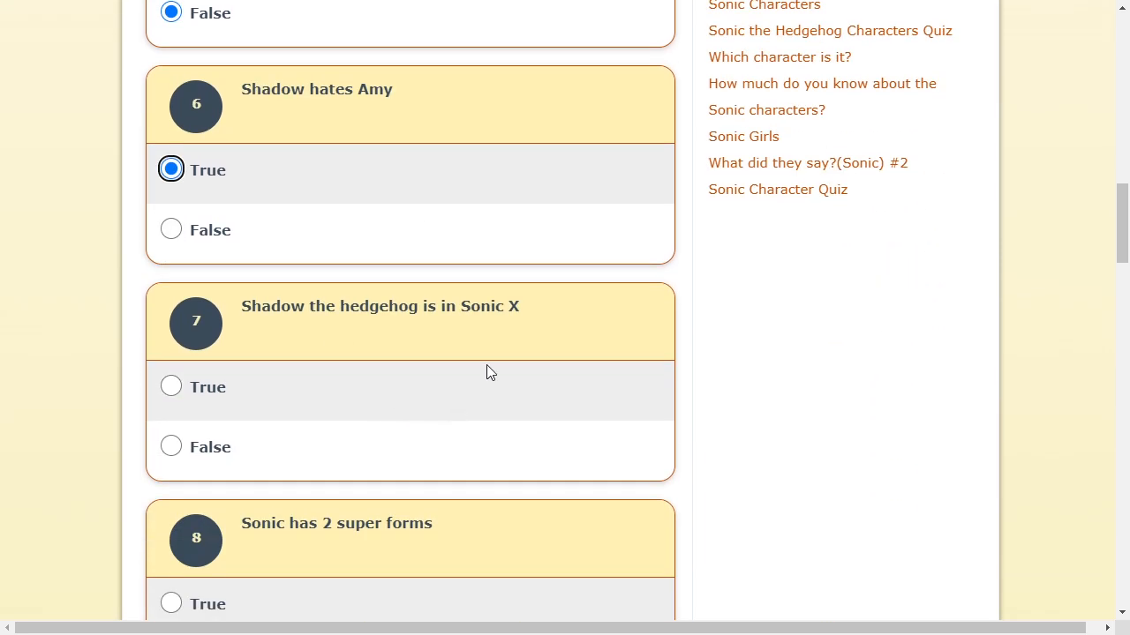
scroll(down, 3)
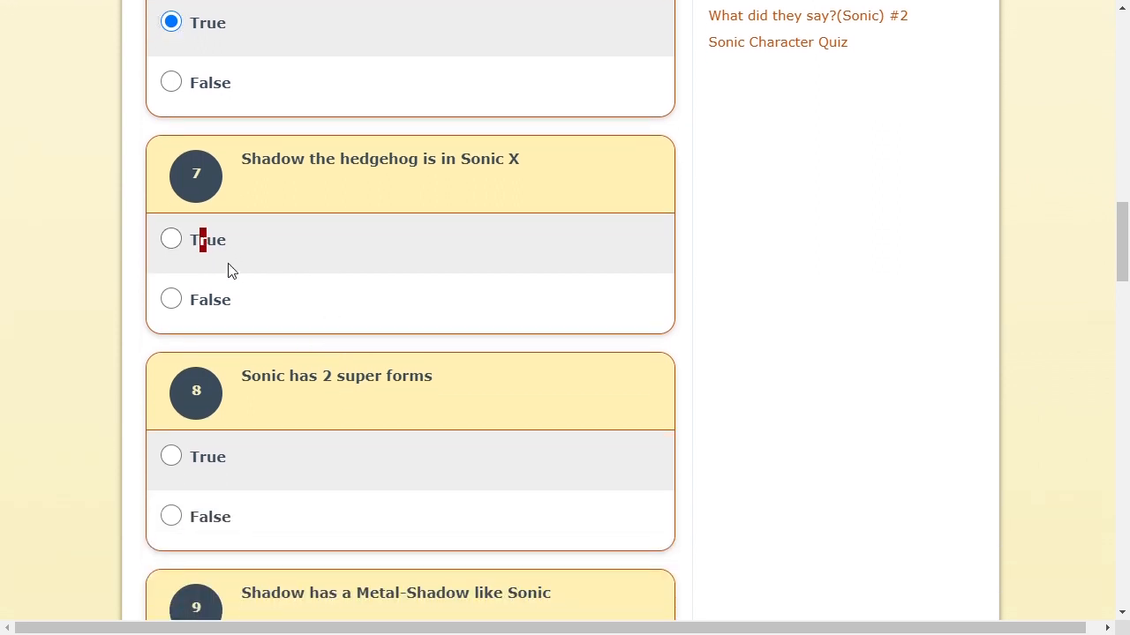
click(171, 238)
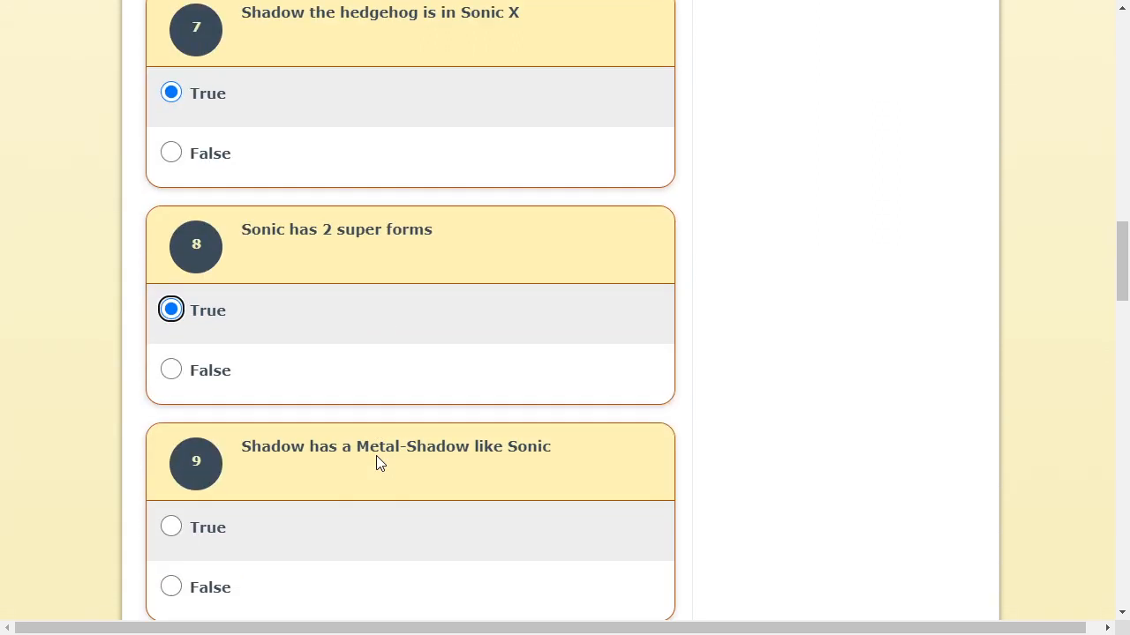
scroll(down, 3)
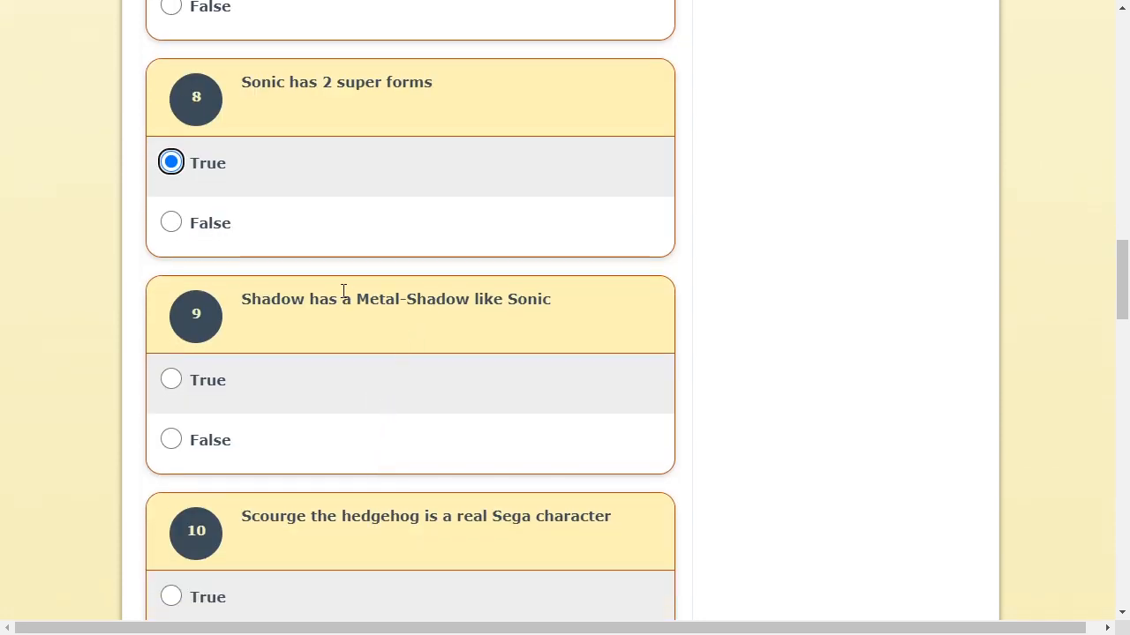
click(170, 440)
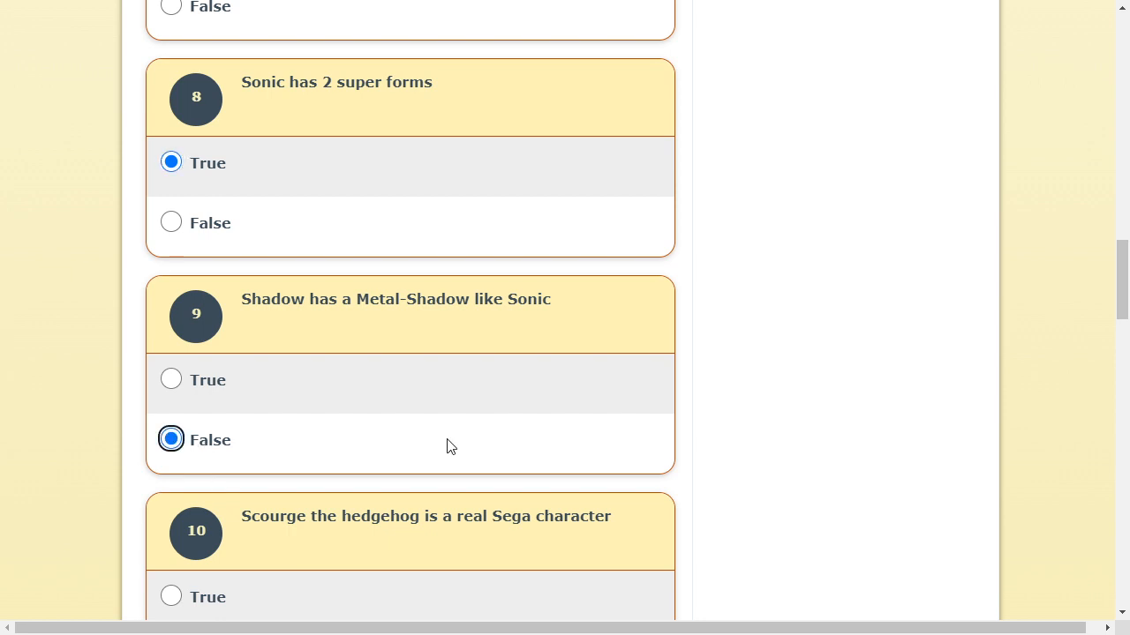
Answer question 13 True and close the WinZip trial window.
scroll(down, 3)
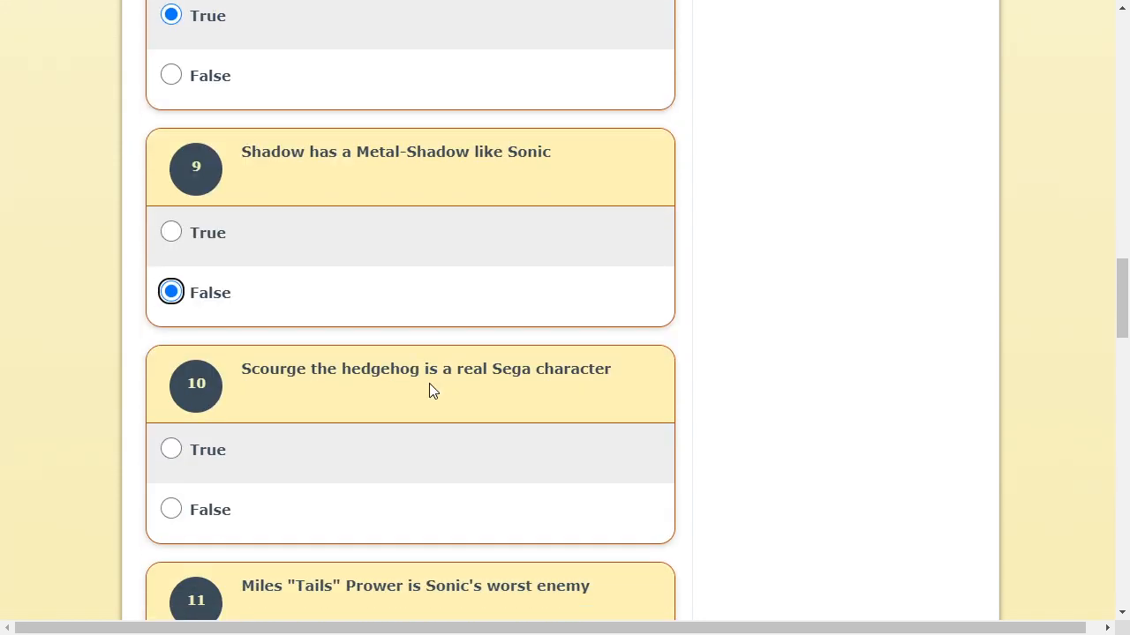
mouse_move(195, 504)
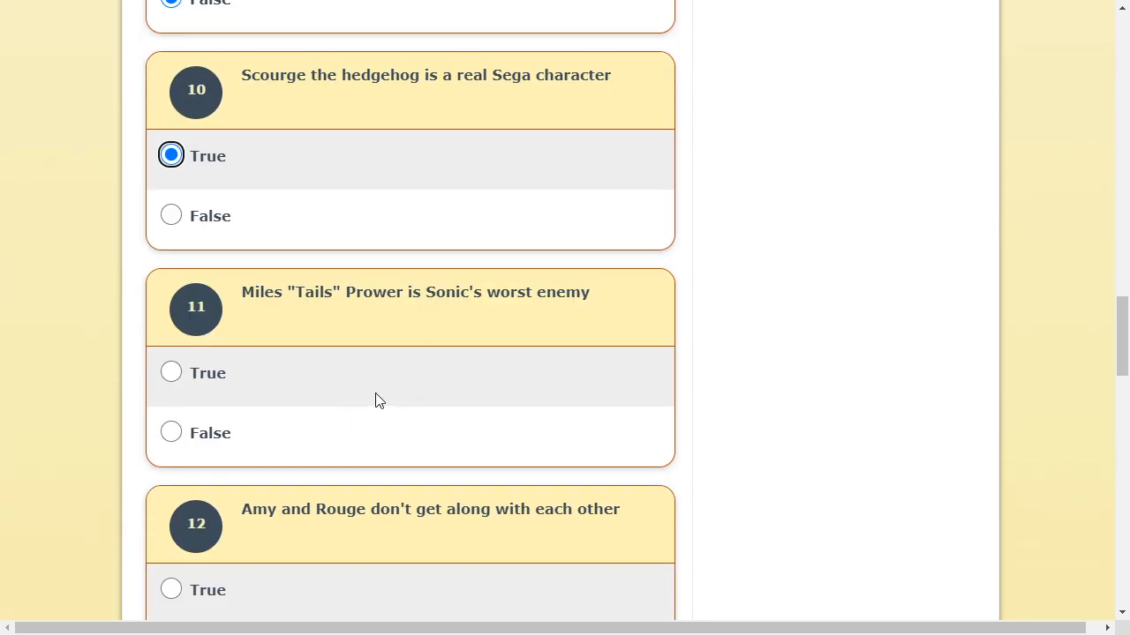
scroll(up, 3)
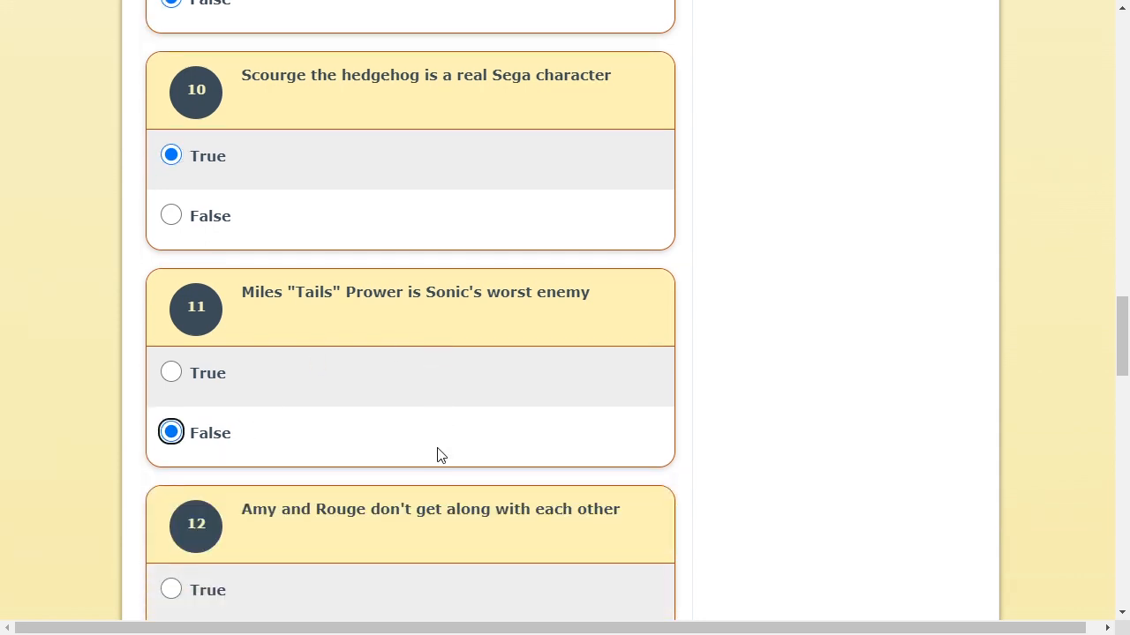
scroll(down, 3)
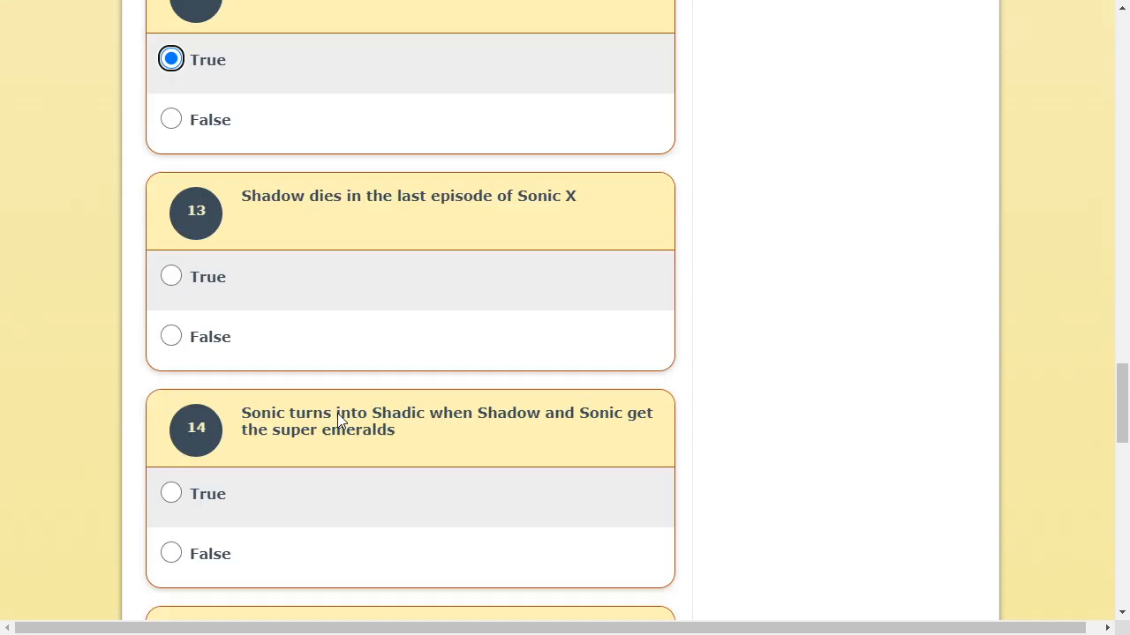
scroll(down, 3)
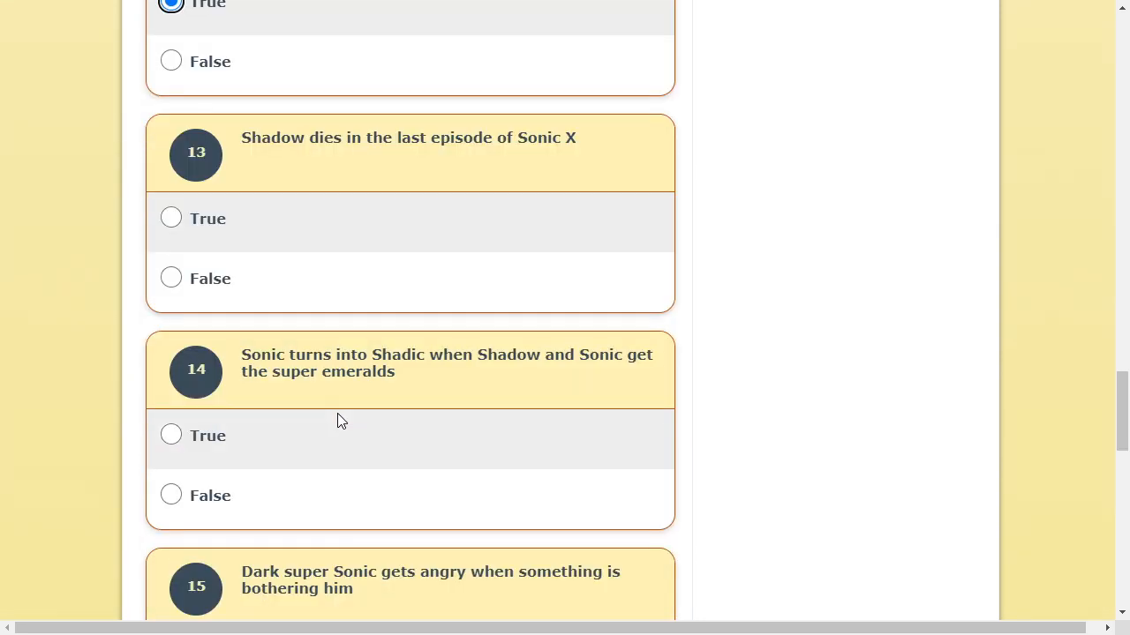
mouse_move(426, 131)
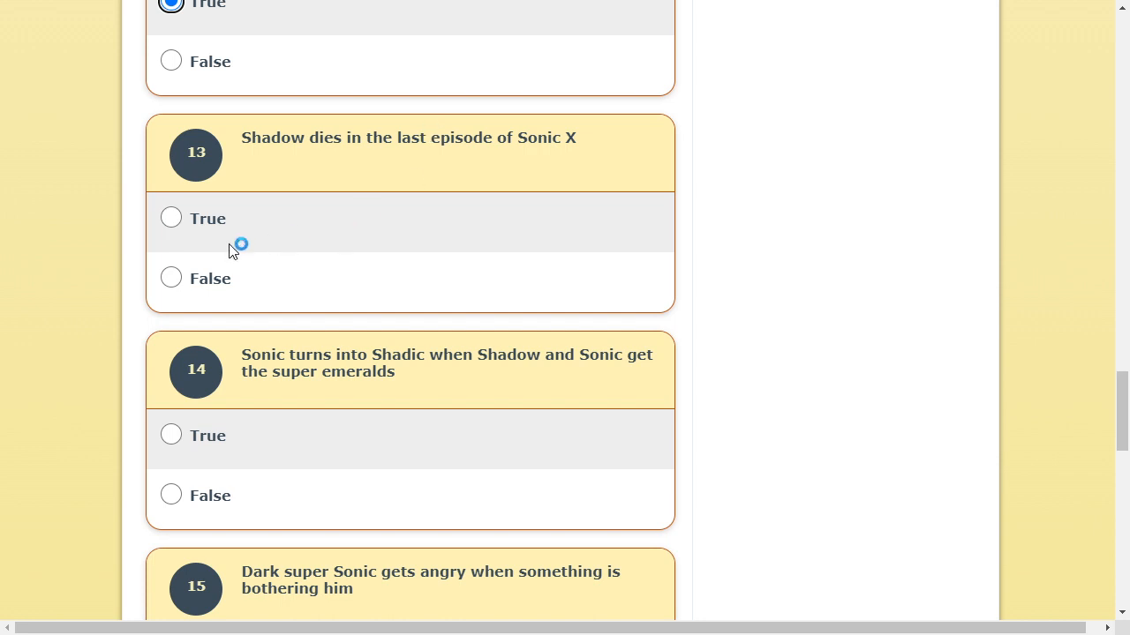
click(171, 218)
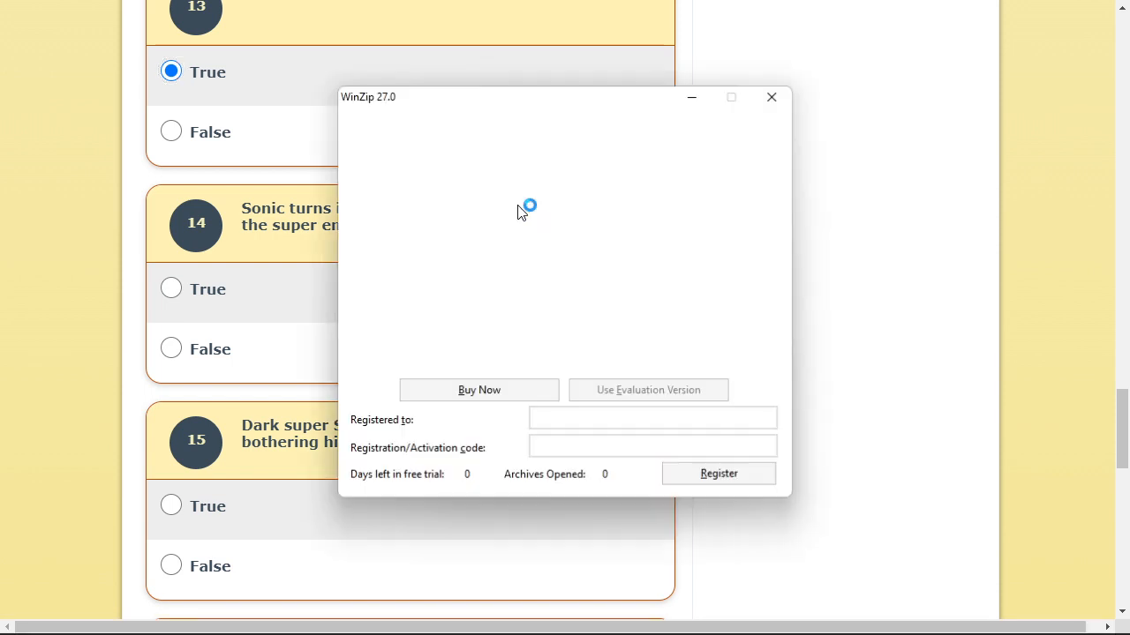
click(770, 97)
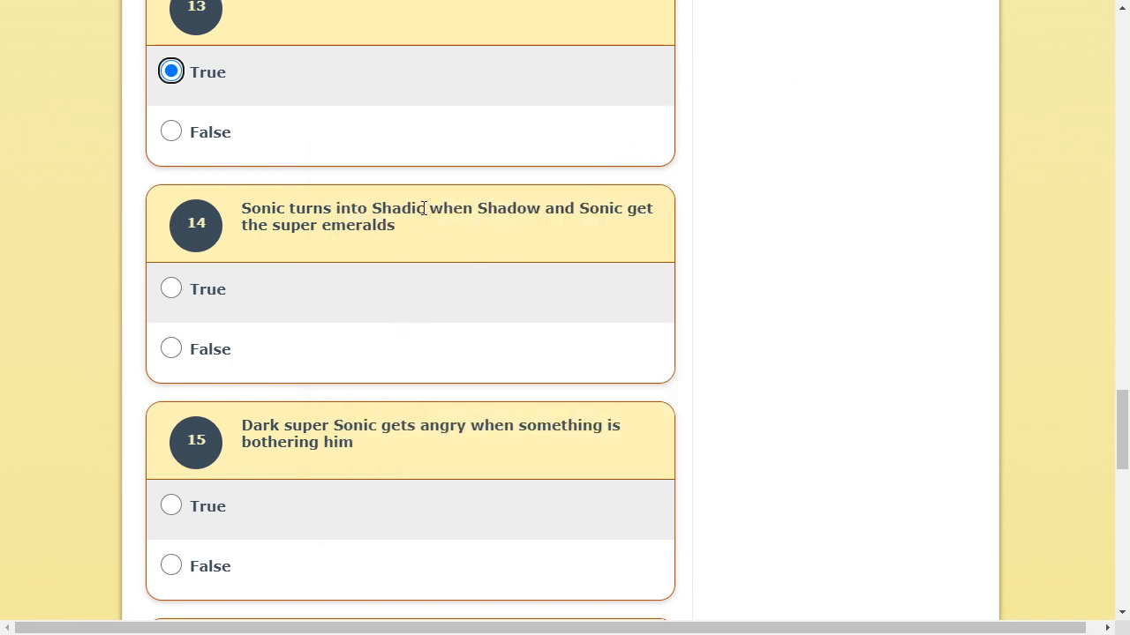
mouse_move(186, 304)
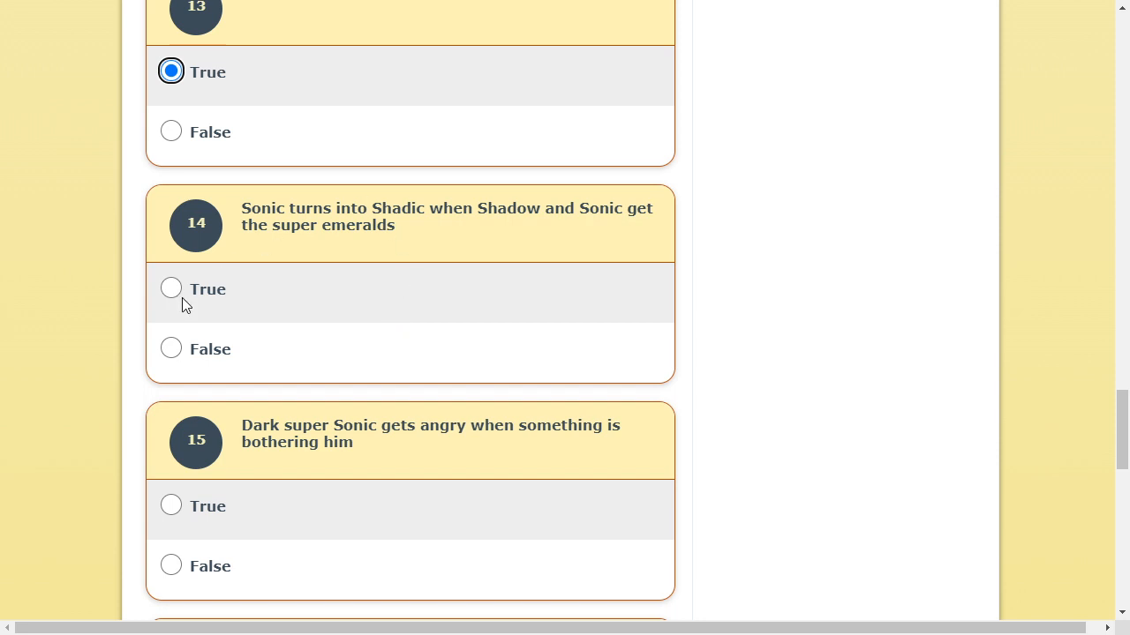
mouse_move(205, 307)
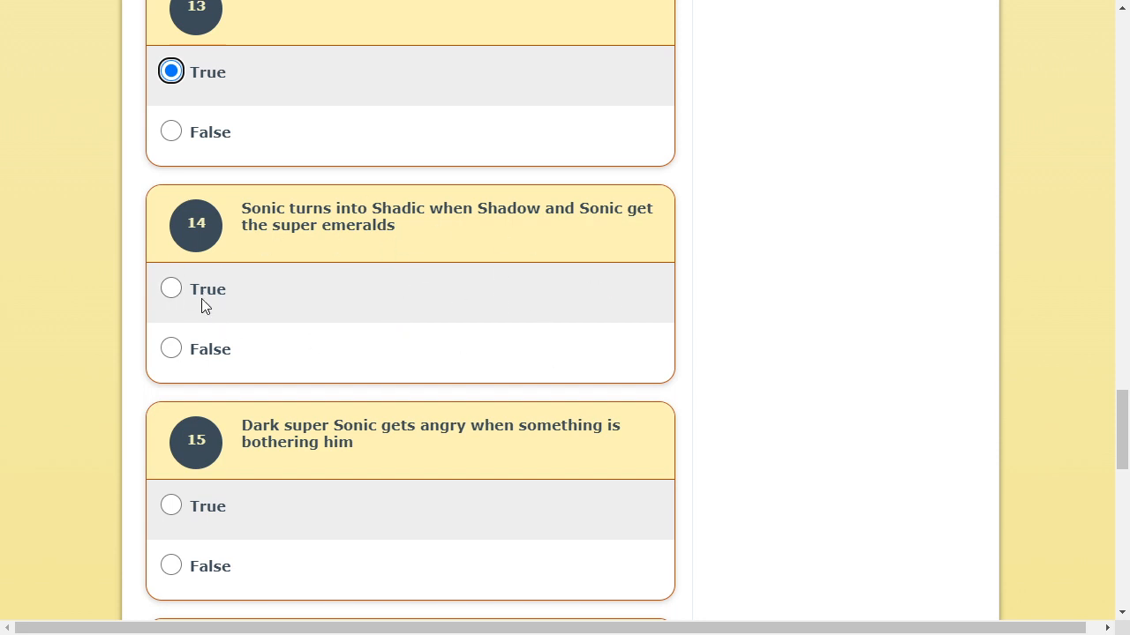
Answer question 14 False and question 17 True, then submit the quiz.
click(170, 289)
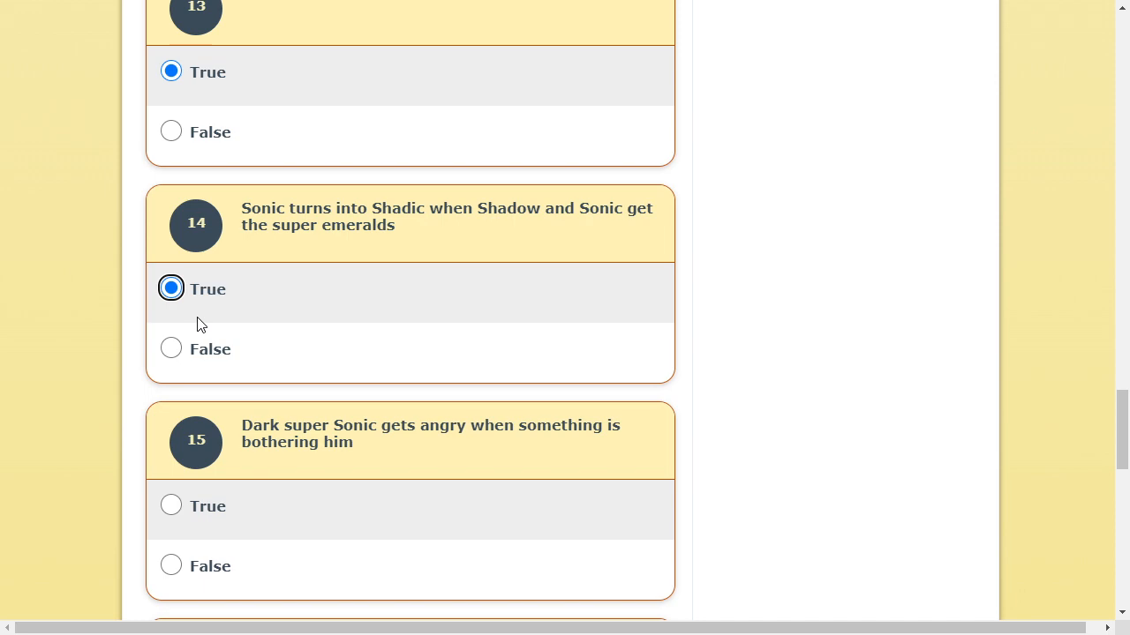
click(171, 349)
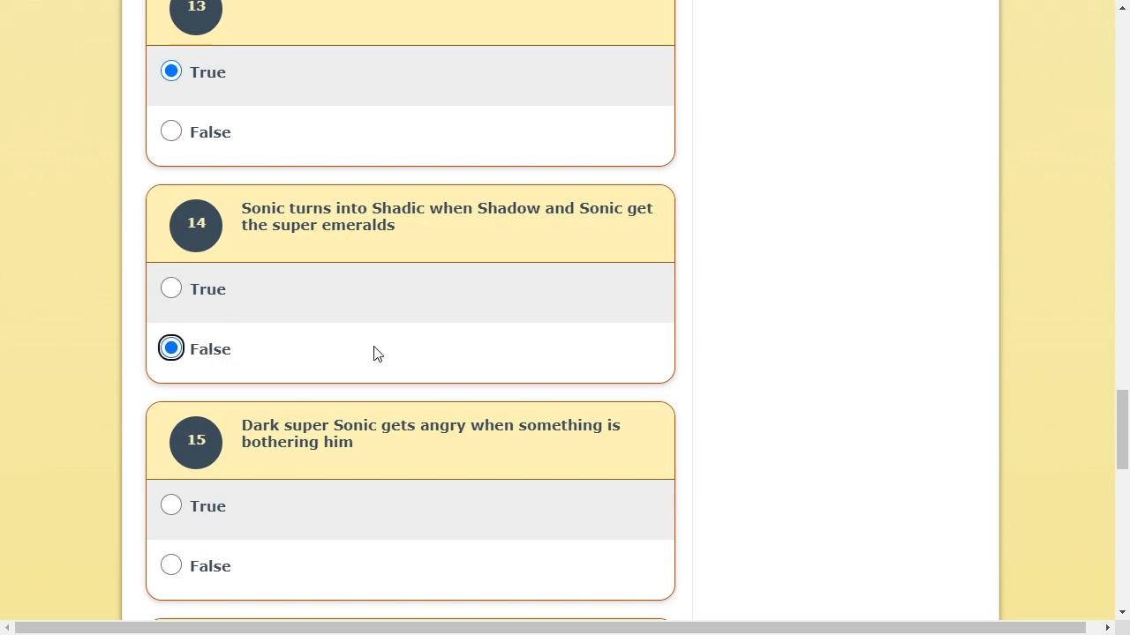
scroll(down, 3)
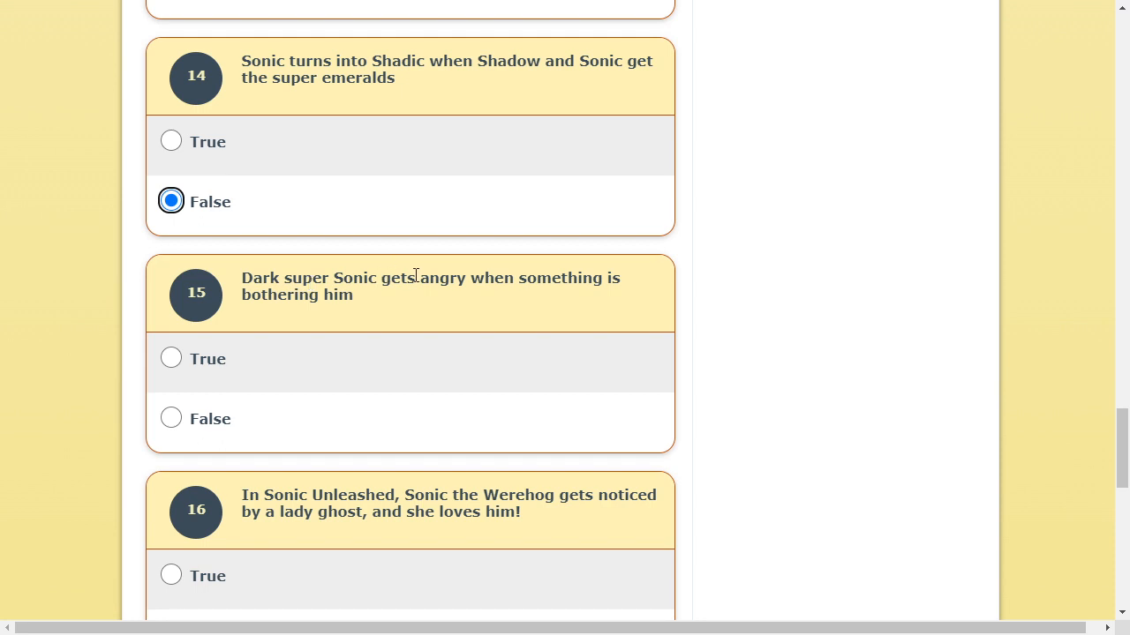
mouse_move(500, 274)
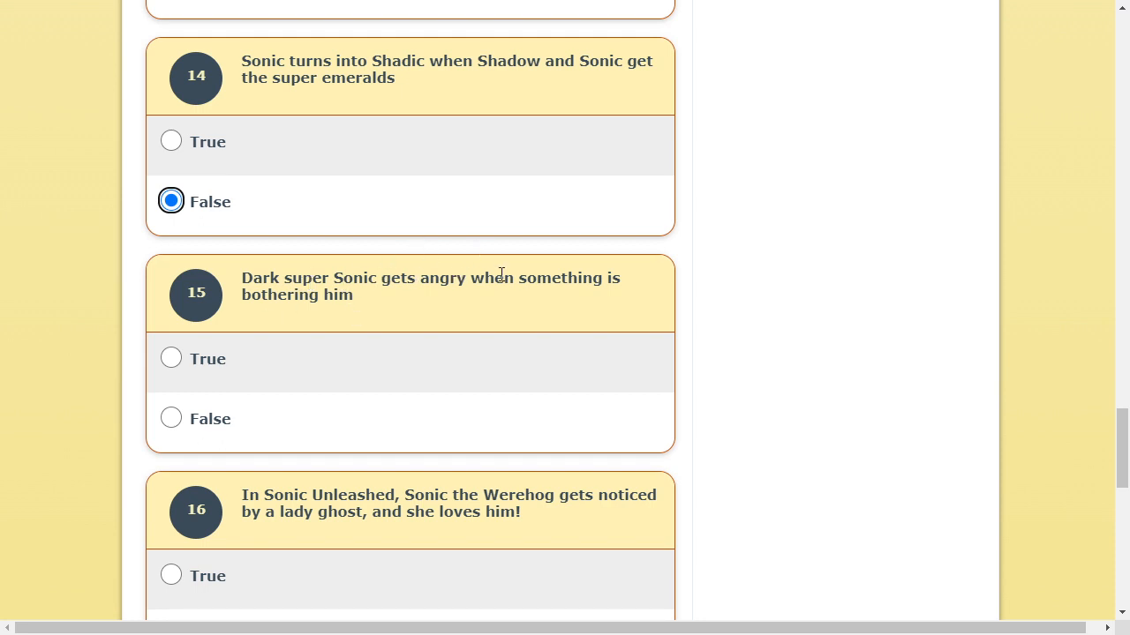
mouse_move(403, 312)
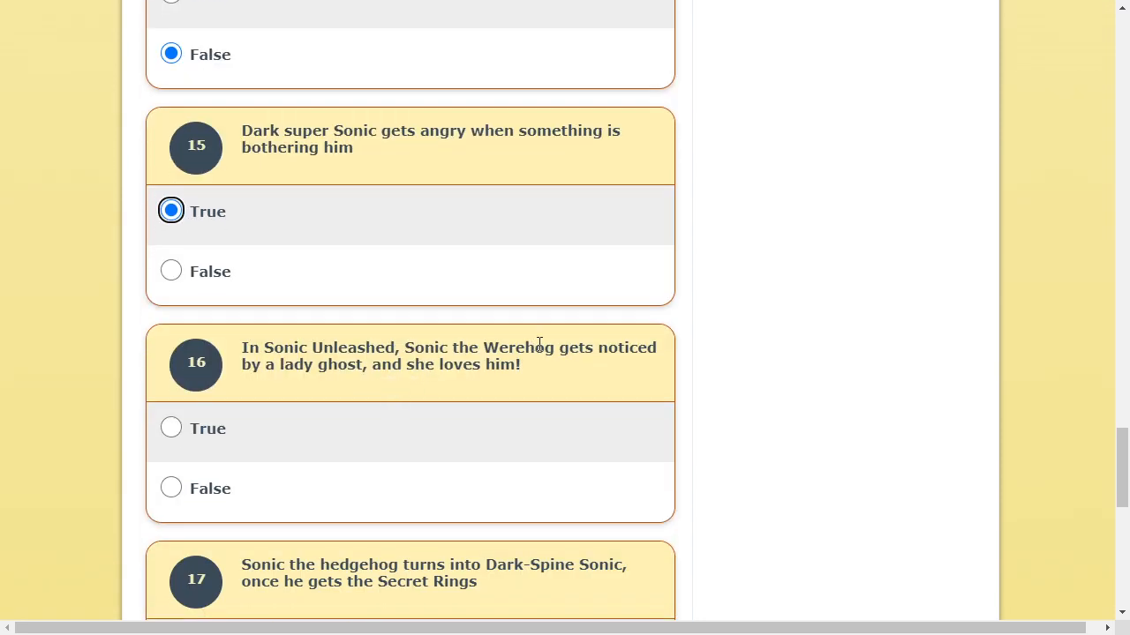
mouse_move(467, 362)
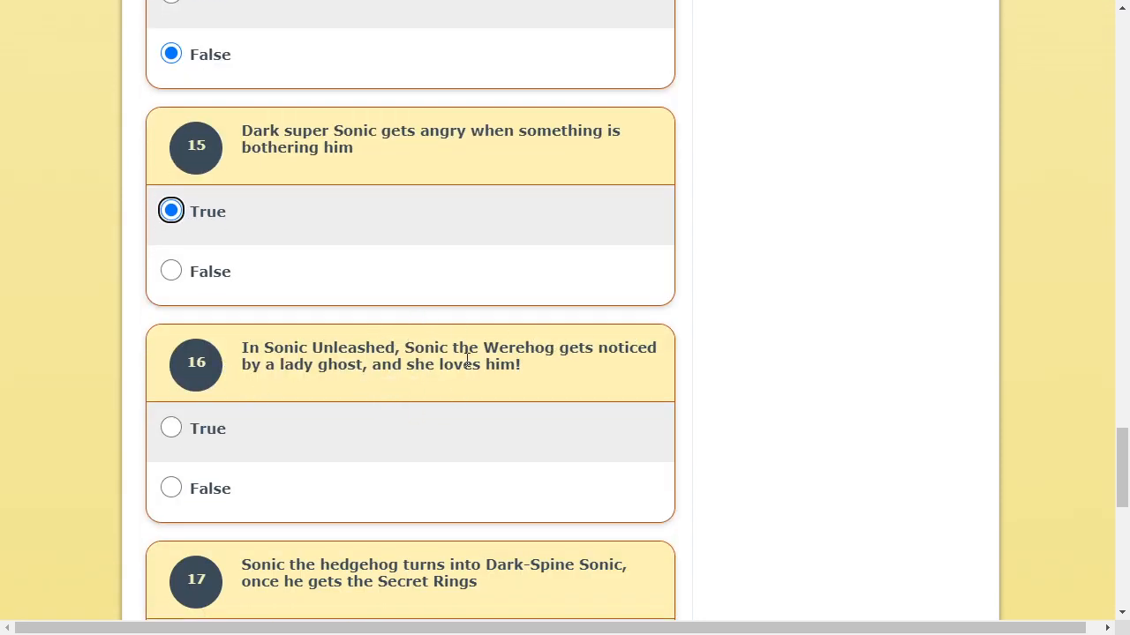
mouse_move(223, 451)
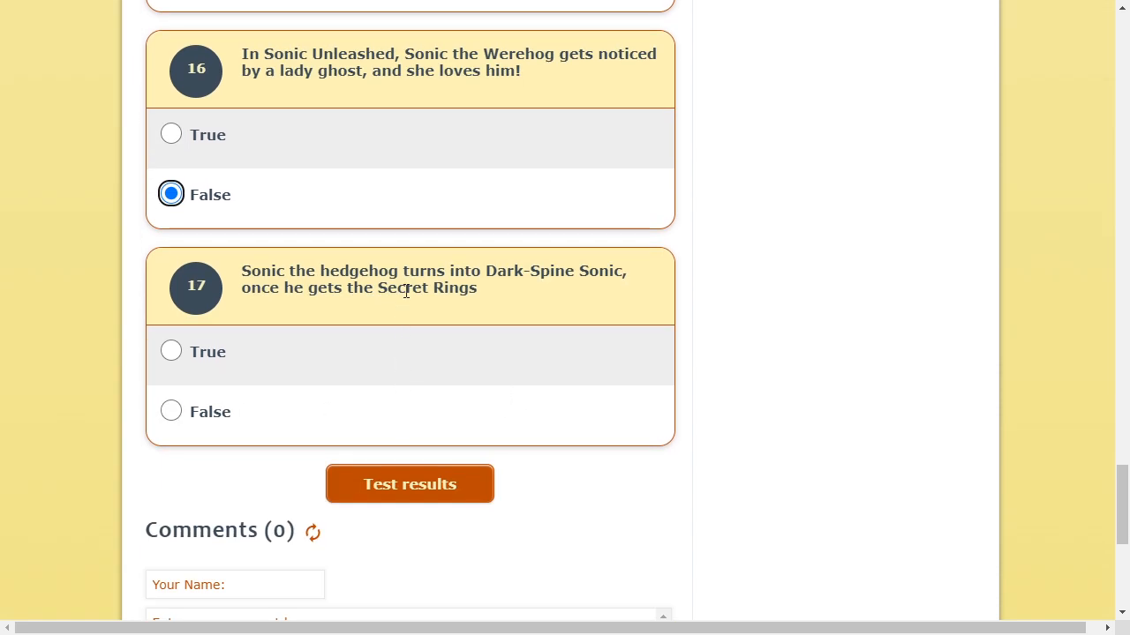
mouse_move(236, 304)
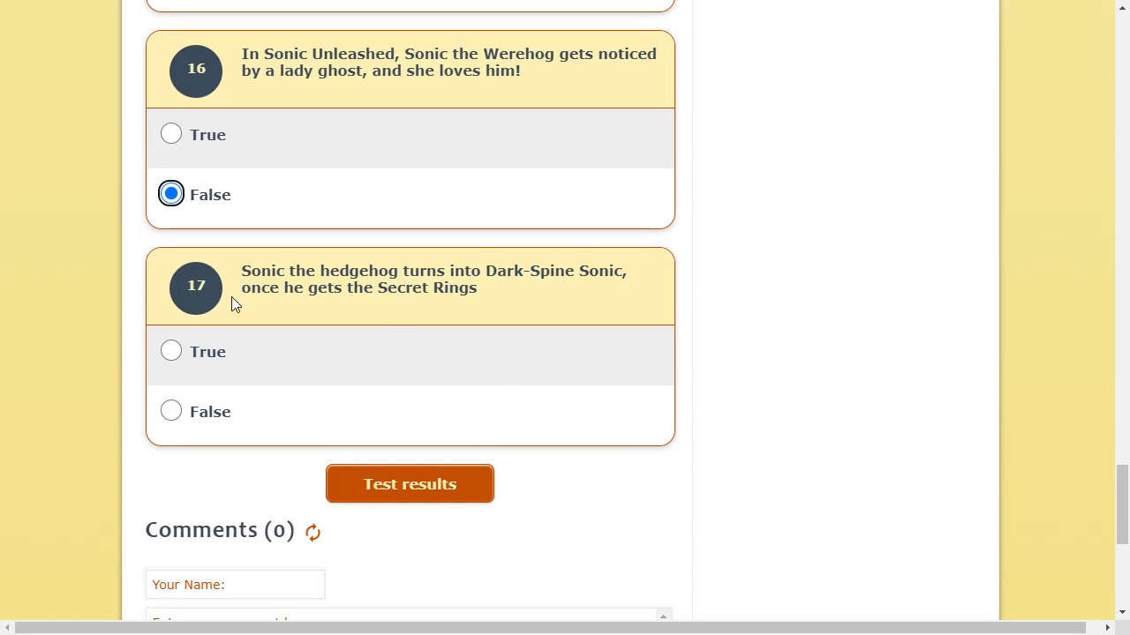
click(171, 351)
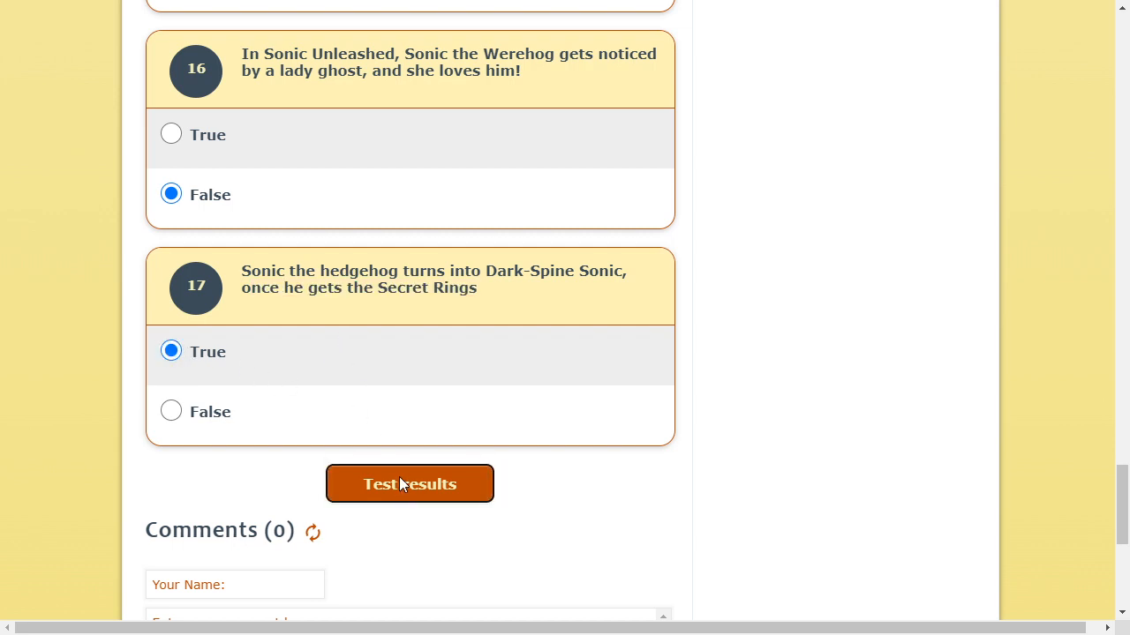
click(409, 484)
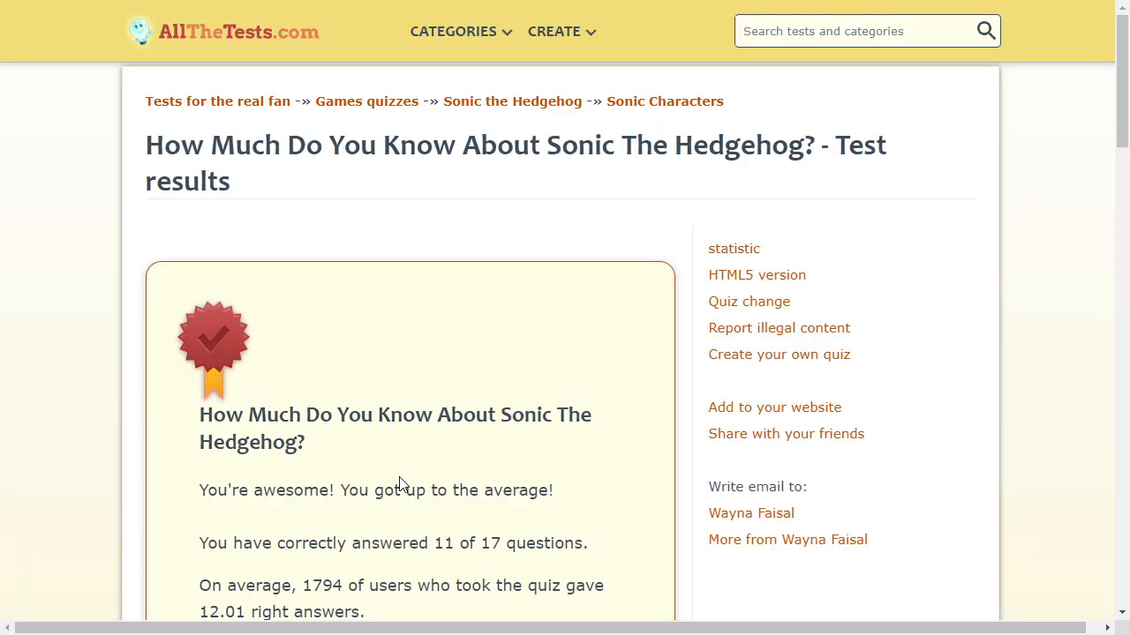
mouse_move(402, 485)
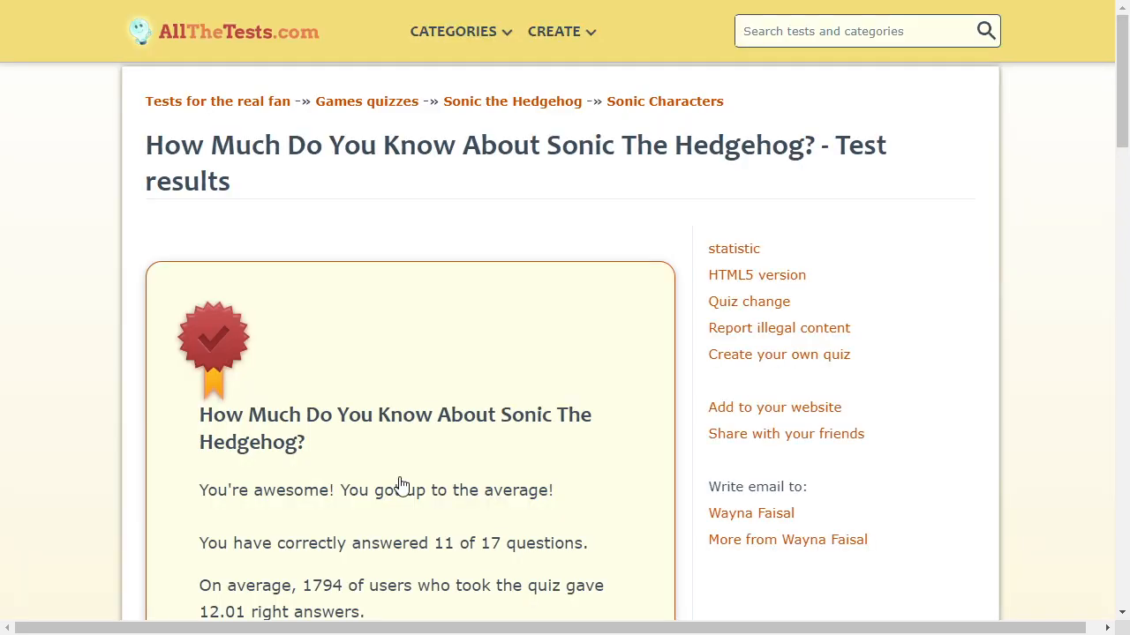